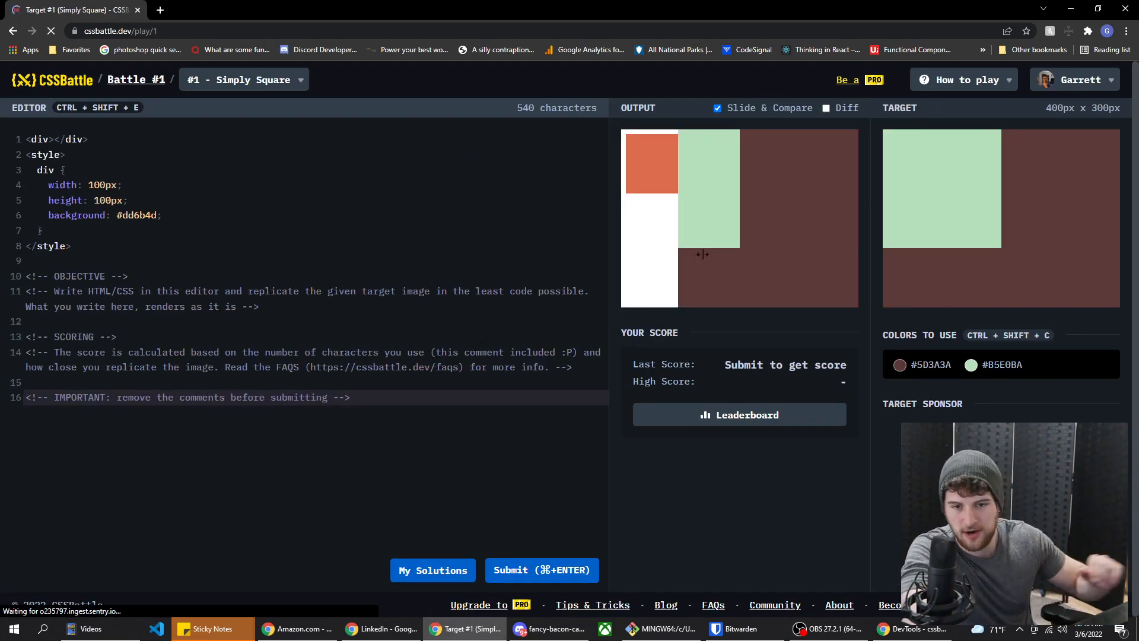
Select and delete the instruction comments below the Simply Square style block.
{"action": "left_click", "coordinate": [541, 570]}
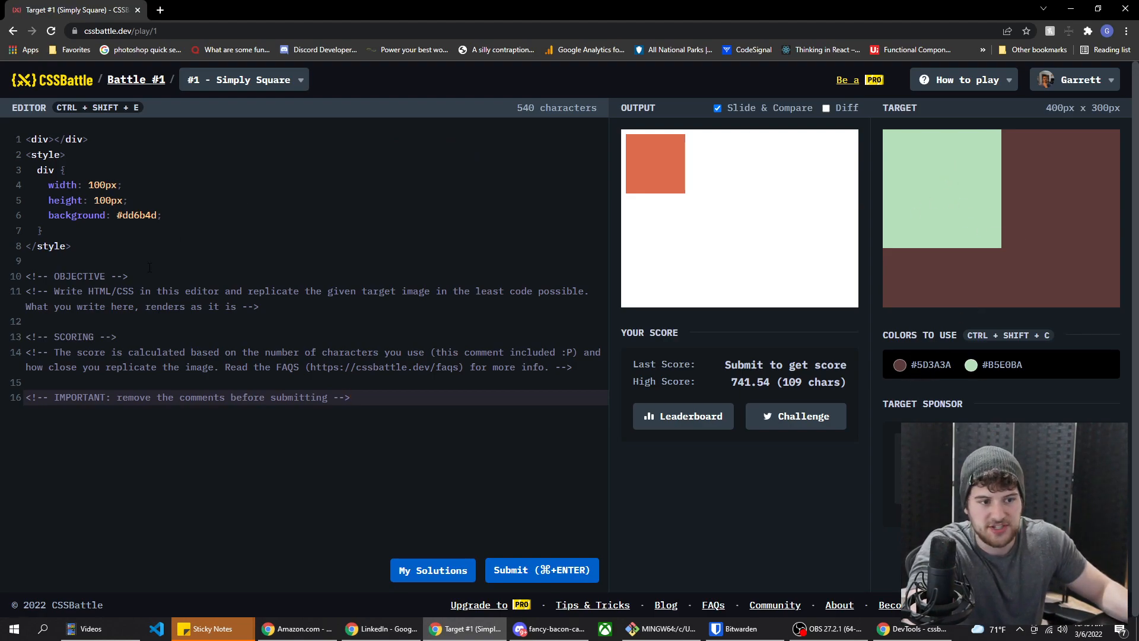
{"action": "left_click_drag", "start_coordinate": [26, 261], "coordinate": [349, 397]}
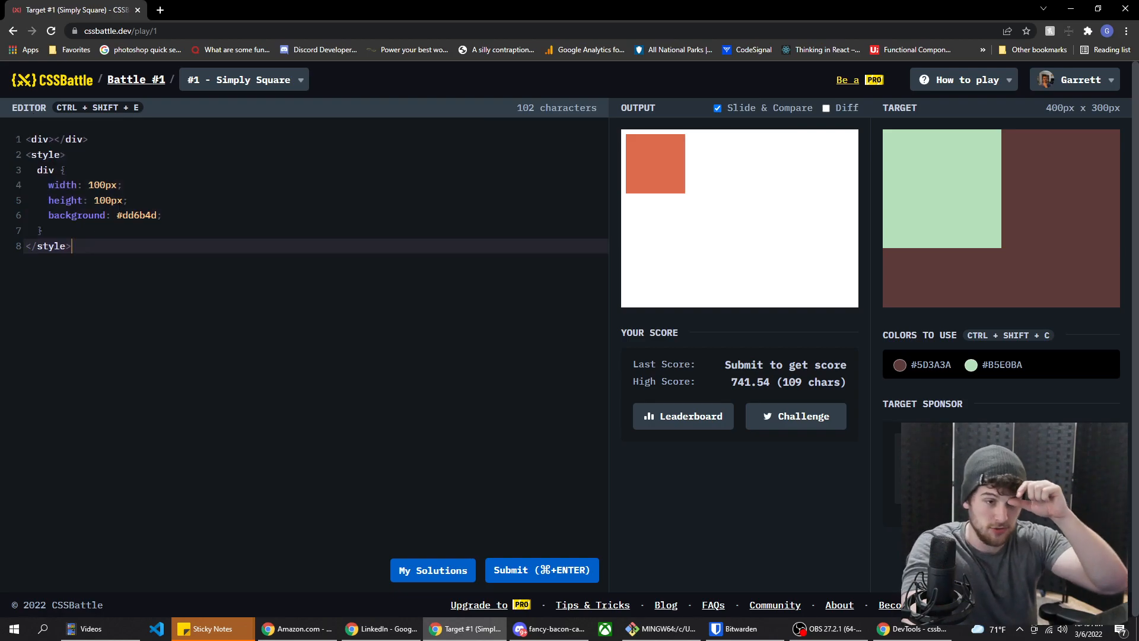
Add a #5d3a3a body background and make the div a 200px #b5e0ba square.
{"action": "key", "text": "ctrl+a"}
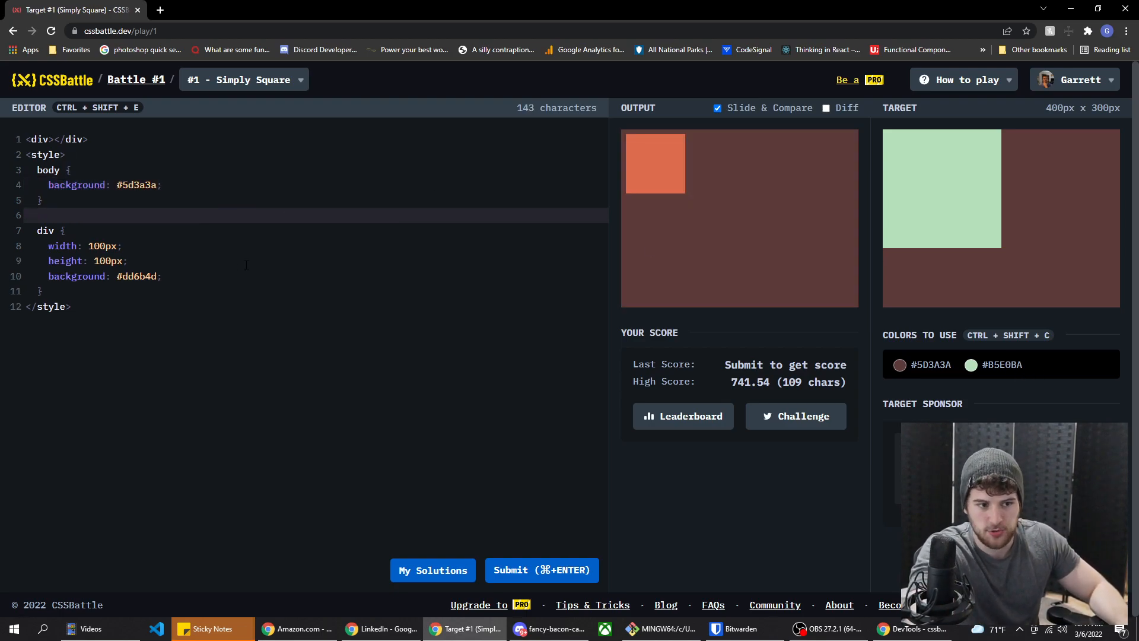
{"action": "type", "text": "#b5e0ba"}
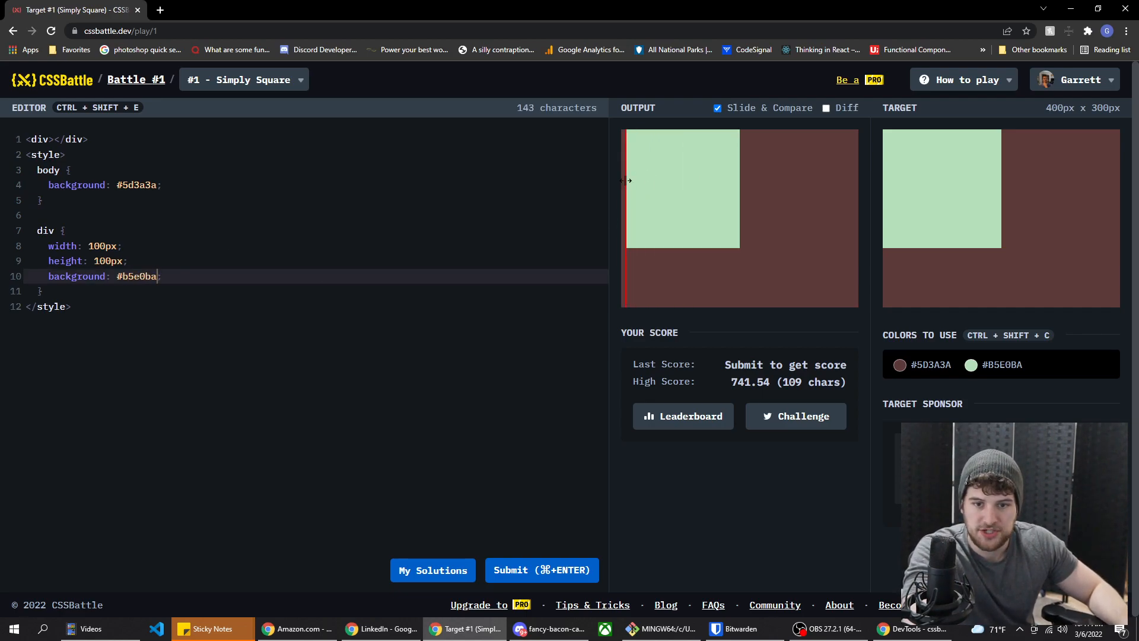
{"action": "left_click", "coordinate": [1068, 31]}
{"action": "type", "text": "2"}
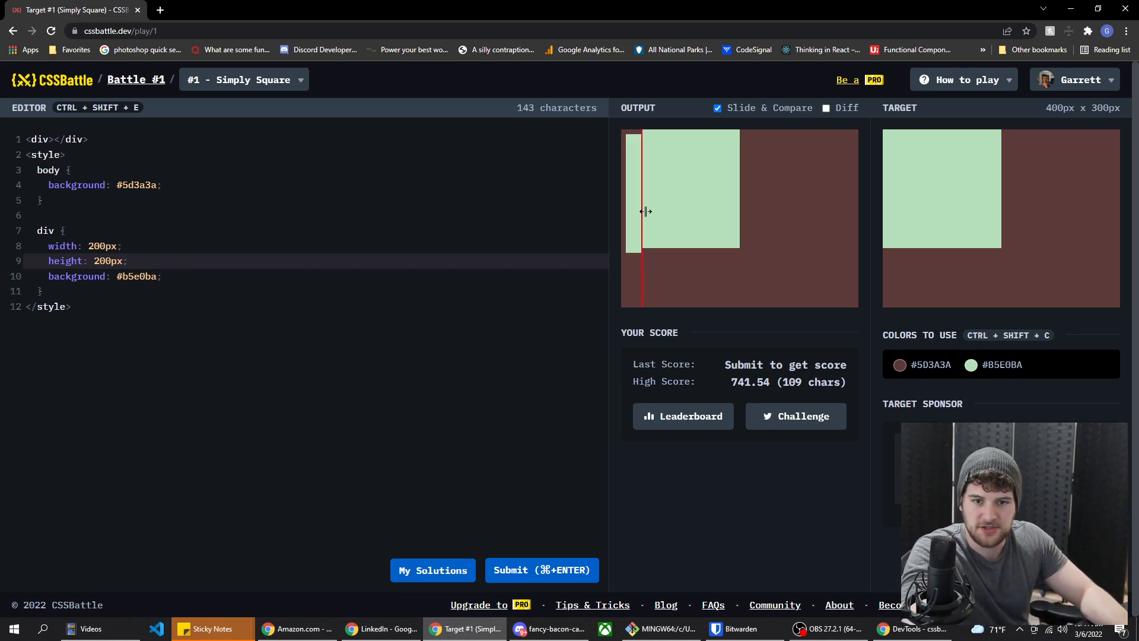
Add margin: 0 to the body, confirm alignment with Slide & Compare, then go home.
{"action": "left_click_drag", "start_coordinate": [643, 211], "coordinate": [624, 203]}
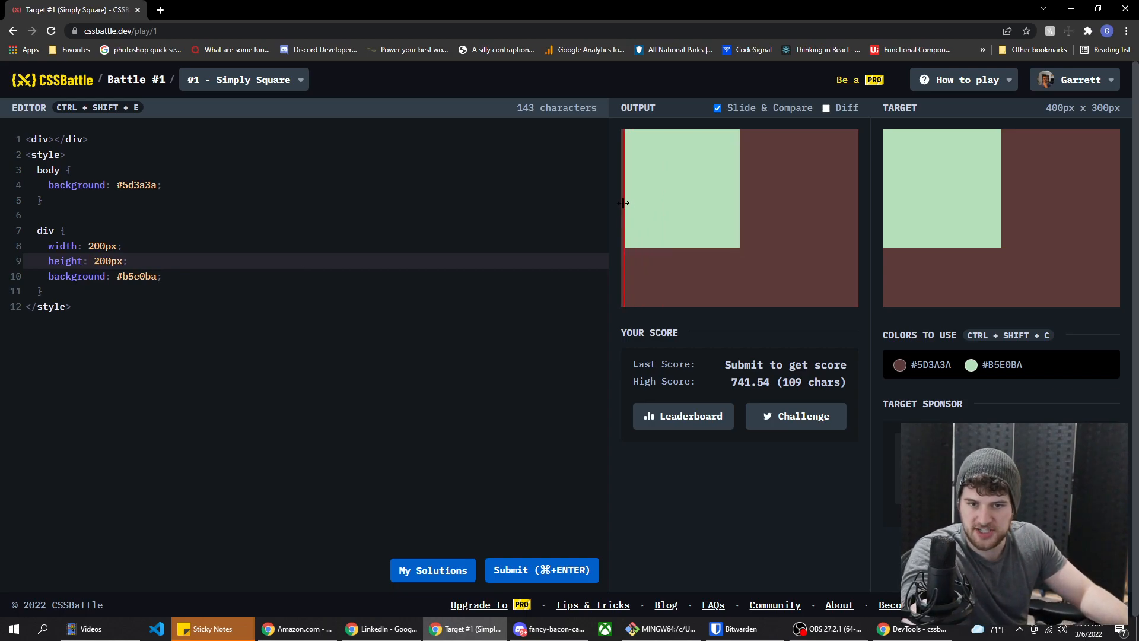
{"action": "left_click_drag", "start_coordinate": [625, 202], "coordinate": [821, 215]}
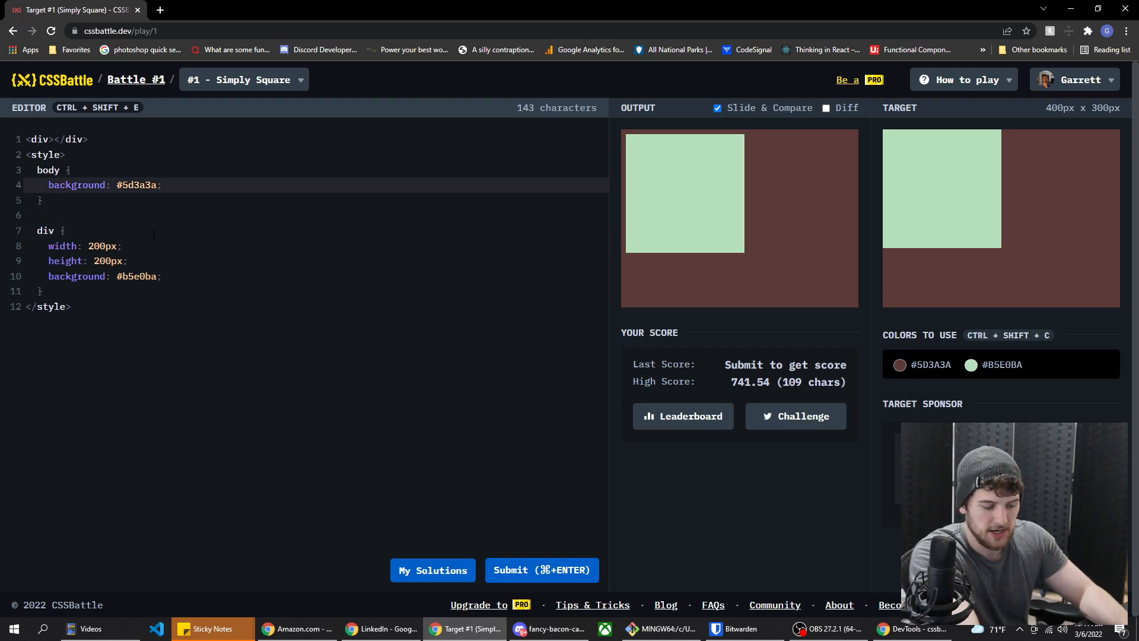
{"action": "type", "text": "margin: 0"}
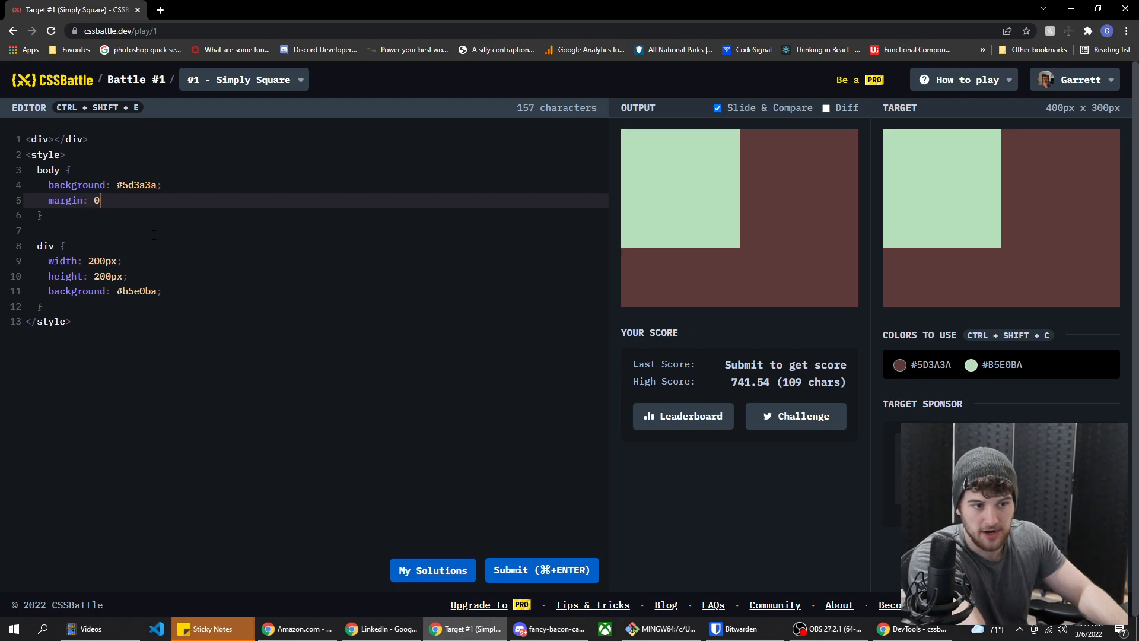
{"action": "type", "text": ";"}
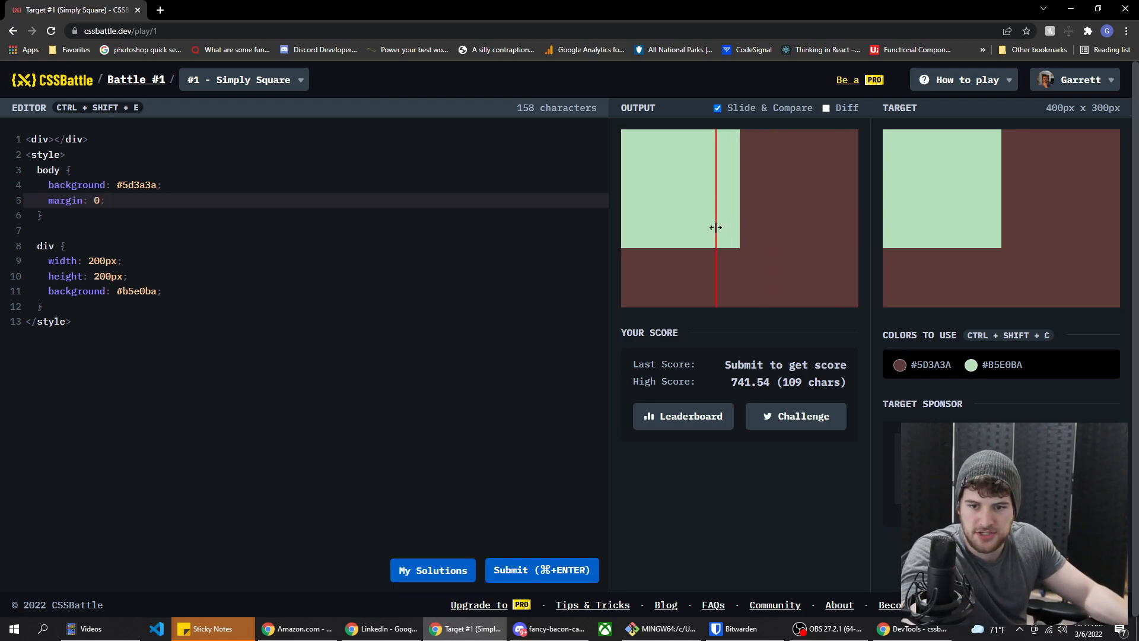
{"action": "left_click_drag", "start_coordinate": [717, 228], "coordinate": [751, 218]}
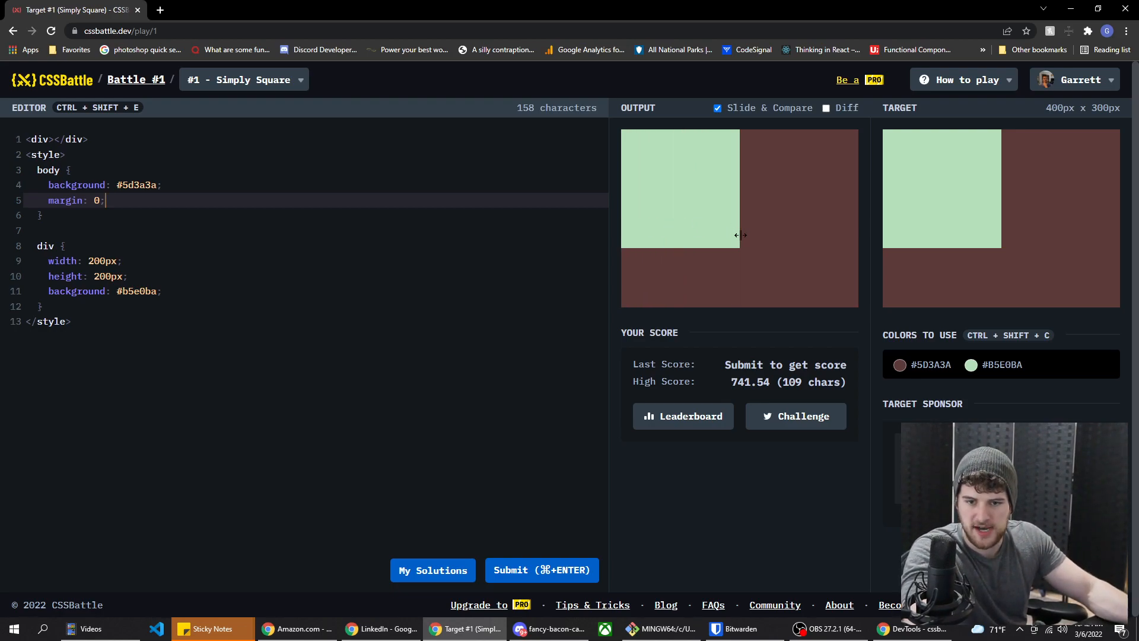
{"action": "left_click", "coordinate": [541, 570]}
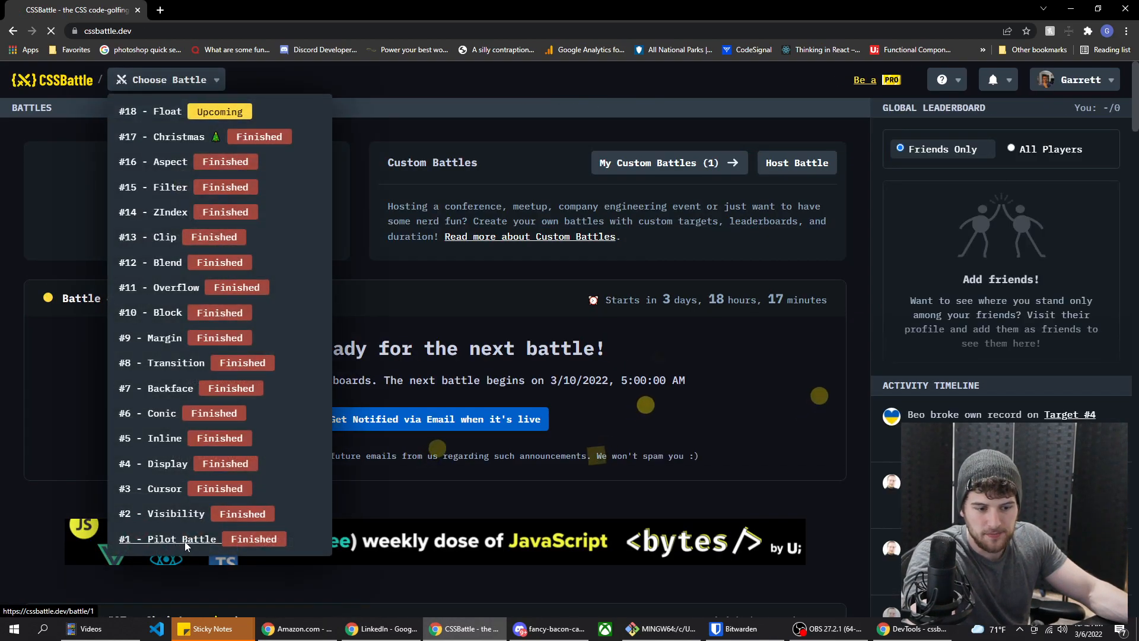
Open the #1 Pilot Battle and select the #2 Carrom target.
{"action": "left_click", "coordinate": [169, 538]}
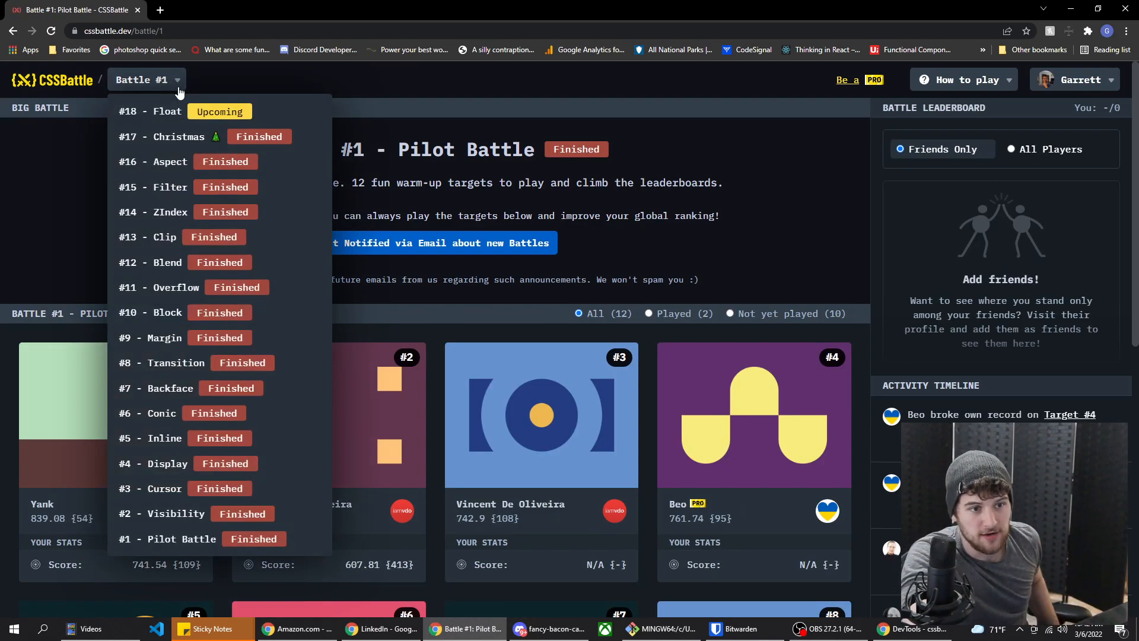
{"action": "mouse_move", "coordinate": [169, 538]}
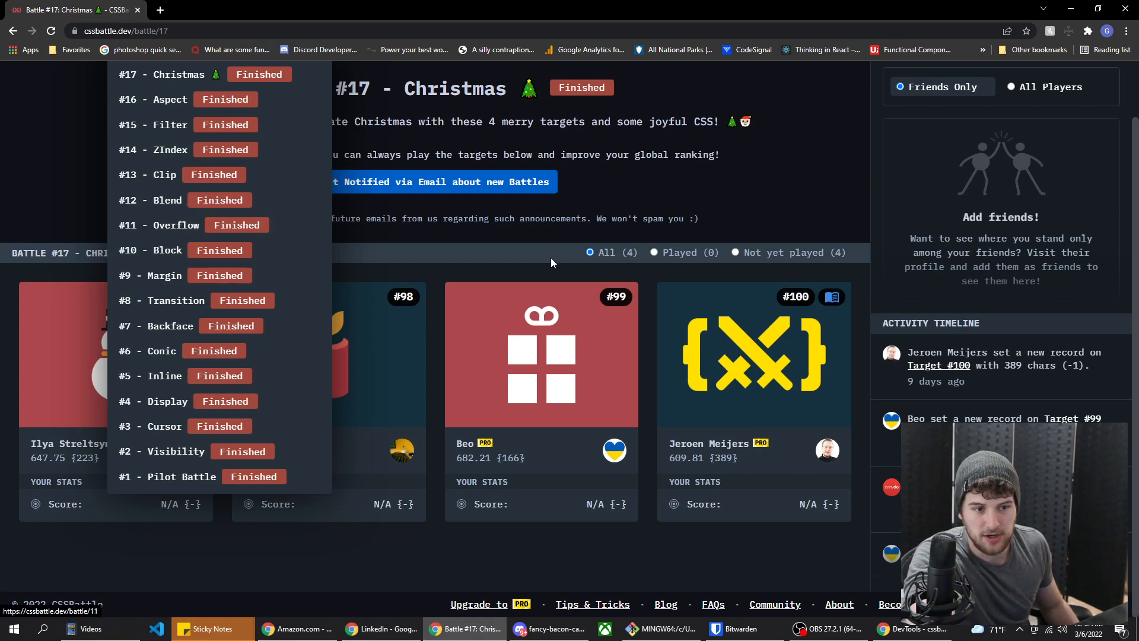
{"action": "left_click", "coordinate": [149, 79]}
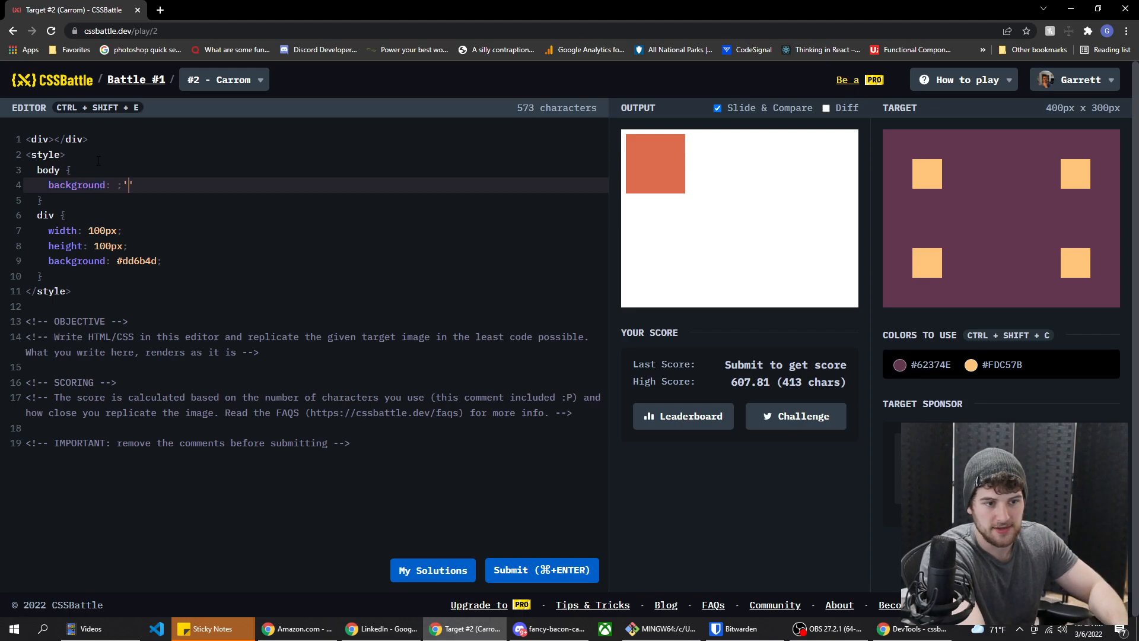
Set a #62374e body and four 50px #fdc57b squares, then compare positions with the target.
{"action": "type", "text": "#62374e"}
{"action": "left_click", "coordinate": [317, 246]}
{"action": "type", "text": "5"}
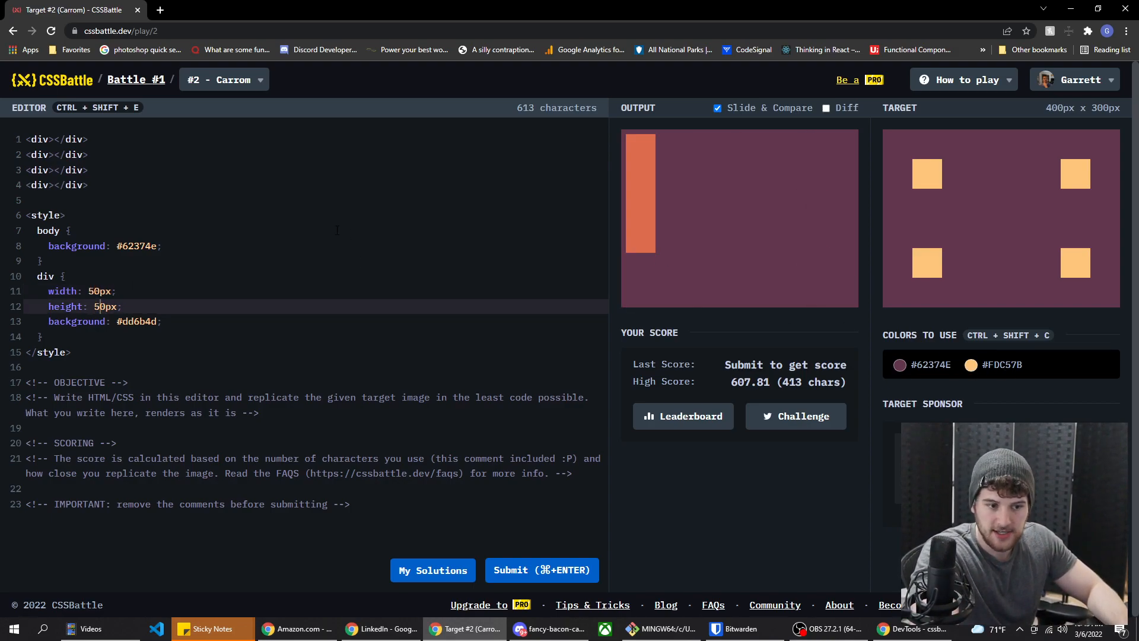
{"action": "type", "text": "#fdc57b"}
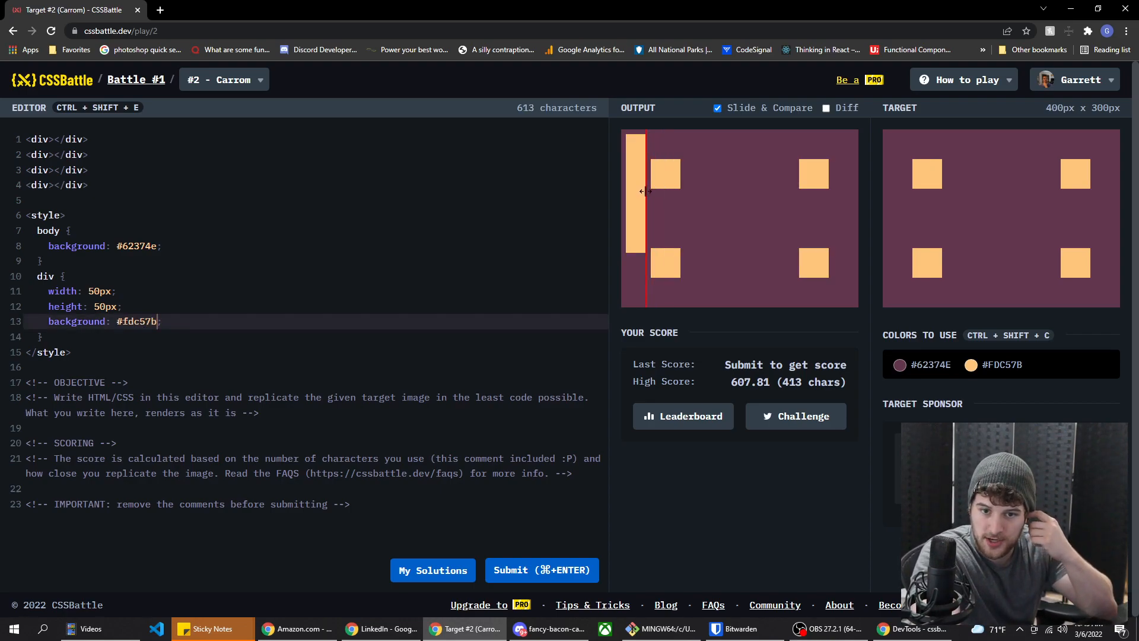
{"action": "left_click_drag", "start_coordinate": [644, 192], "coordinate": [703, 201]}
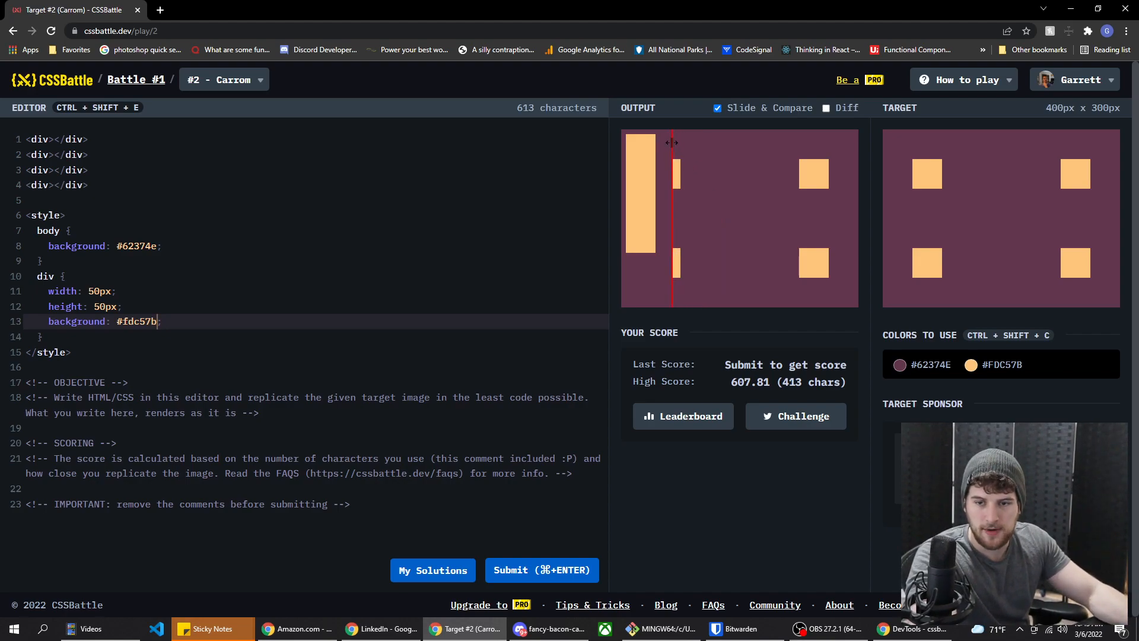
{"action": "left_click_drag", "start_coordinate": [673, 143], "coordinate": [770, 176]}
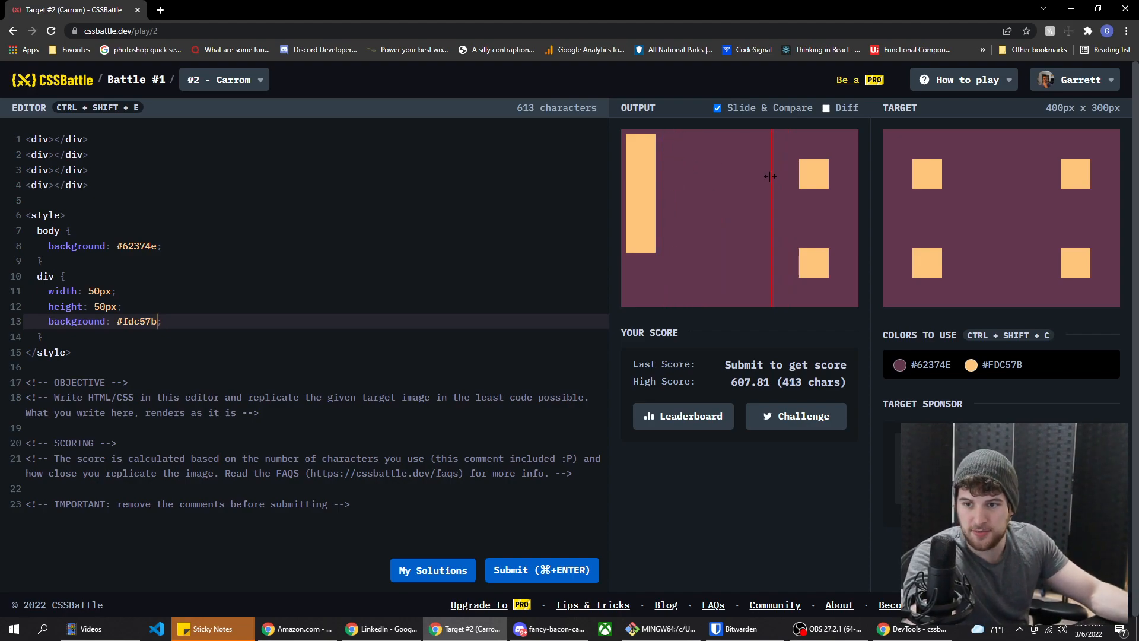
{"action": "left_click_drag", "start_coordinate": [770, 176], "coordinate": [678, 156]}
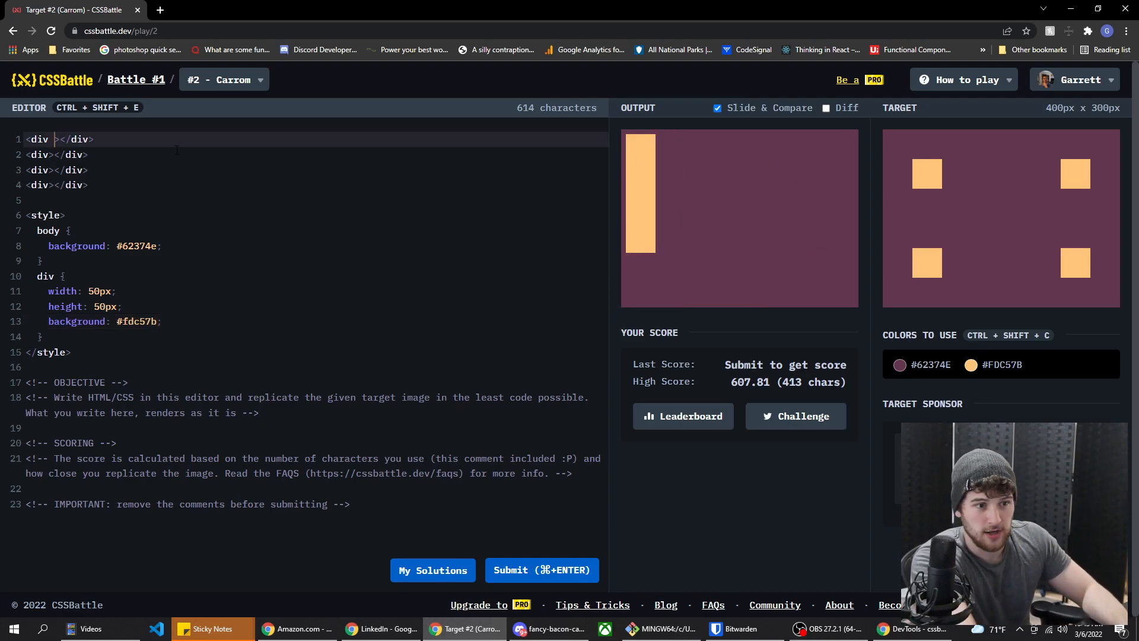
Give the four divs classes top left, top right, bottom left and bottom right.
{"action": "type", "text": "class=\"\""}
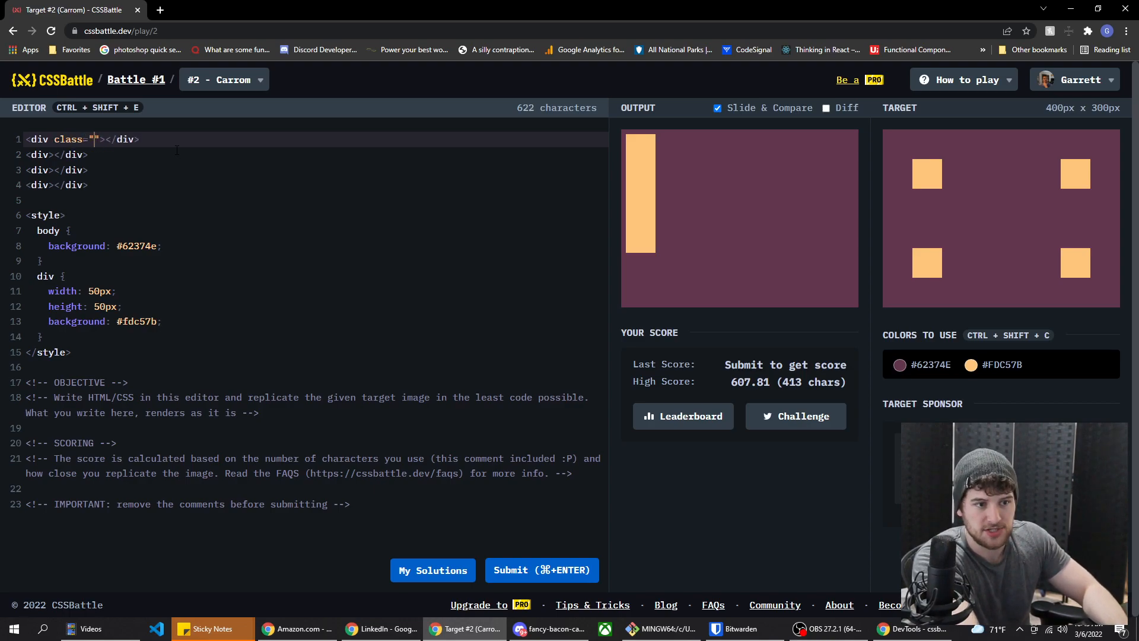
{"action": "type", "text": "top left"}
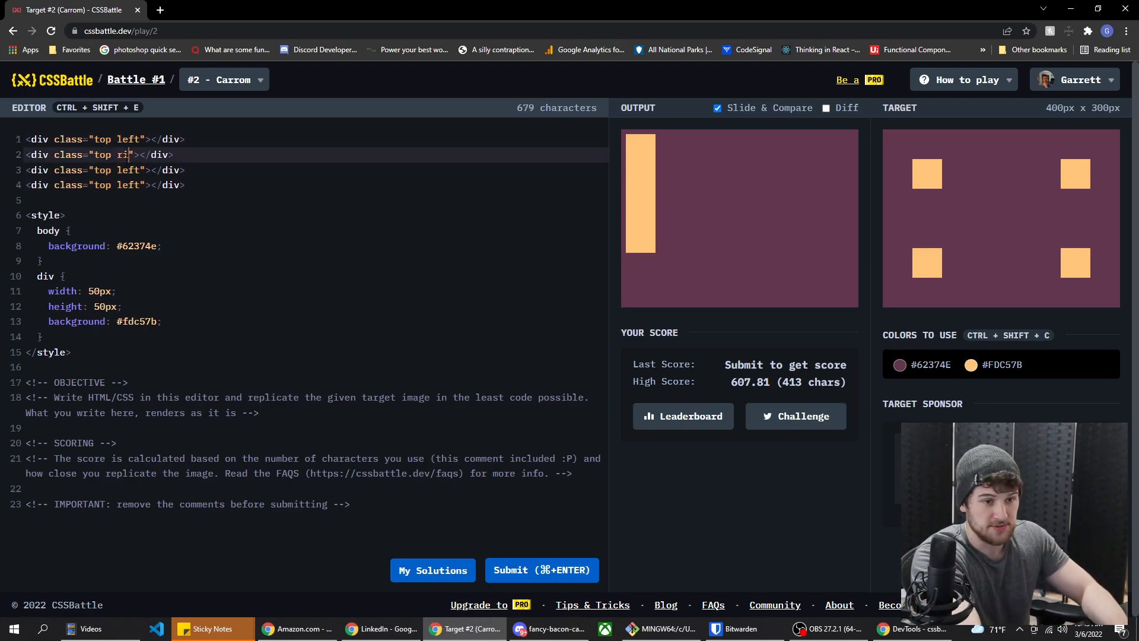
{"action": "type", "text": "ght"}
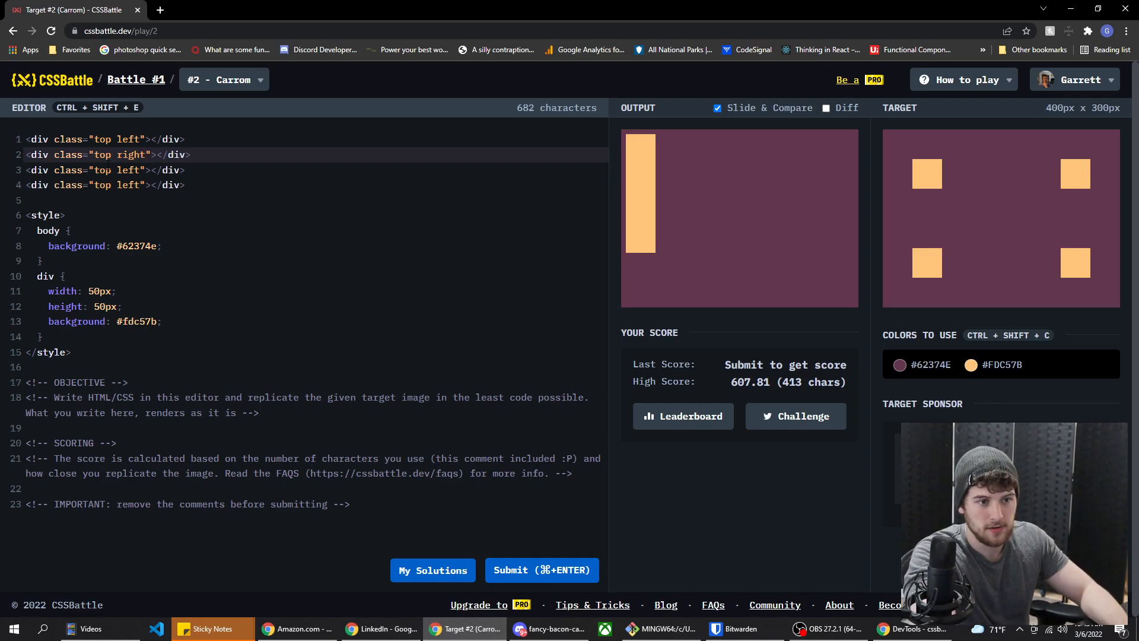
{"action": "type", "text": "bottom"}
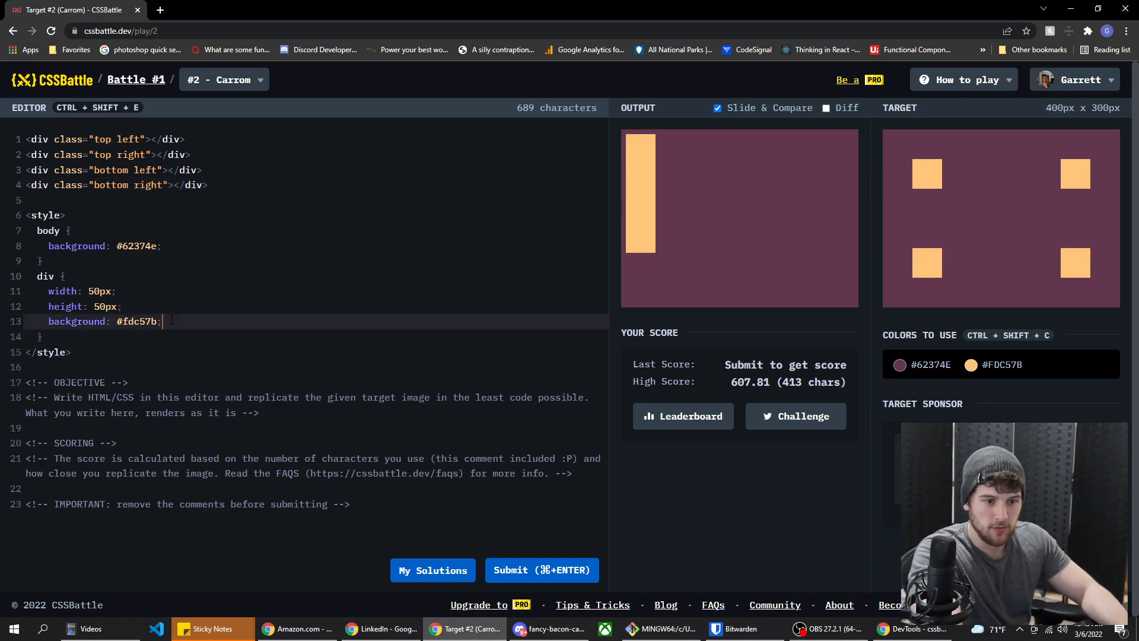
Add position: absolute to the div rule and begin a top: 0 rule.
{"action": "type", "text": "positionm"}
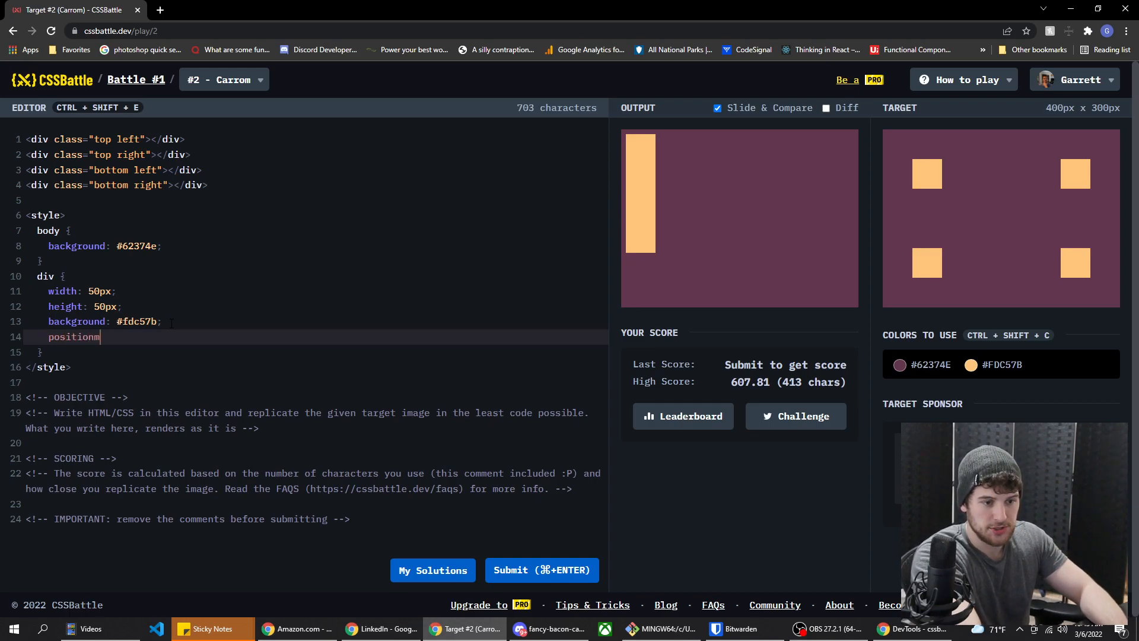
{"action": "type", "text": ": absolute"}
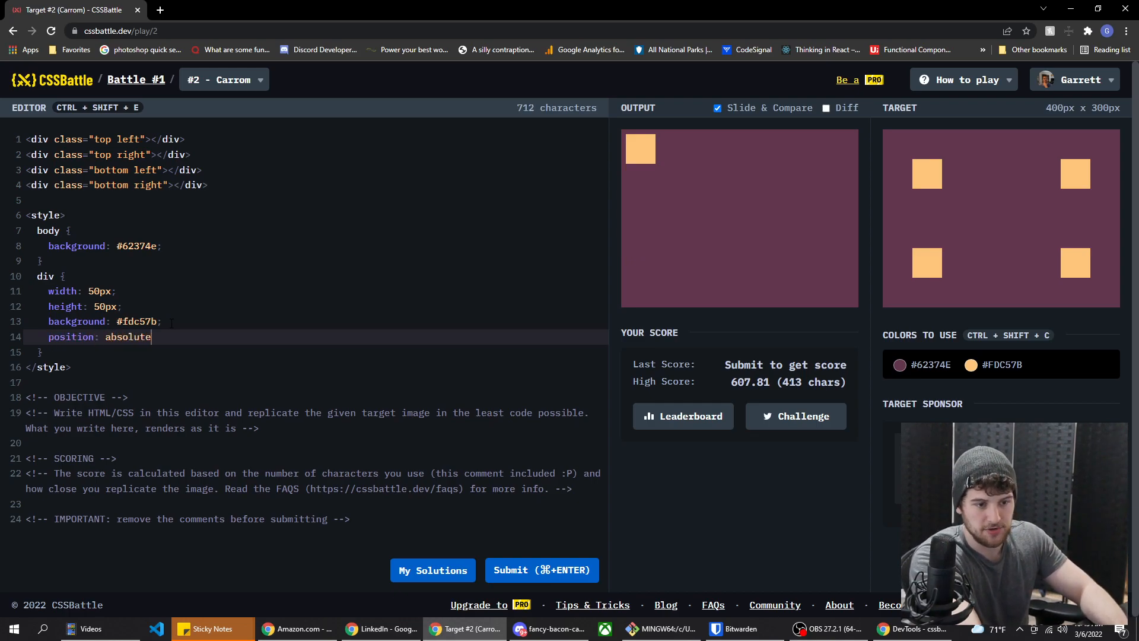
{"action": "key", "text": "Enter"}
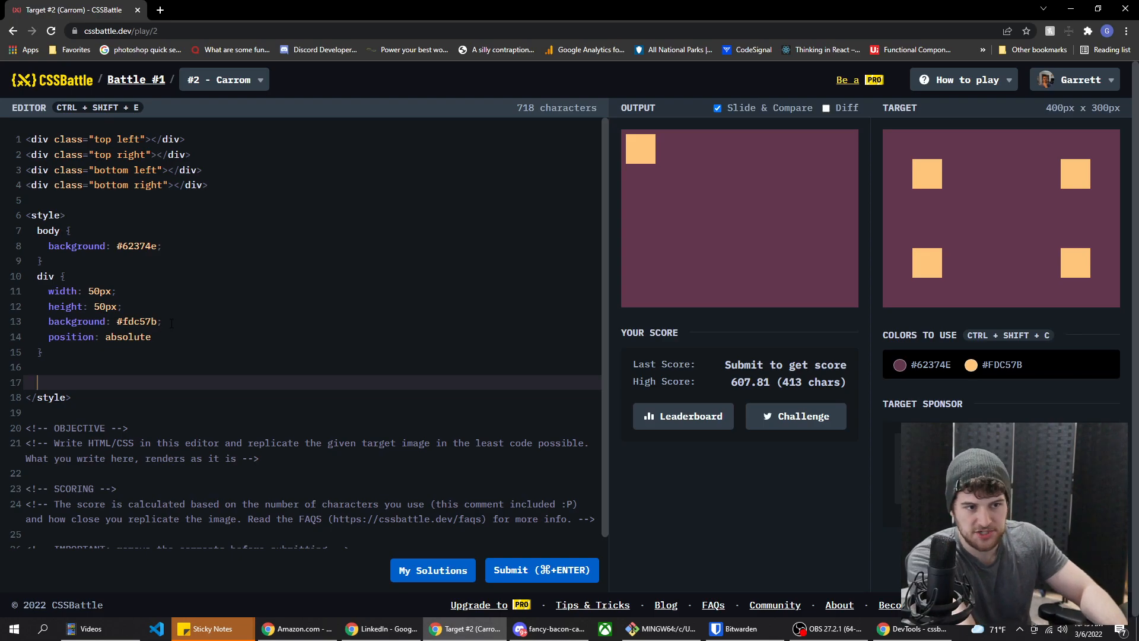
{"action": "type", "text": "top: 0"}
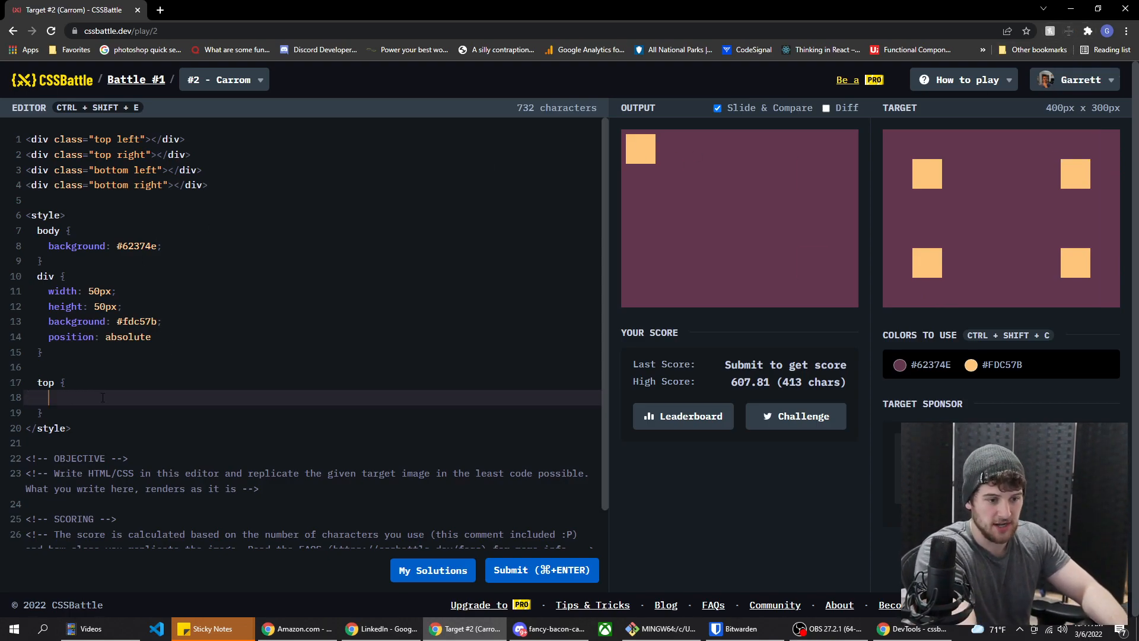
Write top, right, left and bottom rules, each offset by 50px.
{"action": "type", "text": "top: 50px;"}
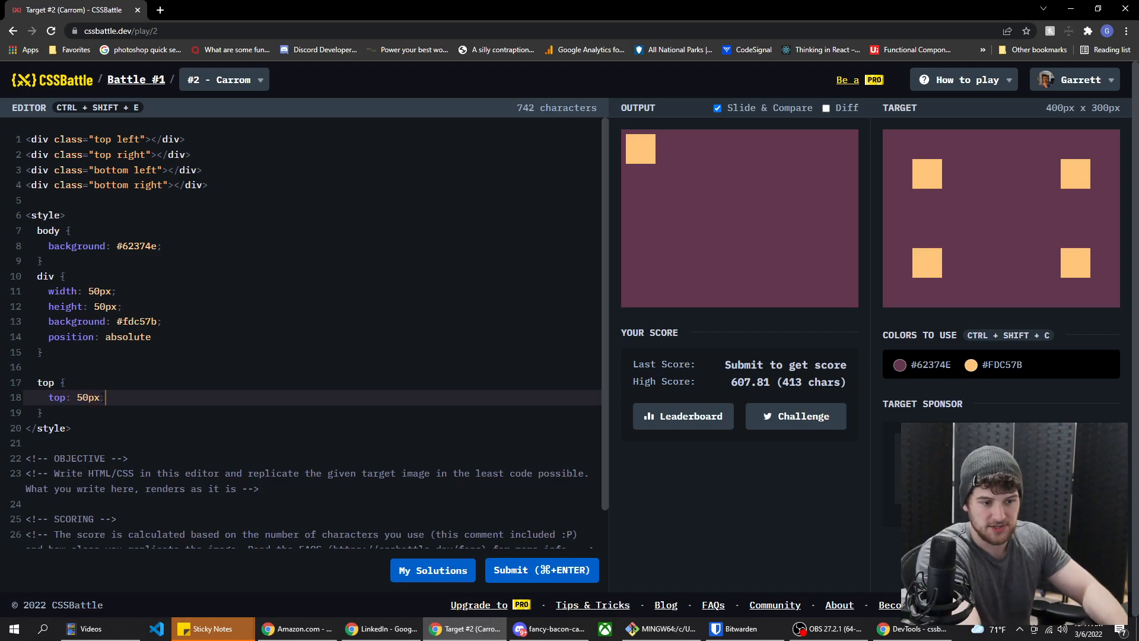
{"action": "type", "text": "right:"}
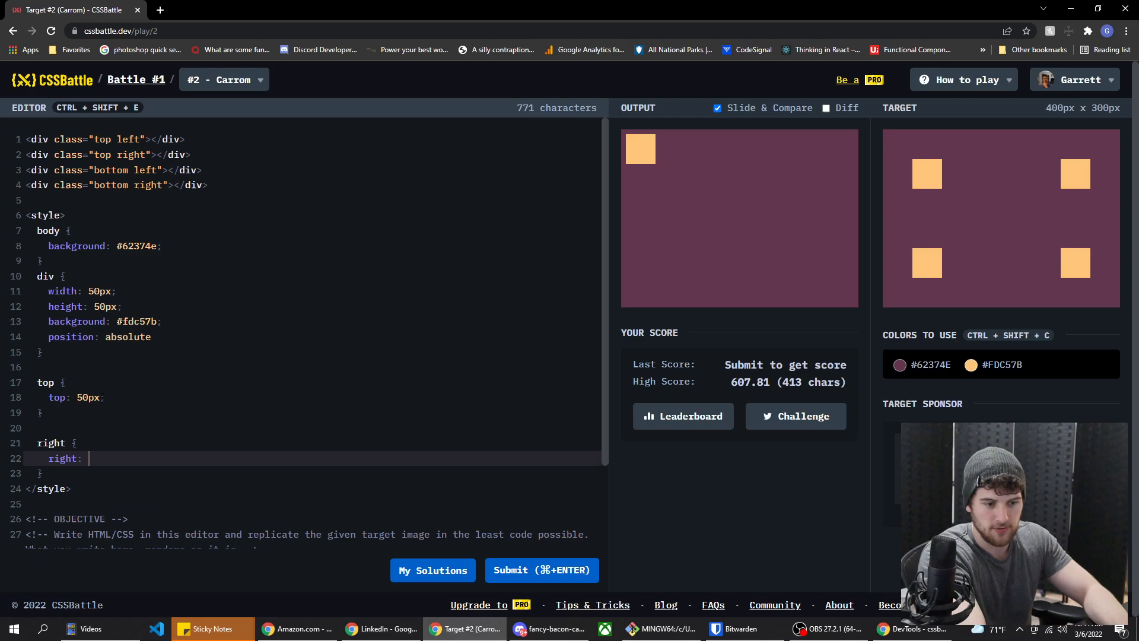
{"action": "type", "text": "50px;"}
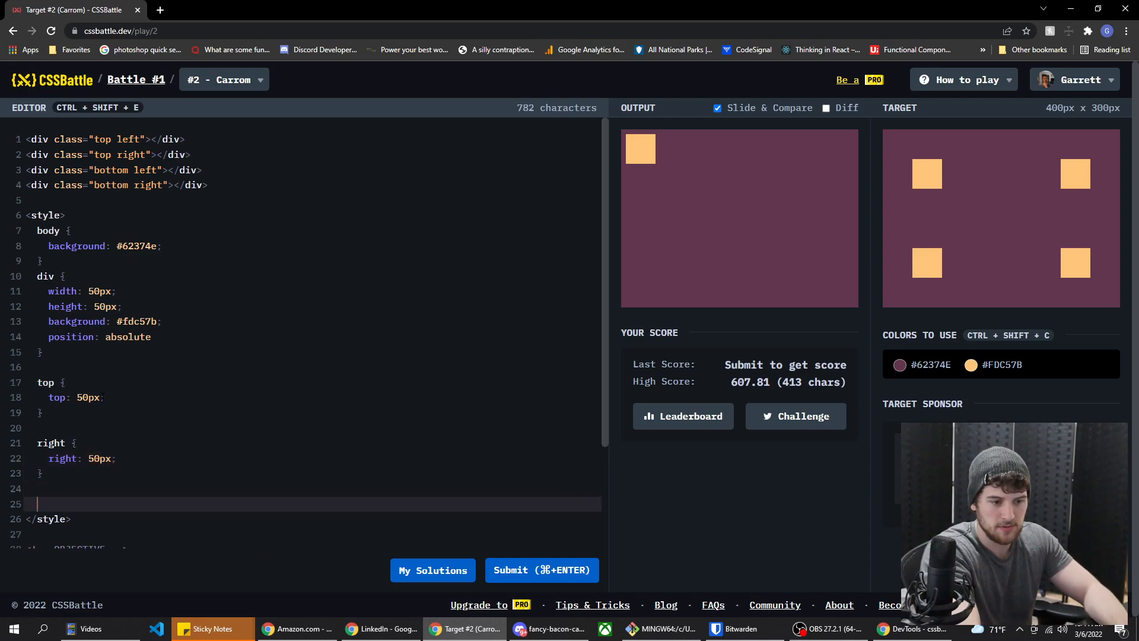
{"action": "type", "text": "left"}
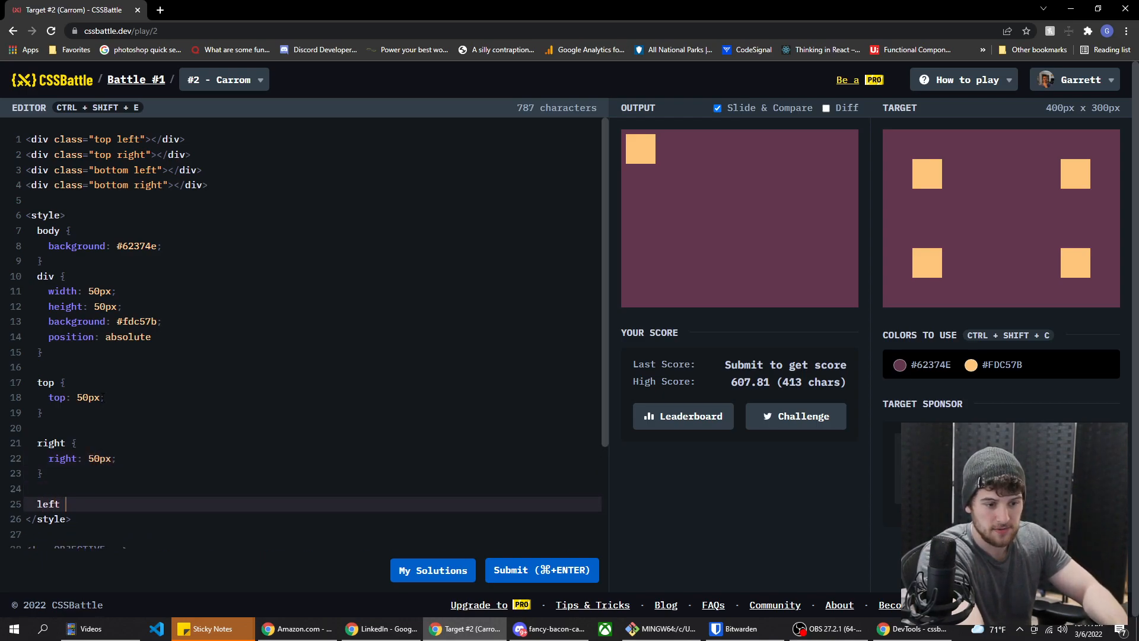
{"action": "type", "text": "{"}
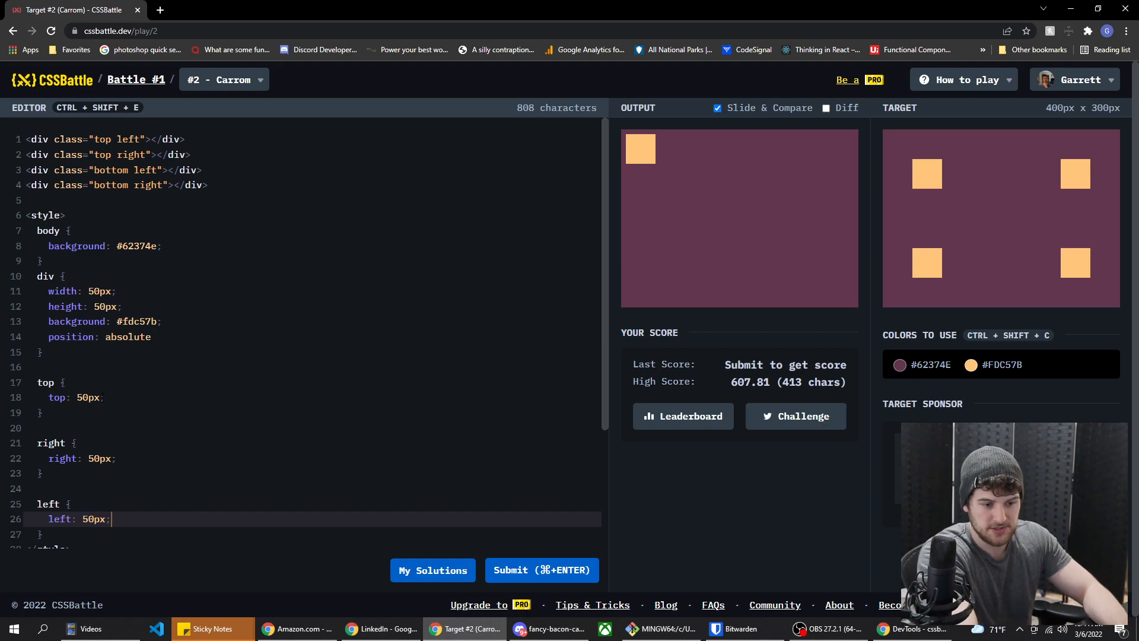
{"action": "type", "text": "bottom:"}
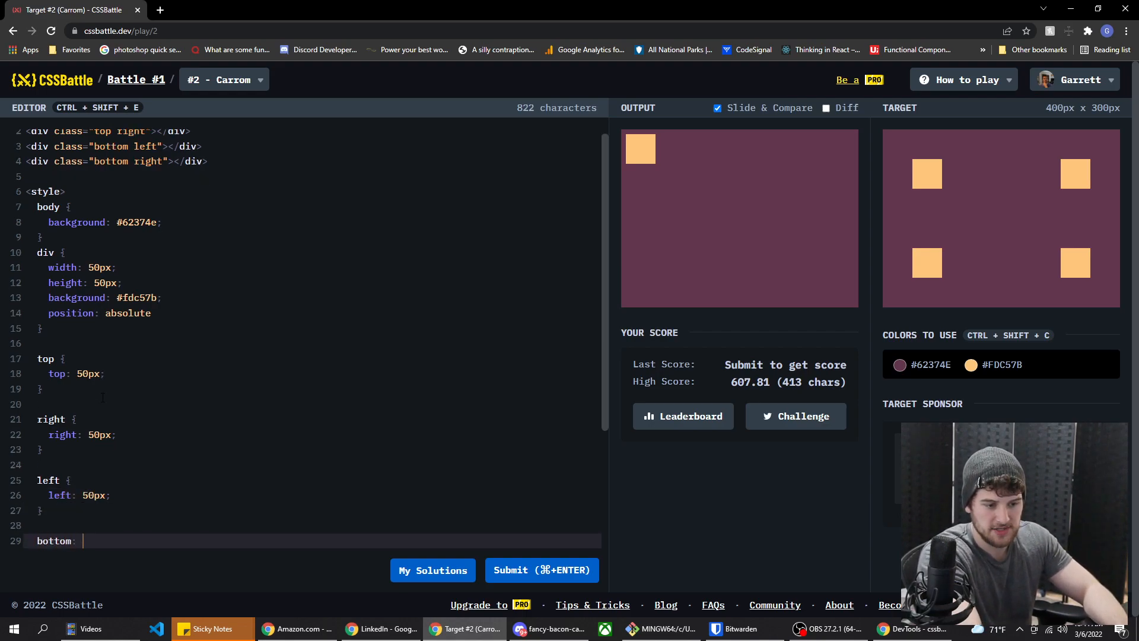
{"action": "type", "text": "bot"}
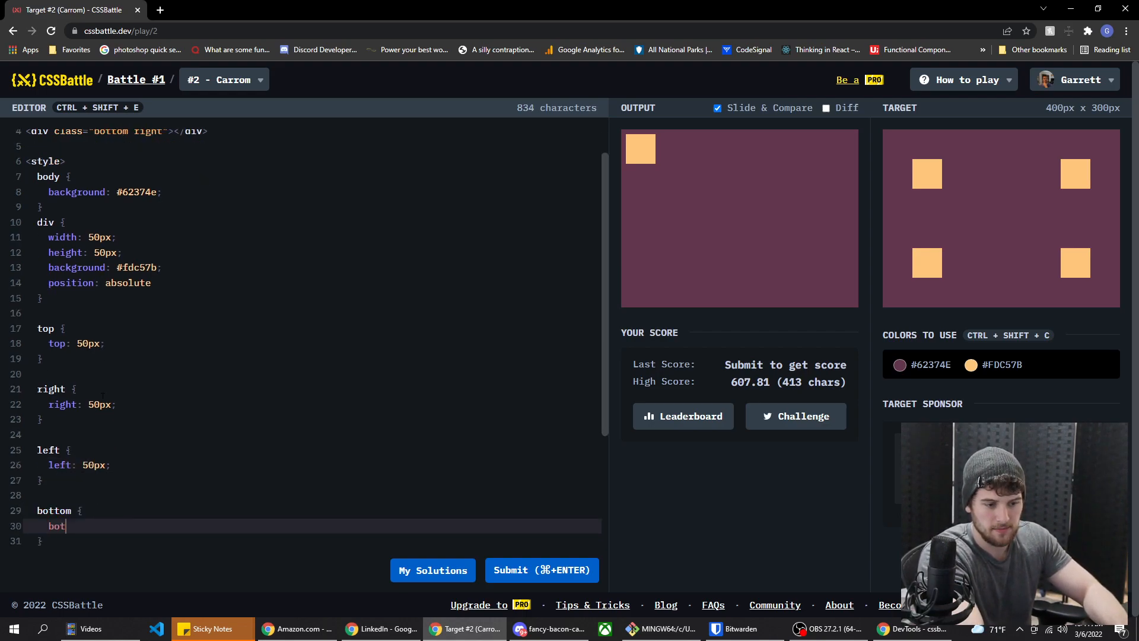
{"action": "type", "text": "tom: 50px;"}
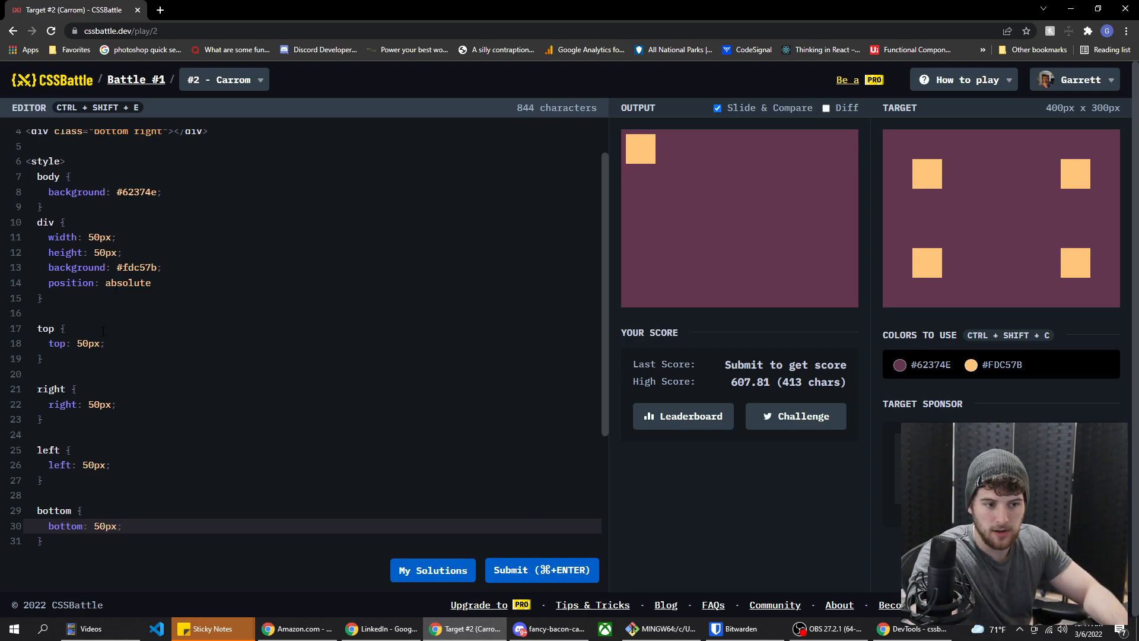
{"action": "scroll", "scroll_direction": "down", "scroll_amount": 3}
{"action": "type", "text": ";"}
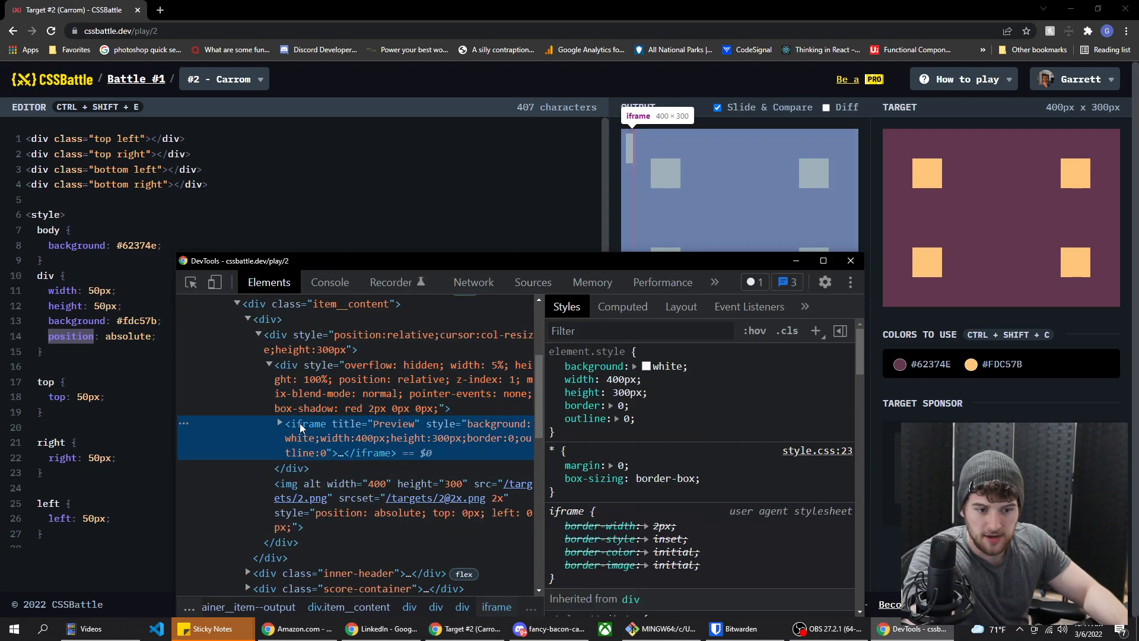
Inspect the iframe titled Preview in the DevTools Elements panel.
{"action": "left_click", "coordinate": [278, 423]}
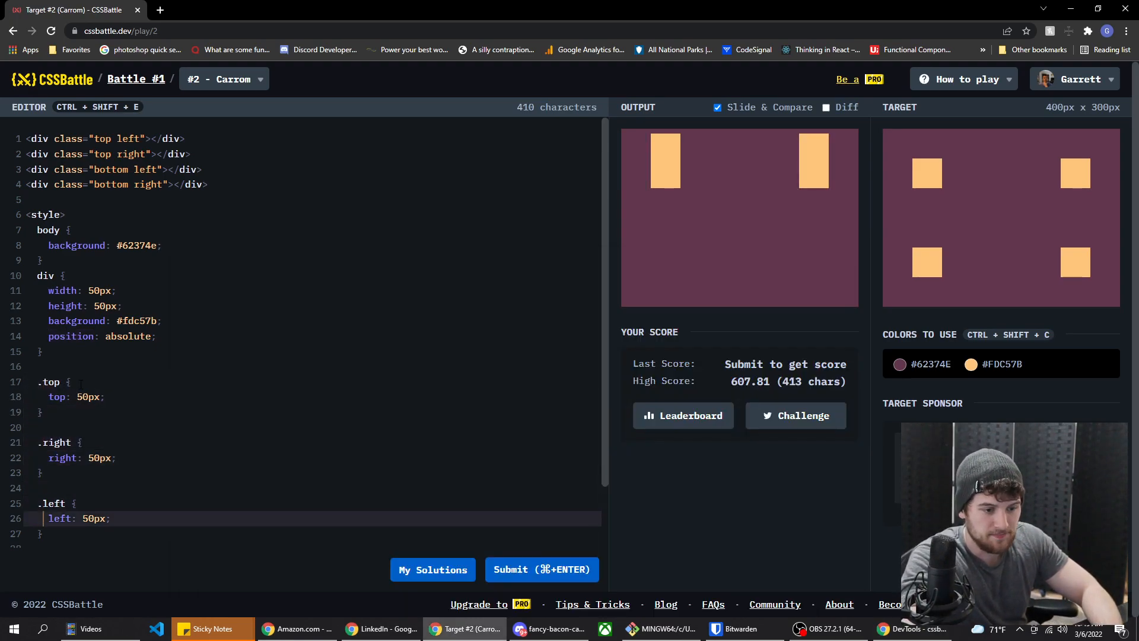
Turn the positioning selectors into dot classes like .bottom and compare output with the target.
{"action": "type", "text": ".bottom {"}
{"action": "type", "text": "bottom: 50px;"}
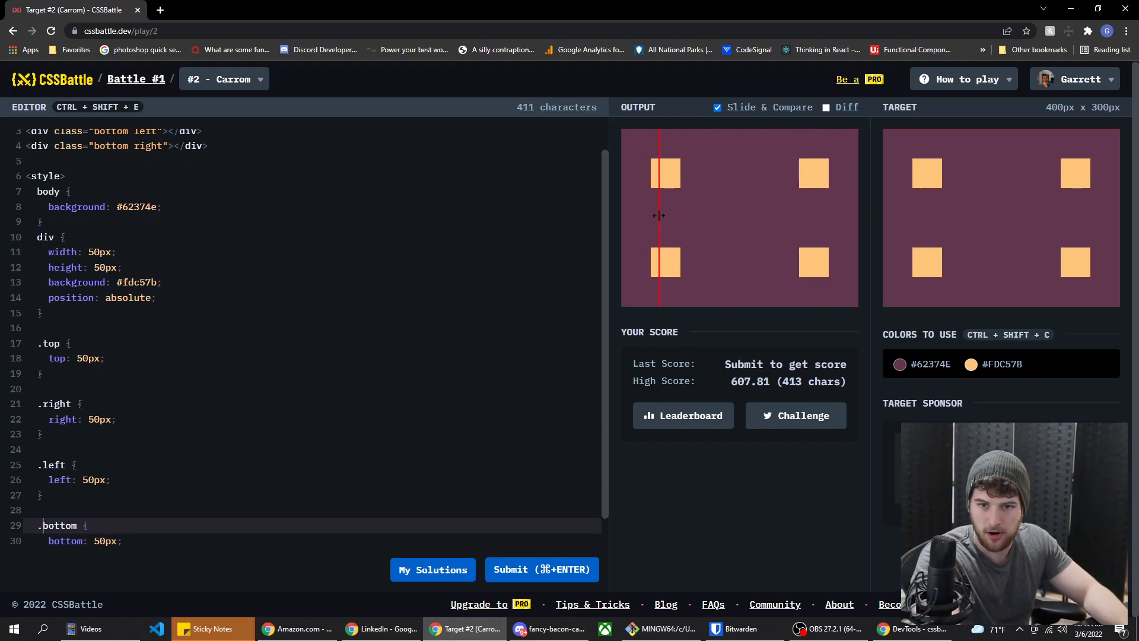
{"action": "left_click", "coordinate": [541, 569]}
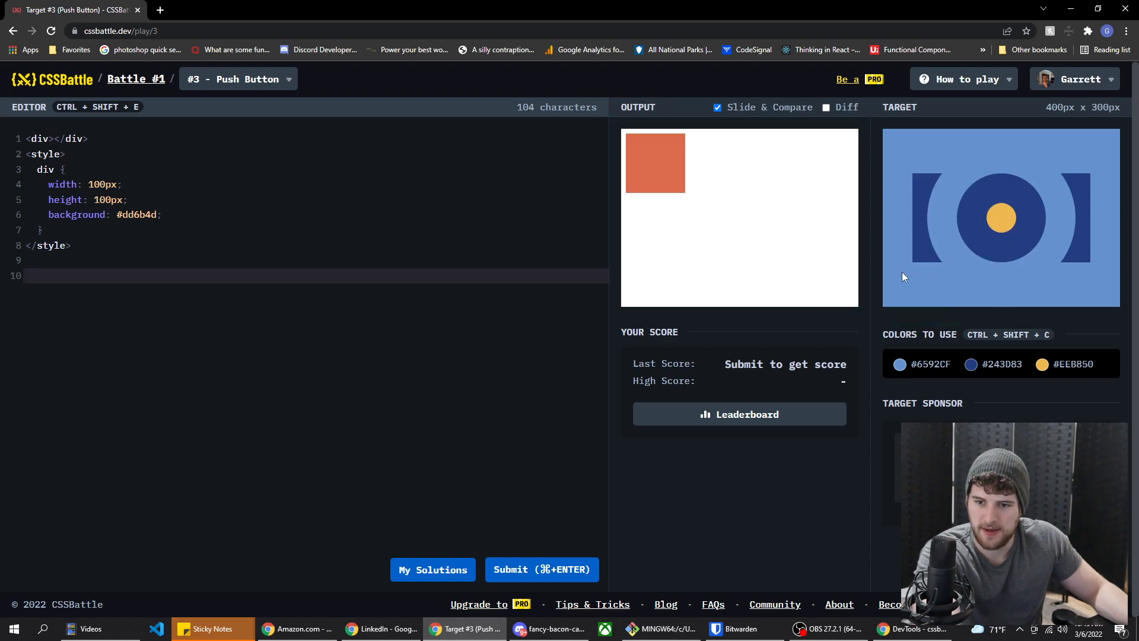
{"action": "mouse_move", "coordinate": [943, 255]}
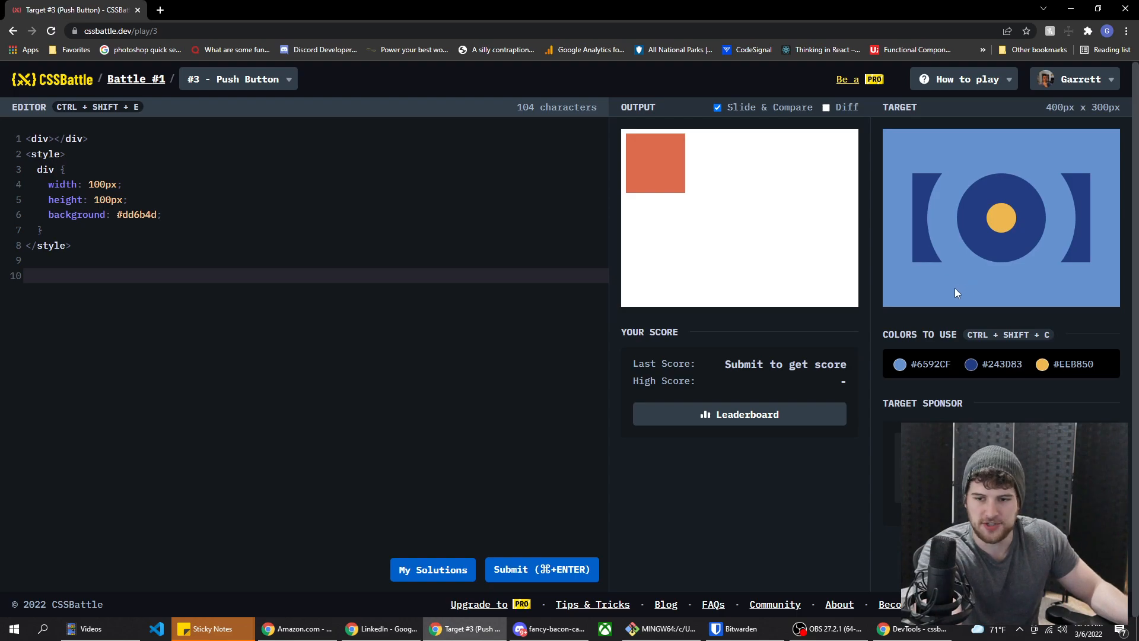
{"action": "mouse_move", "coordinate": [952, 297]}
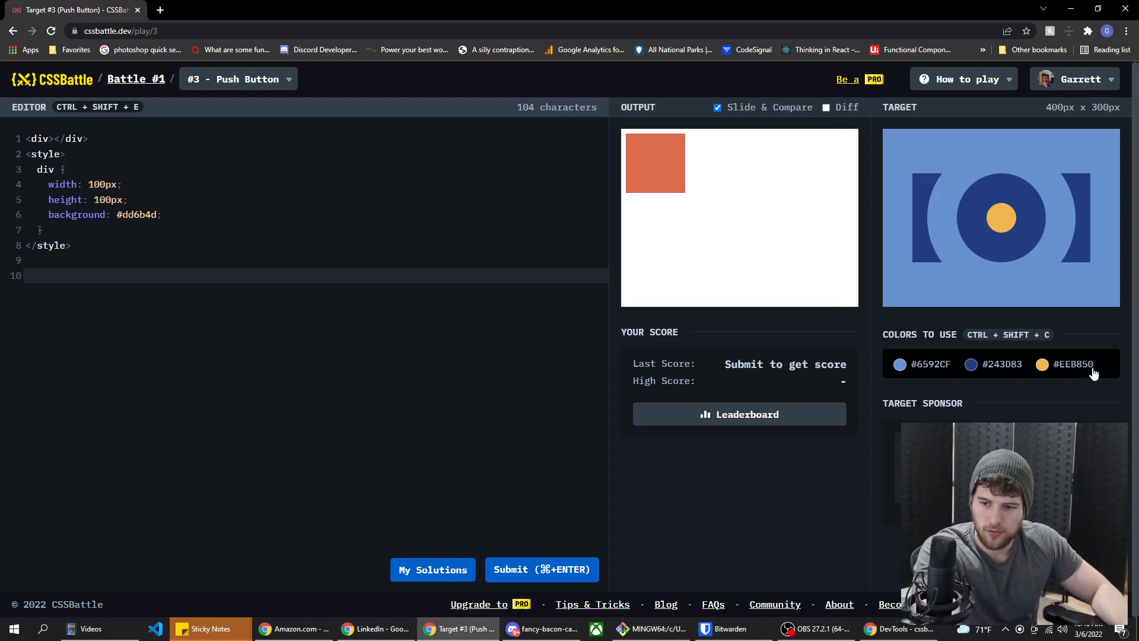
{"action": "mouse_move", "coordinate": [941, 284]}
{"action": "type", "text": "body"}
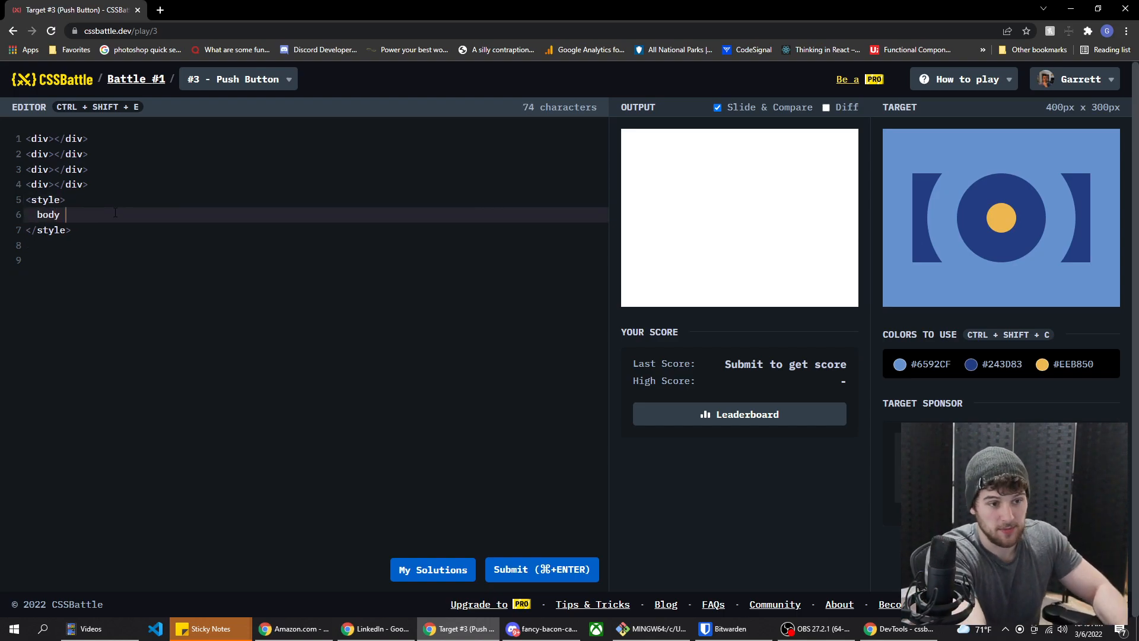
Start a background property, dismiss the save-page prompt, and give the box a dark-blue class.
{"action": "type", "text": "{"}
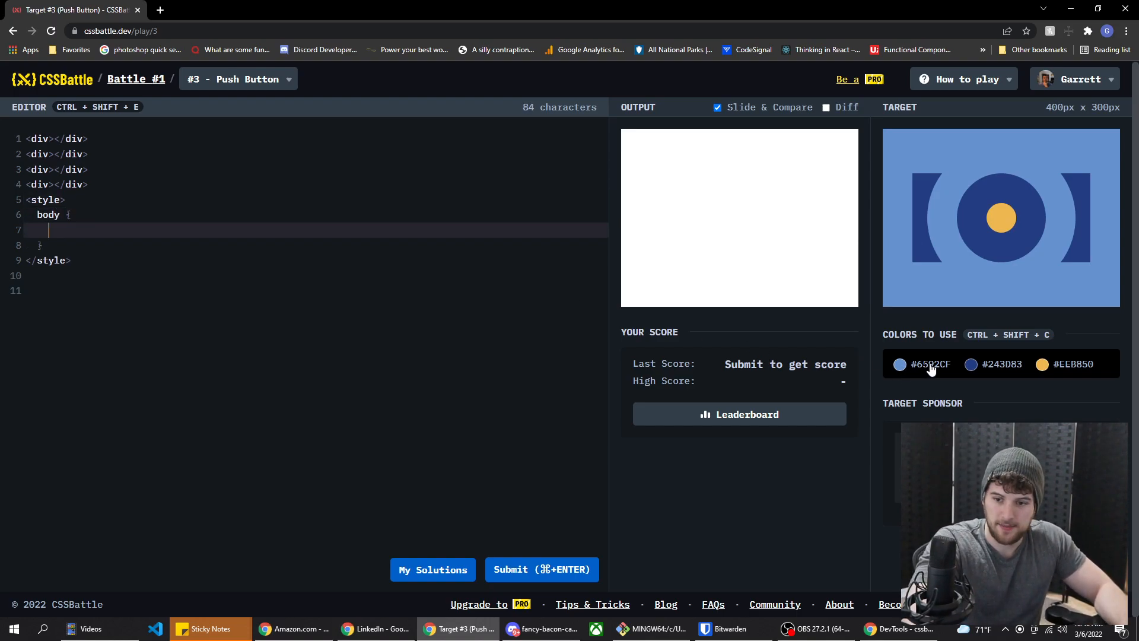
{"action": "type", "text": "background:"}
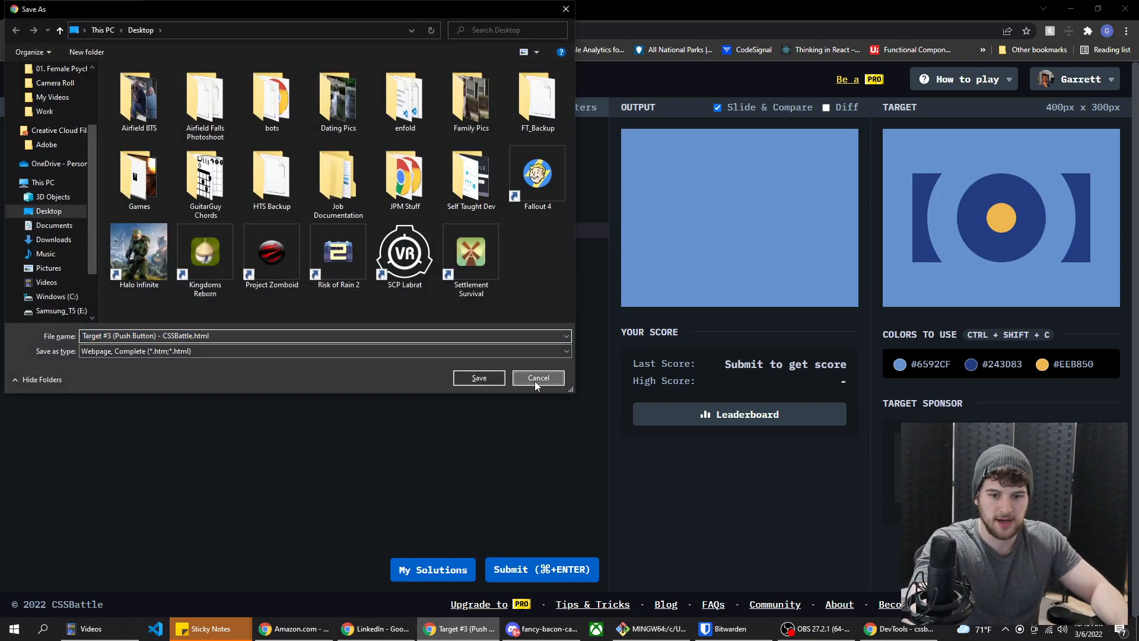
{"action": "left_click", "coordinate": [538, 378]}
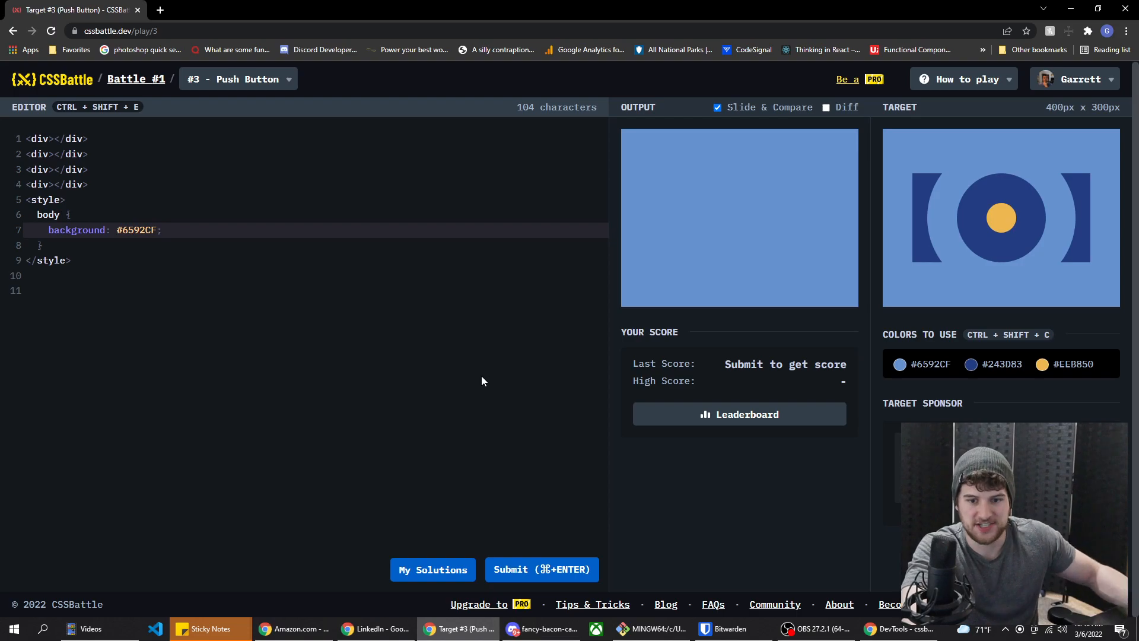
{"action": "mouse_move", "coordinate": [866, 305]}
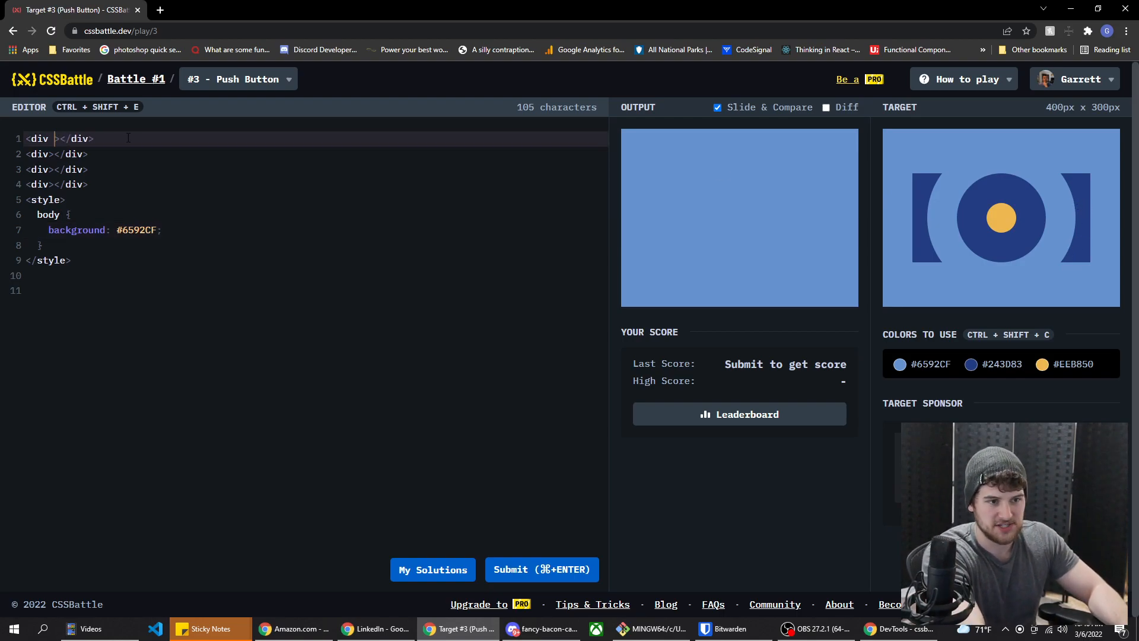
{"action": "type", "text": "class=\"\""}
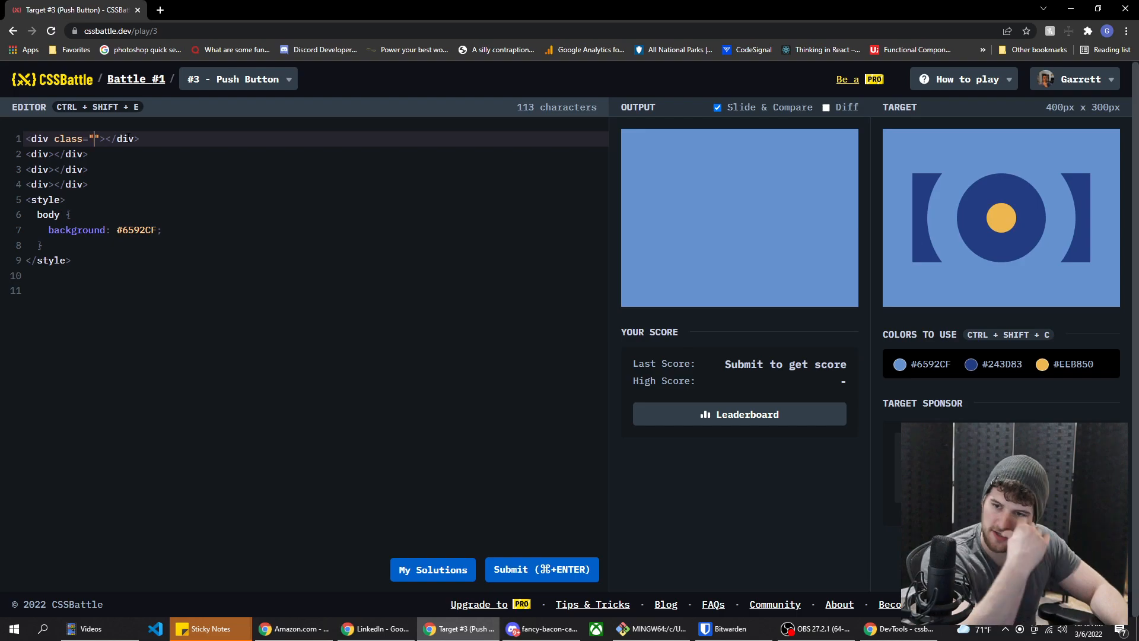
{"action": "type", "text": "blu"}
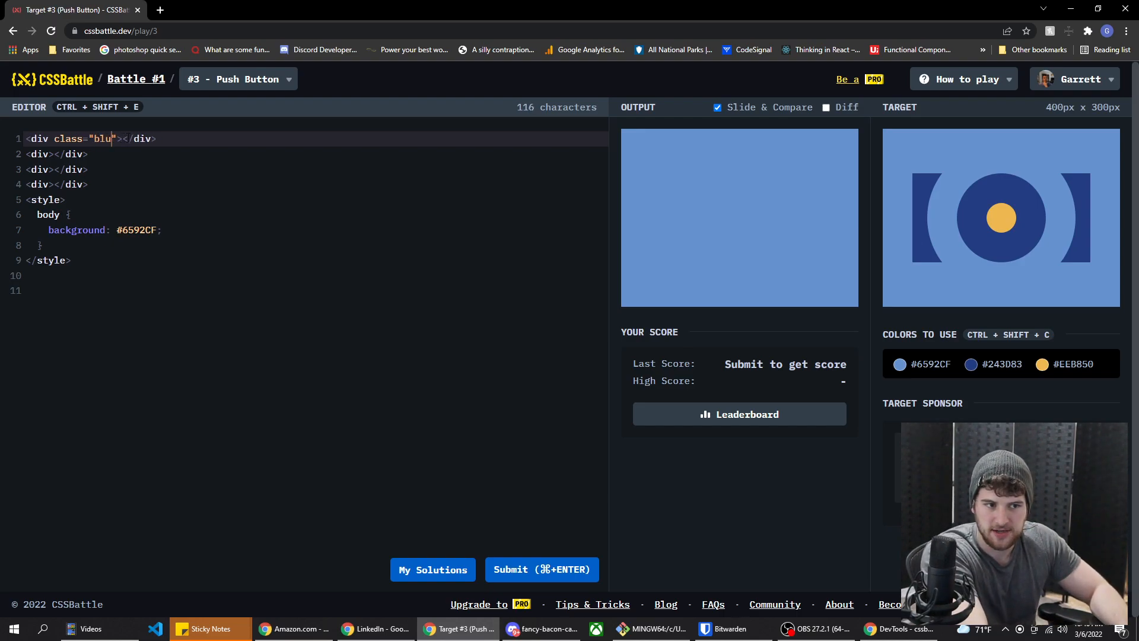
{"action": "type", "text": "dark"}
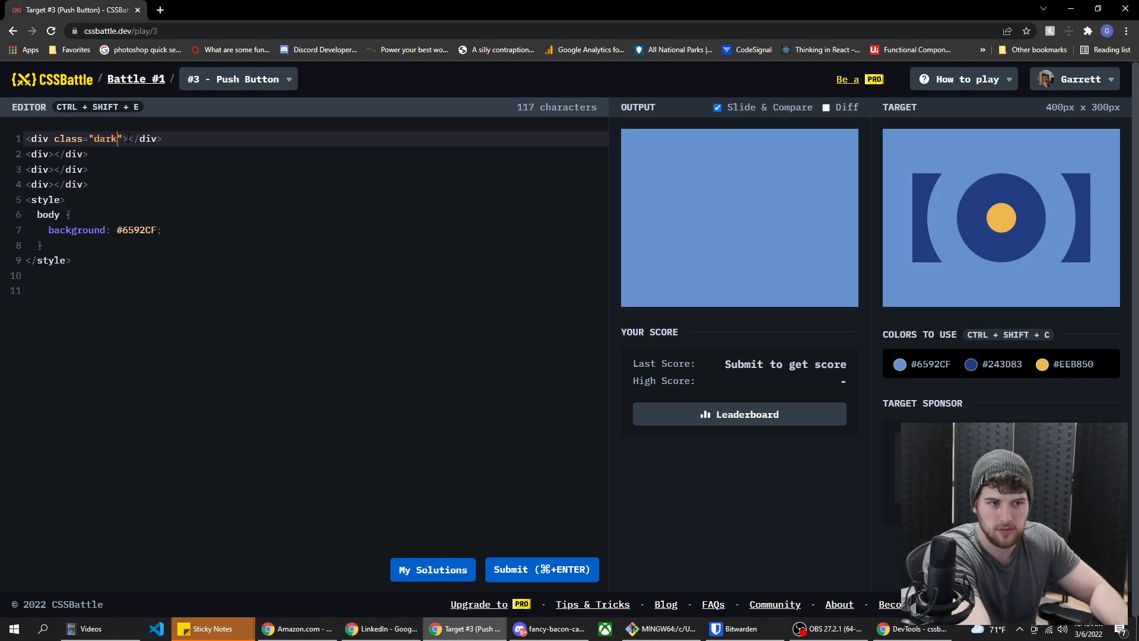
{"action": "type", "text": "-bkly"}
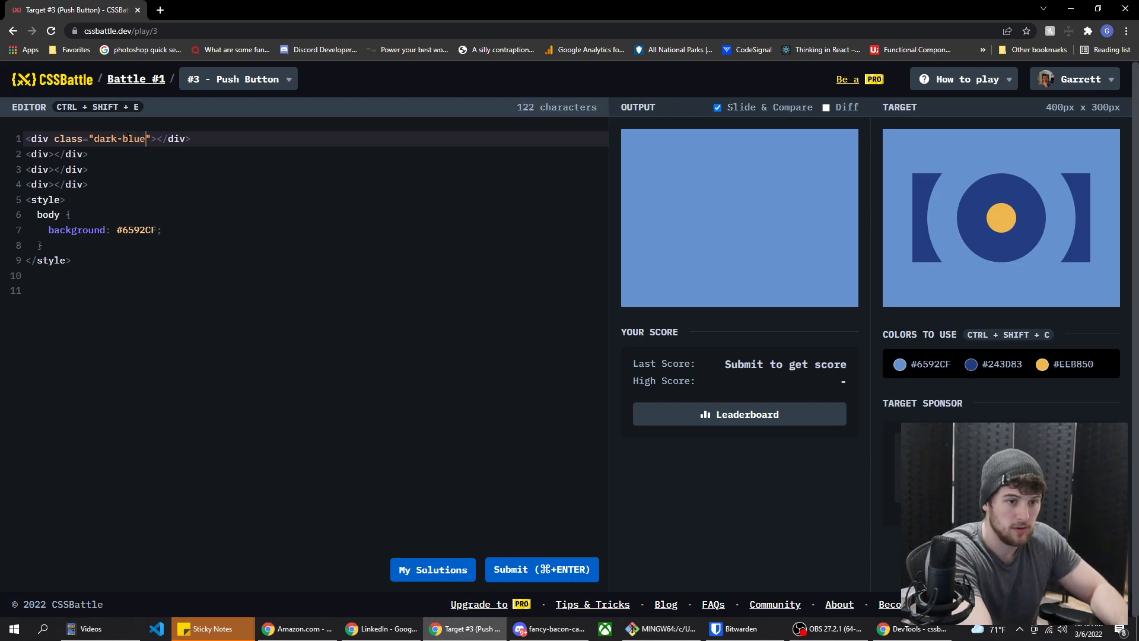
{"action": "type", "text": "box"}
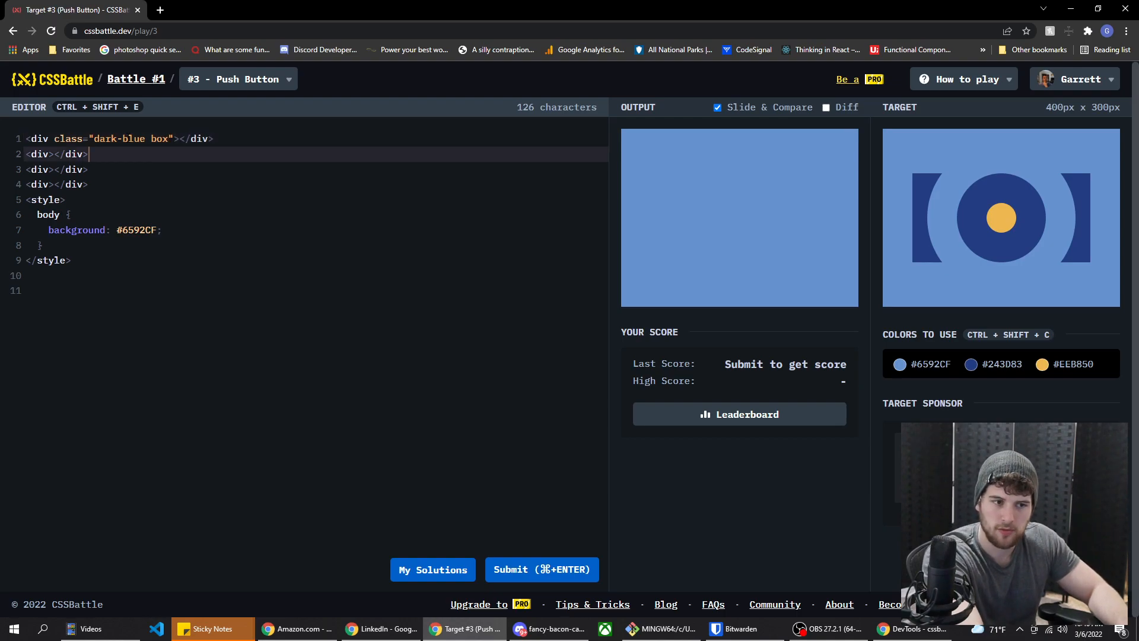
Give the circles 'circle light-blue' classes sized large, med and small, with yellow colouring.
{"action": "type", "text": "class=\"circle light-"}
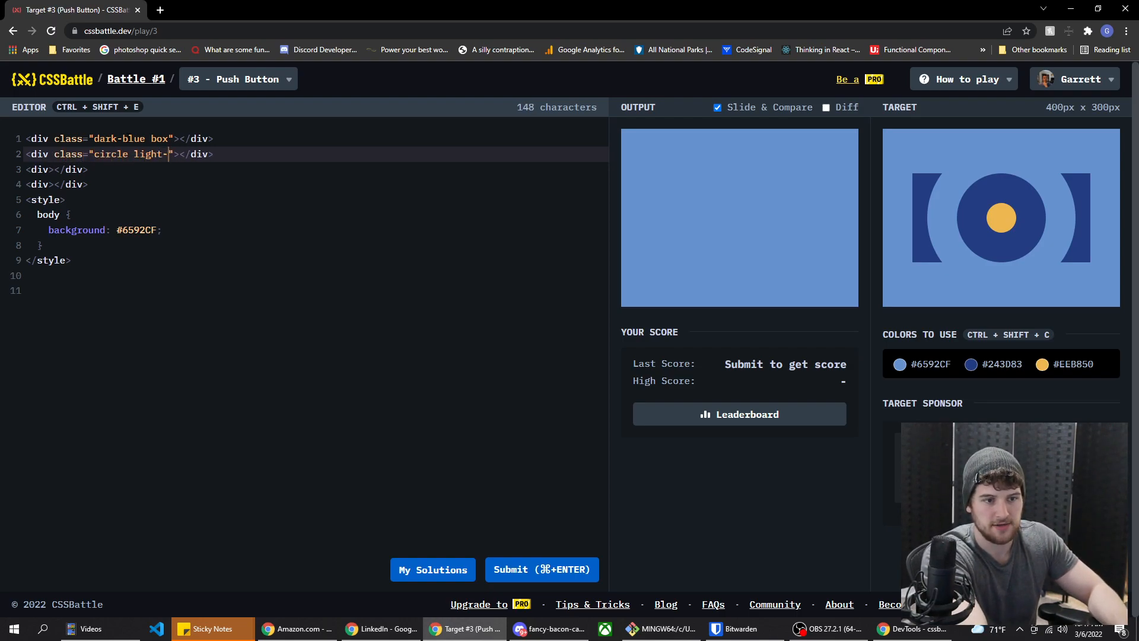
{"action": "type", "text": "blue"}
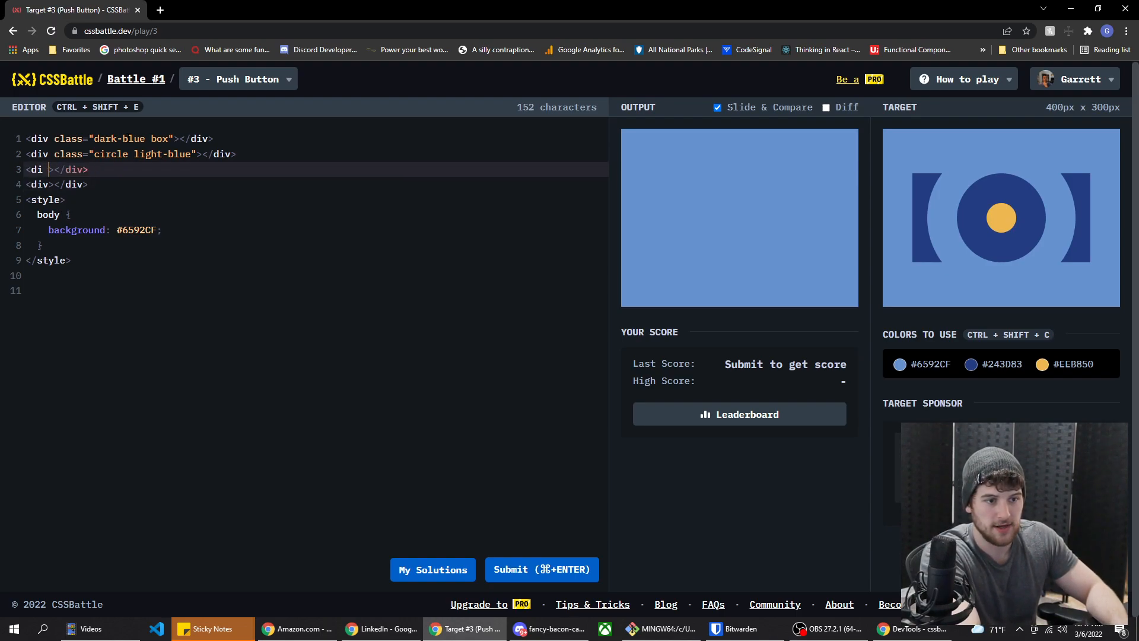
{"action": "type", "text": "v"}
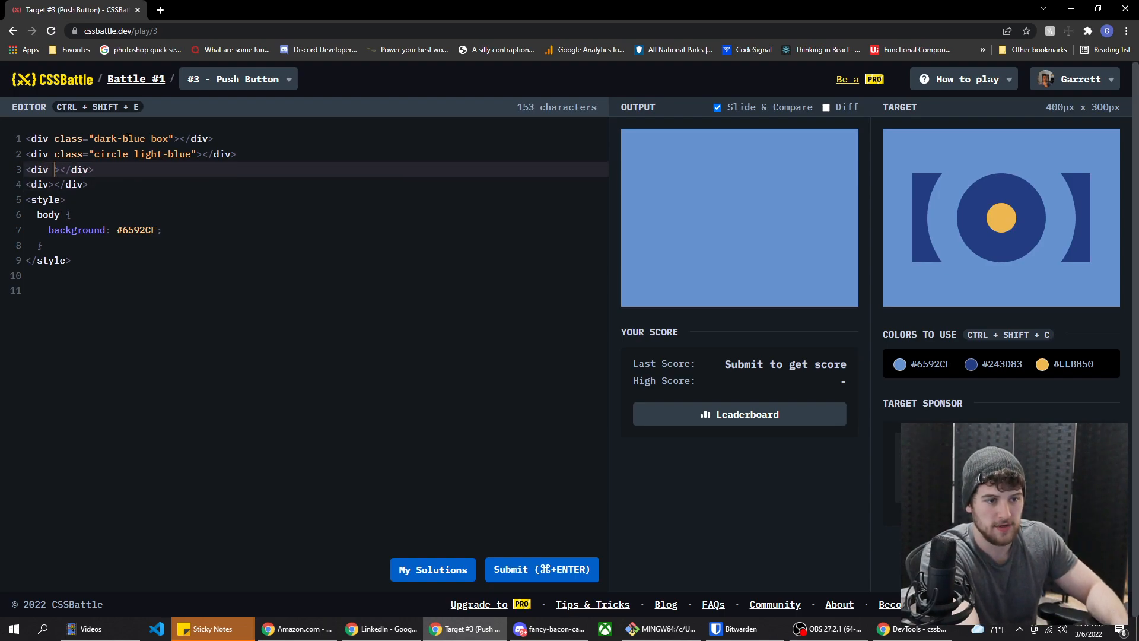
{"action": "type", "text": "class=\"circle light-blue\""}
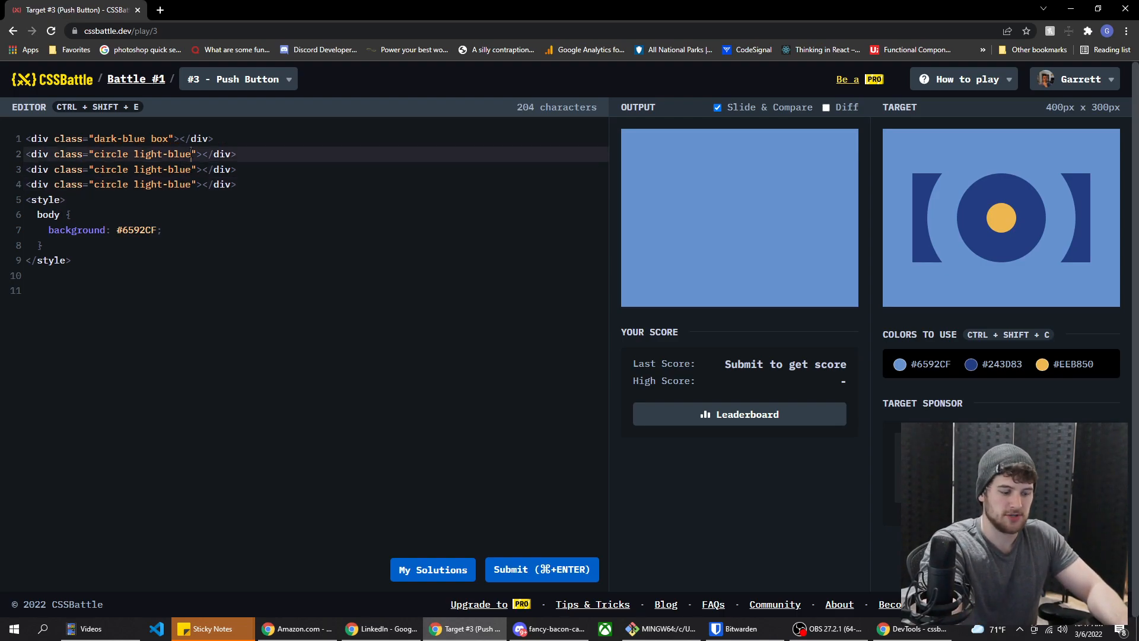
{"action": "type", "text": "large"}
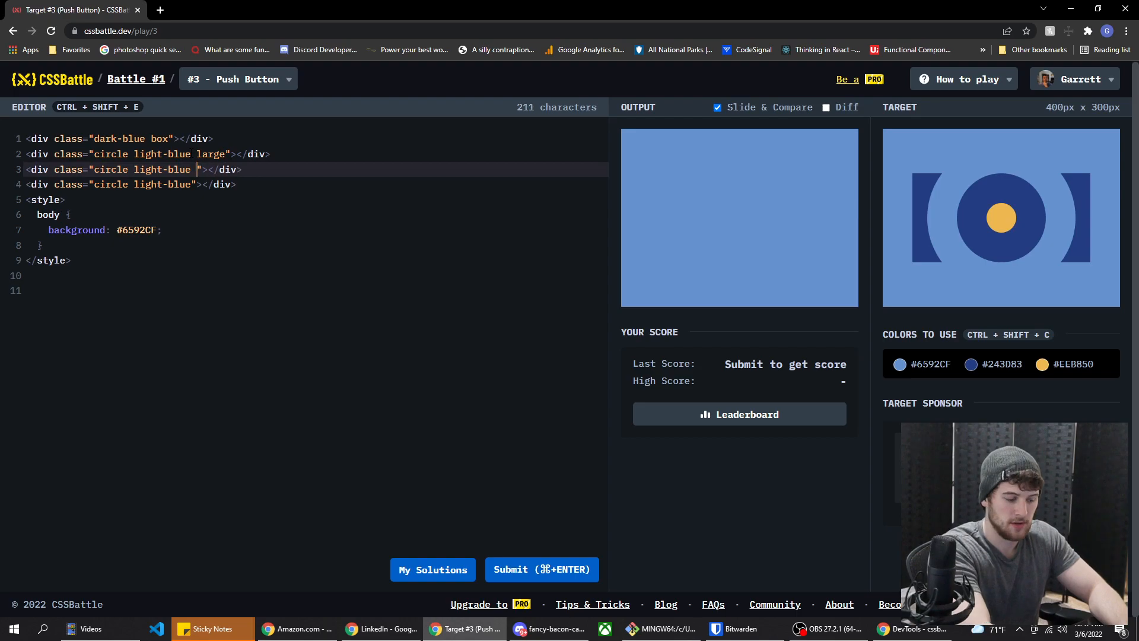
{"action": "type", "text": "med"}
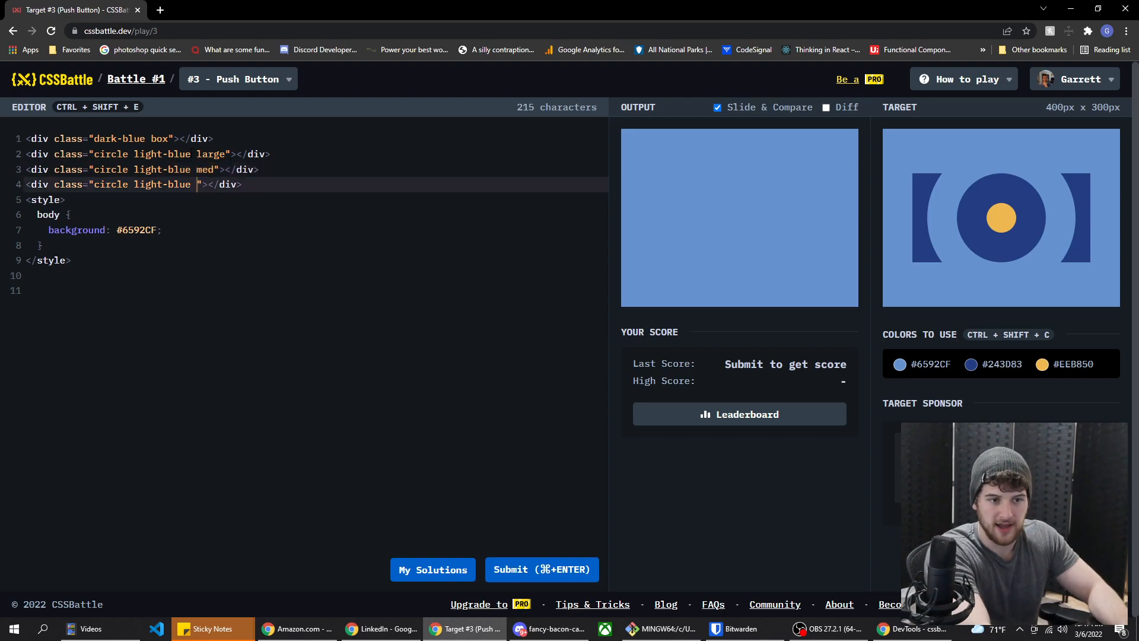
{"action": "type", "text": "small"}
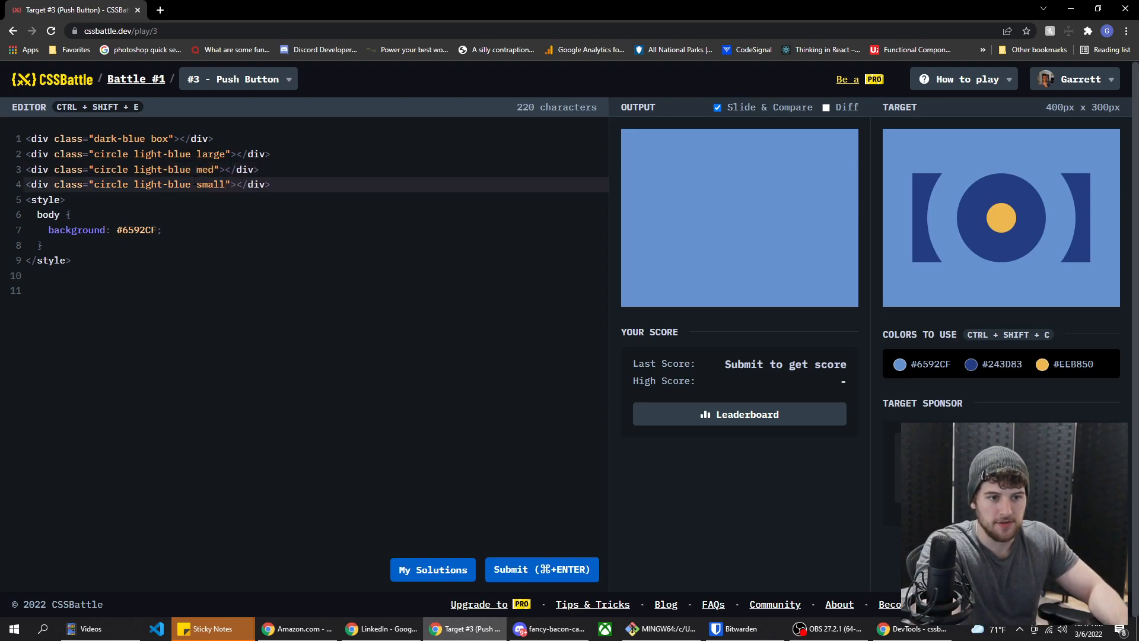
{"action": "type", "text": "yellow"}
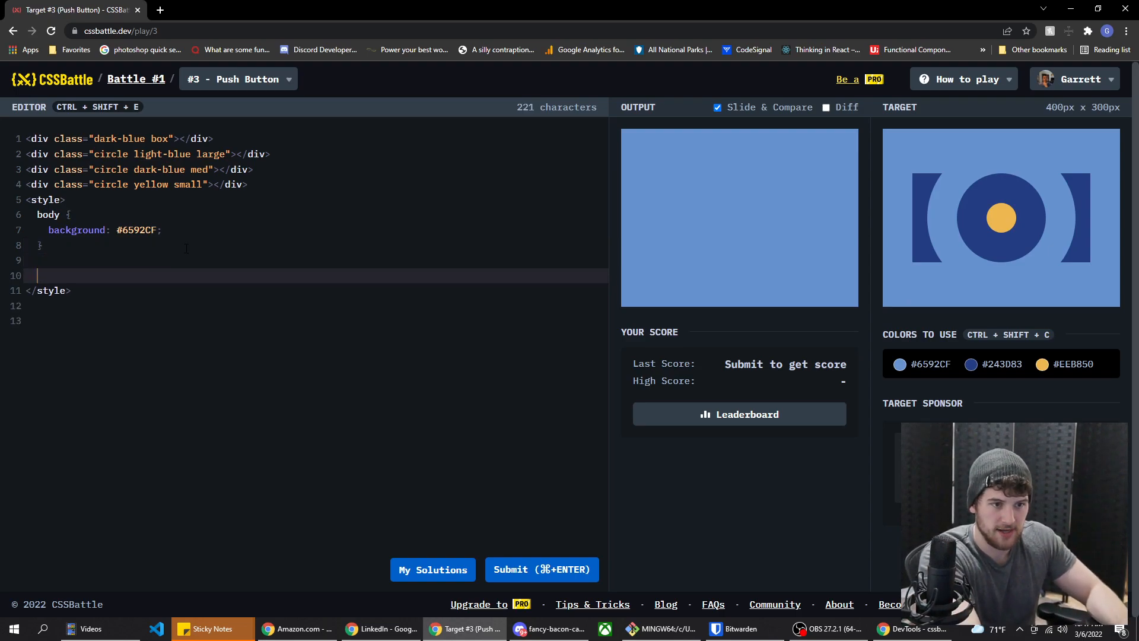
Add a .dark-blue rule with background #243D83.
{"action": "type", "text": "dark"}
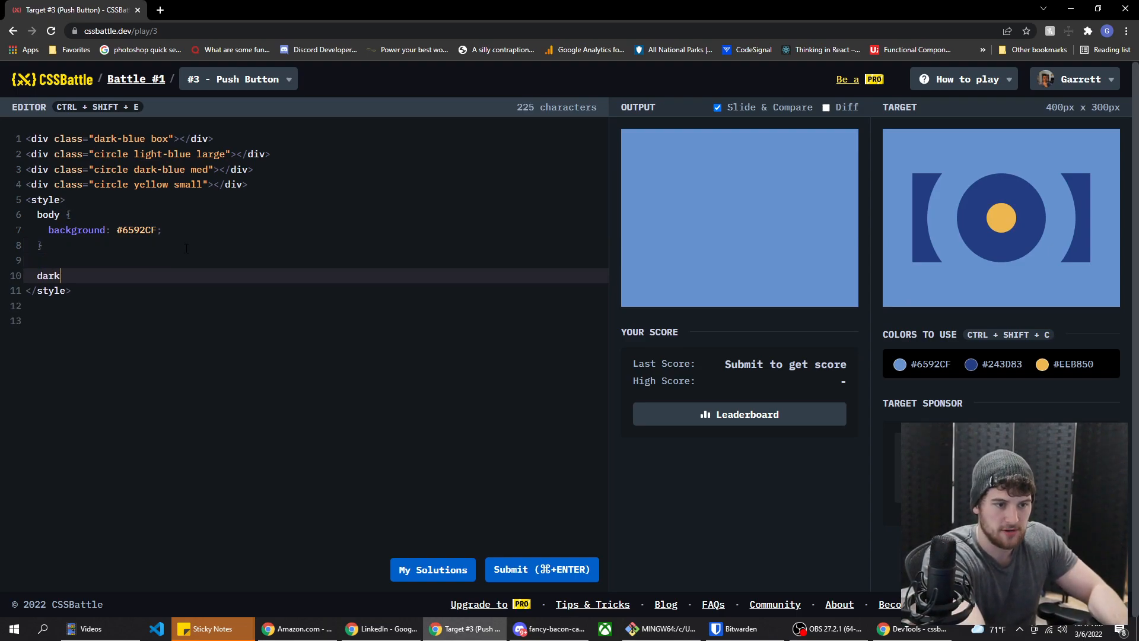
{"action": "type", "text": "-blue {"}
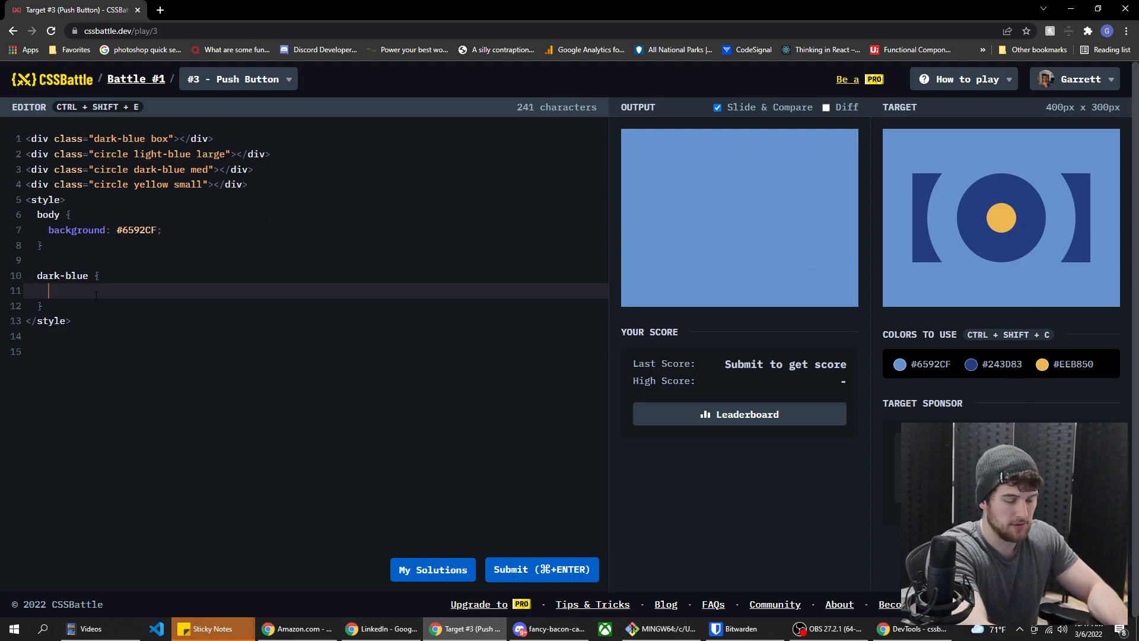
{"action": "type", "text": "background"}
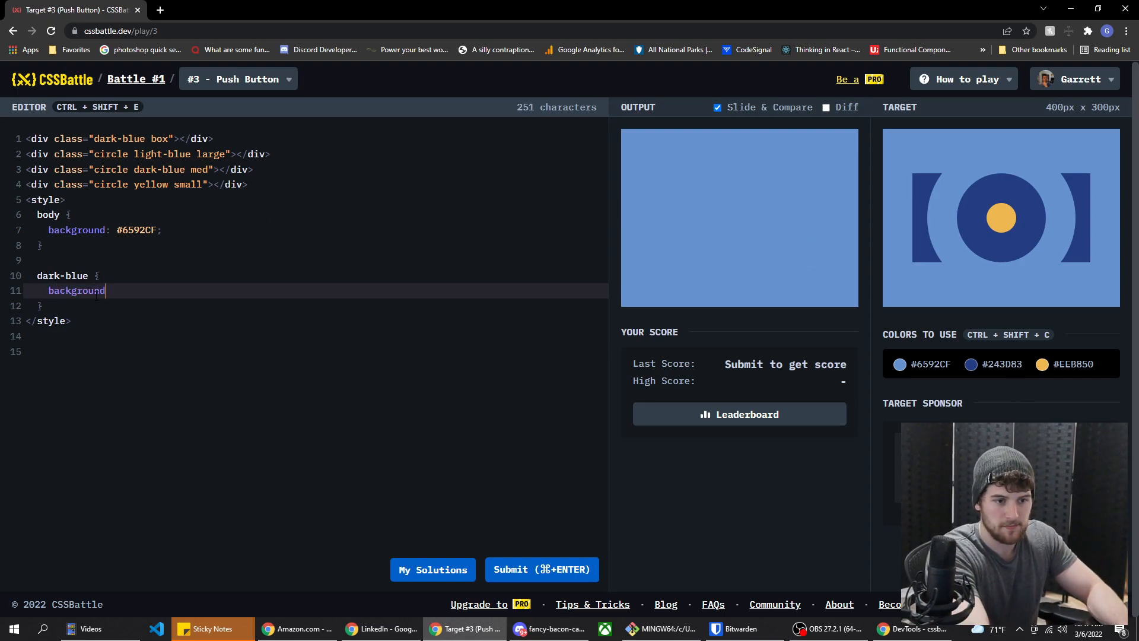
{"action": "type", "text": ": #243D83;"}
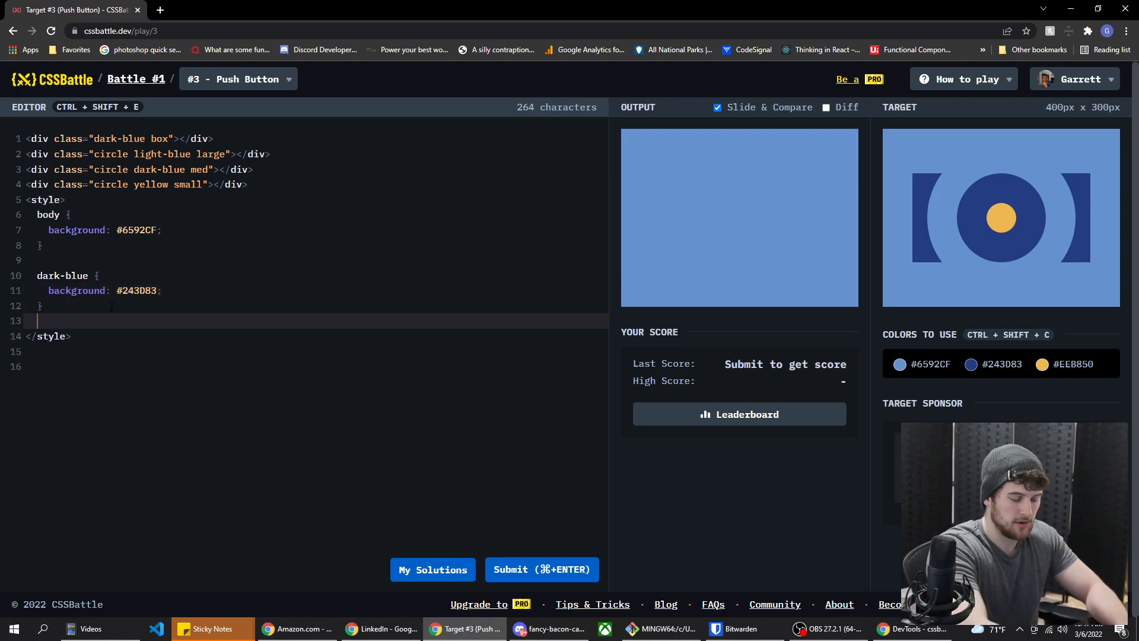
Group body with .light-blue and add a .yellow rule with #EEB850.
{"action": "type", "text": "light-belue {"}
{"action": "left_click", "coordinate": [317, 214]}
{"action": "type", "text": ","}
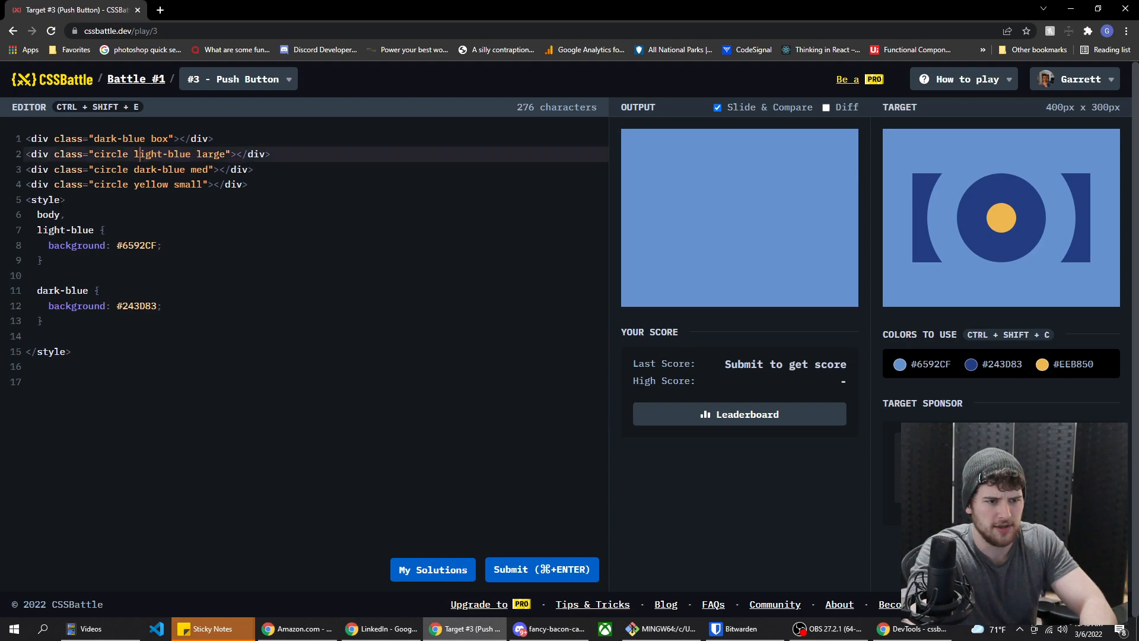
{"action": "type", "text": "."}
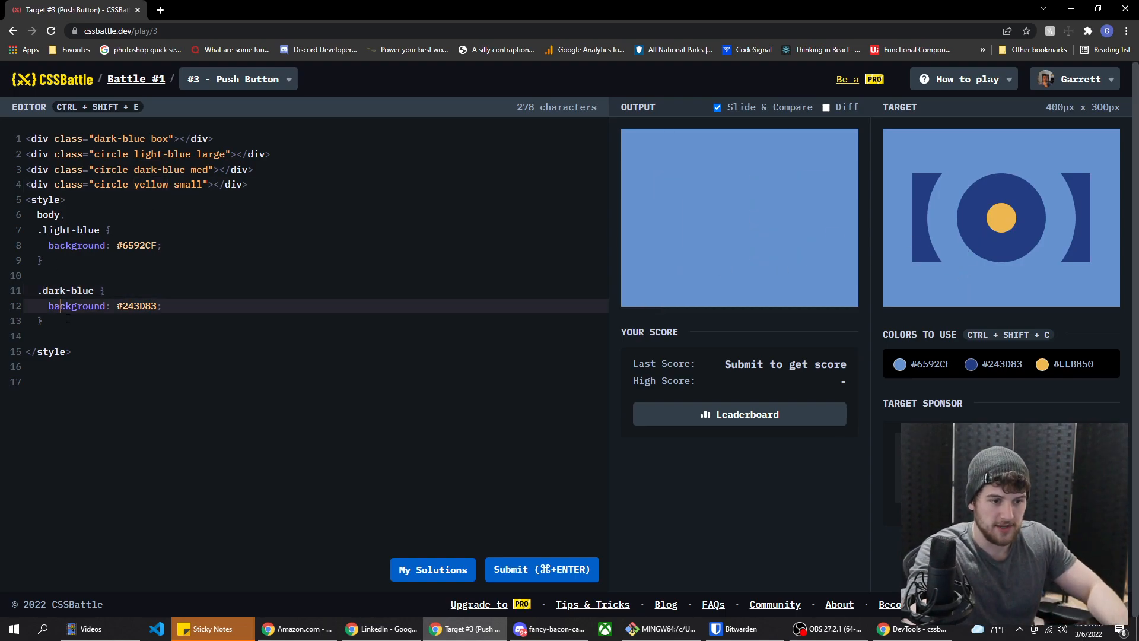
{"action": "type", "text": ".yellow {"}
{"action": "type", "text": "background:"}
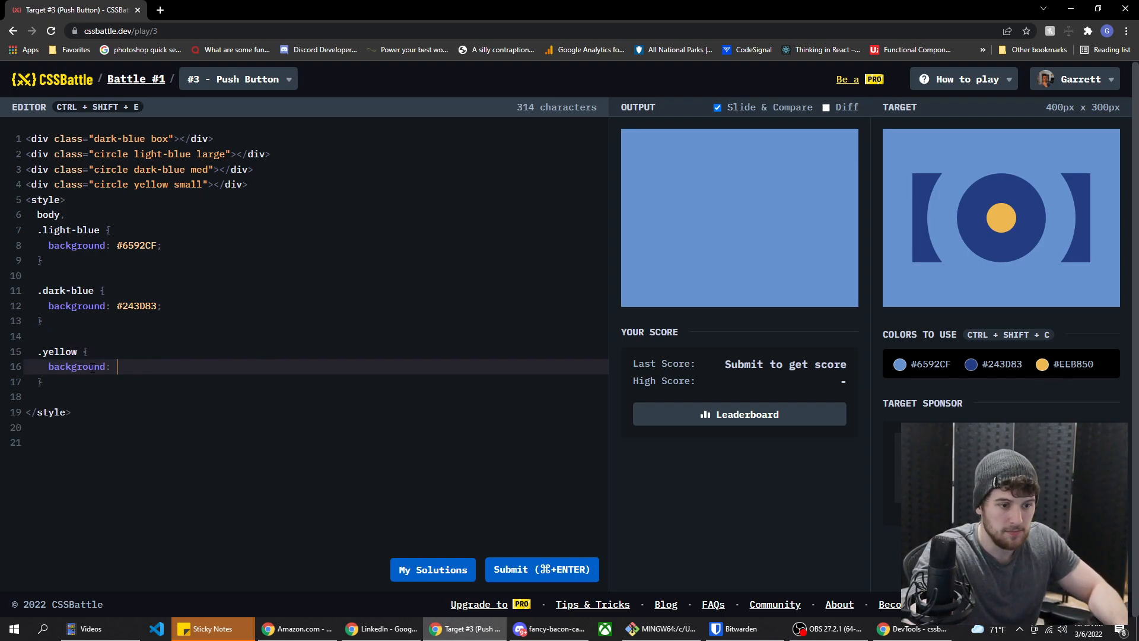
{"action": "type", "text": "#EEB850;"}
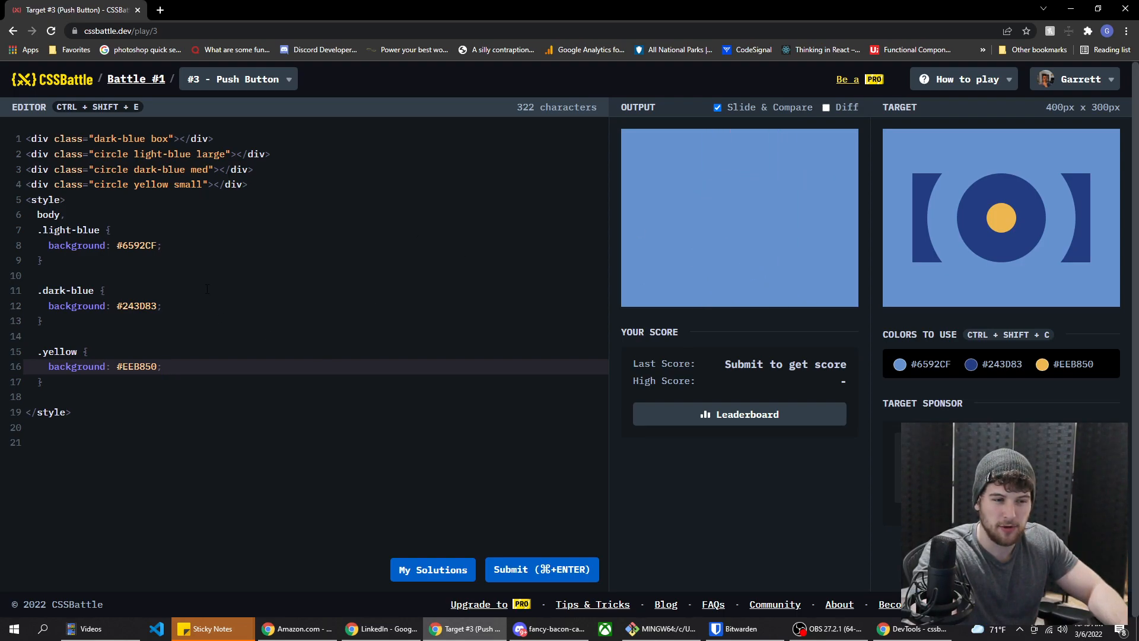
{"action": "double_click", "coordinate": [52, 290]}
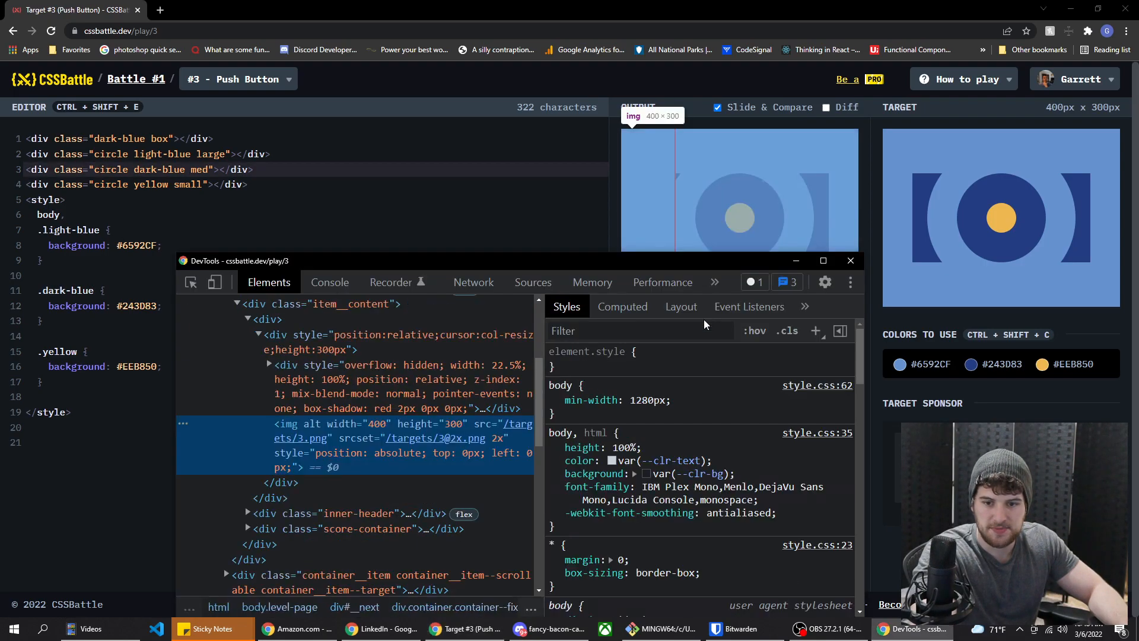
Expand the preview iframe's body in DevTools to inspect its elements, then close DevTools.
{"action": "left_click", "coordinate": [326, 365]}
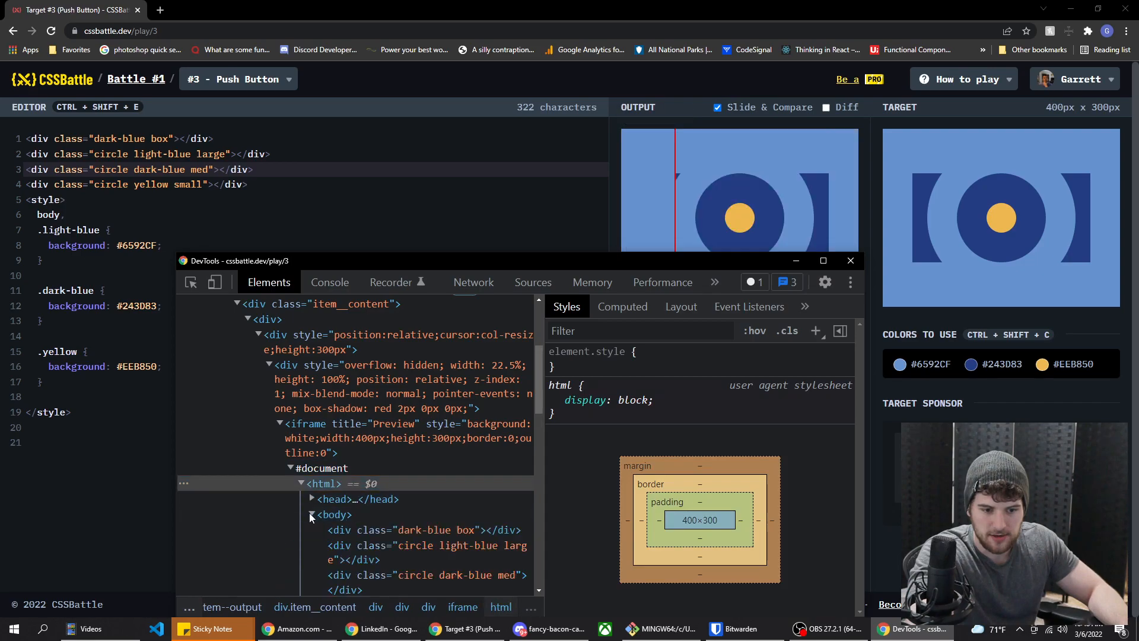
{"action": "left_click", "coordinate": [424, 530]}
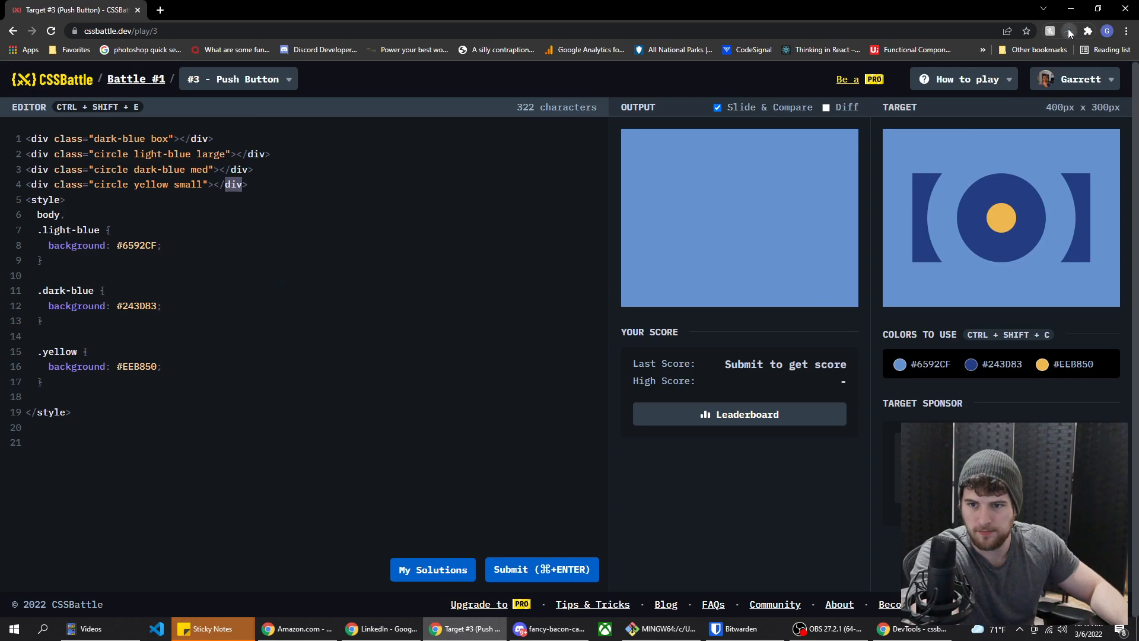
Add a .box rule below .yellow with width 300px and height 150px.
{"action": "left_click", "coordinate": [41, 382]}
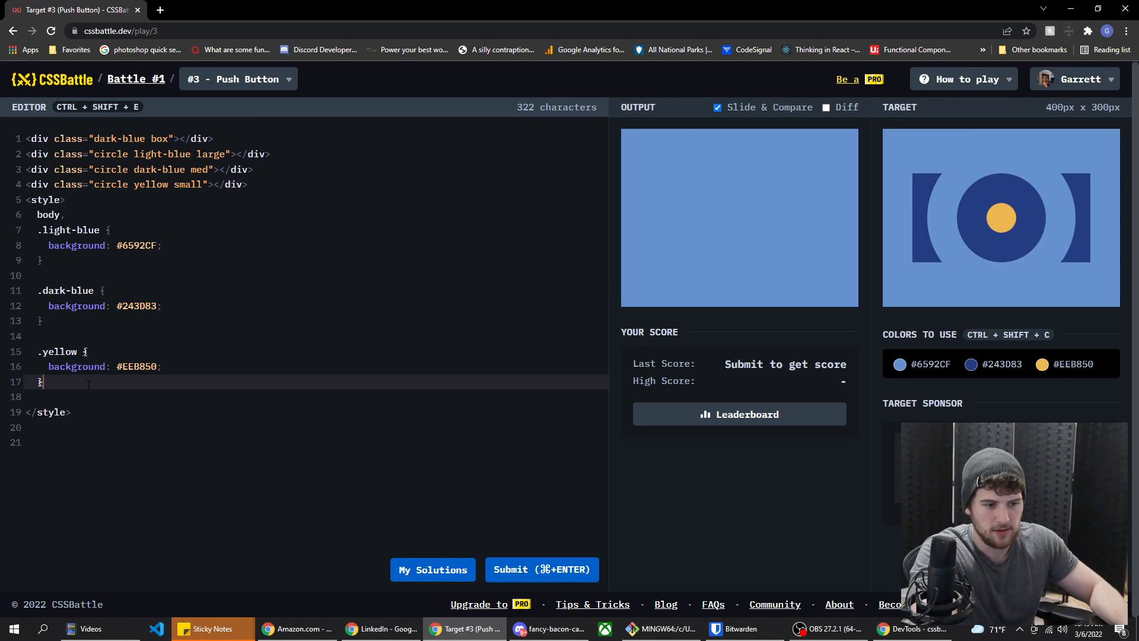
{"action": "type", "text": "box {"}
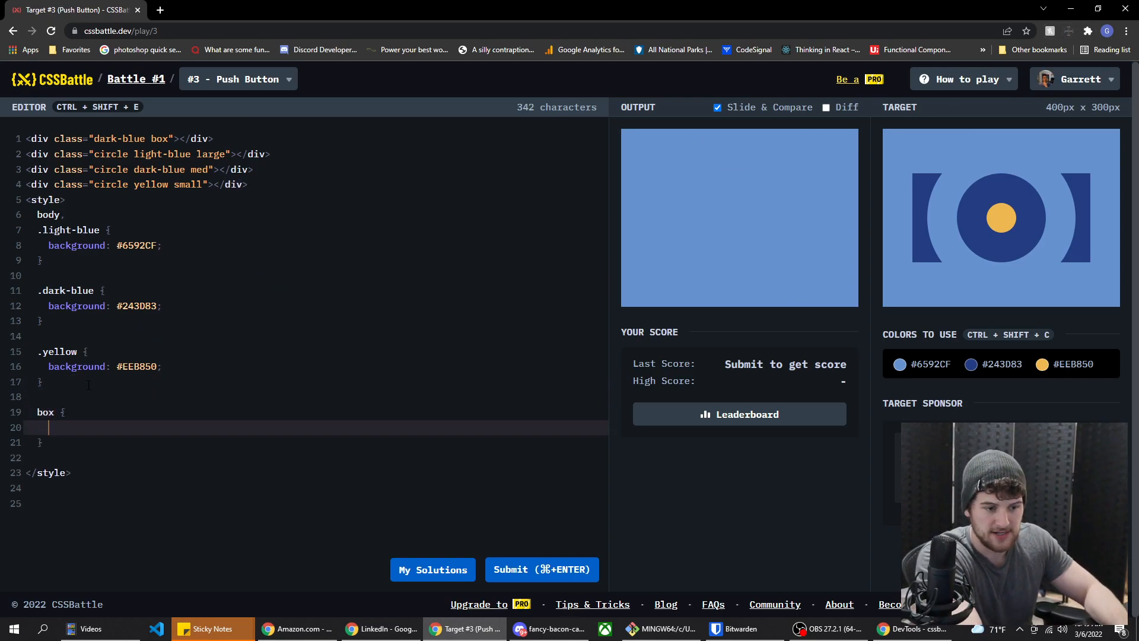
{"action": "type", "text": "width"}
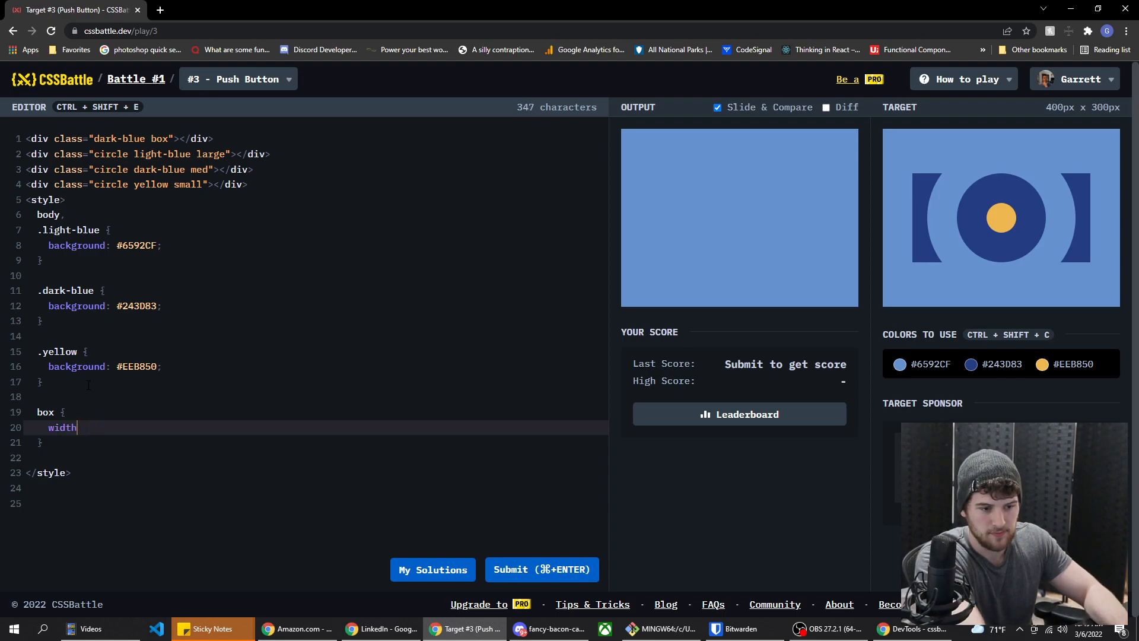
{"action": "type", "text": ": 300px;"}
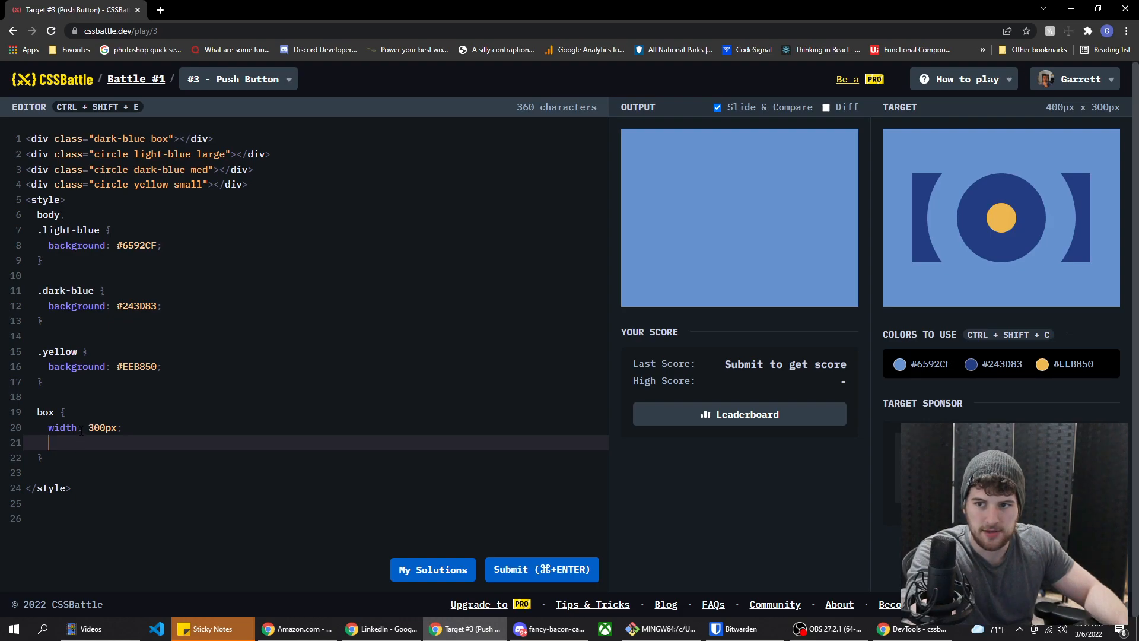
{"action": "type", "text": "height: 250px;"}
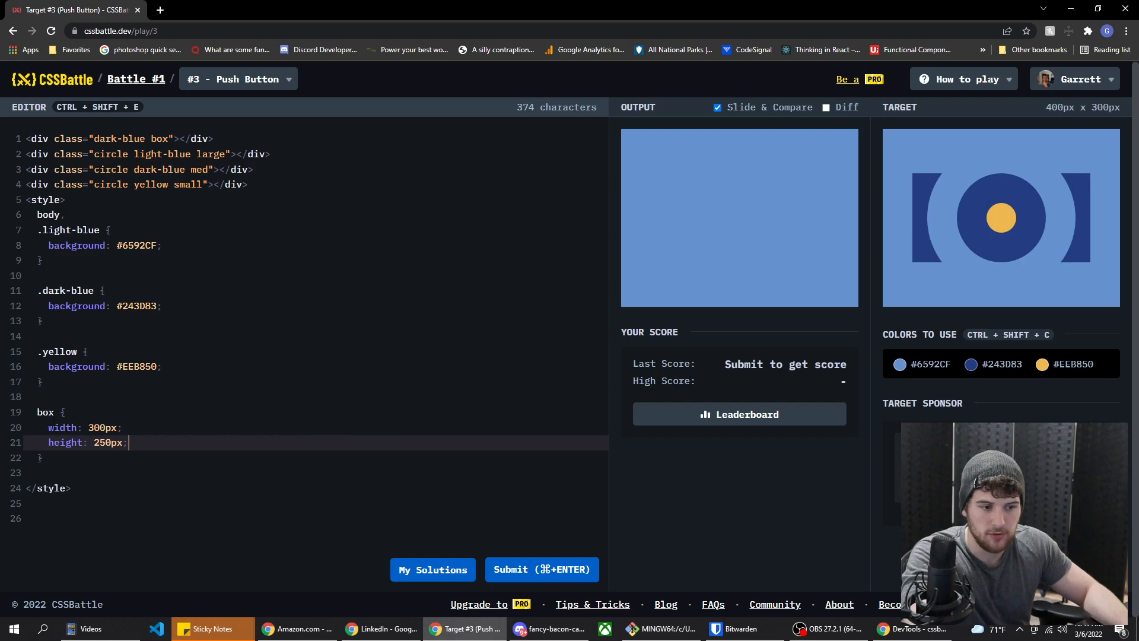
{"action": "type", "text": "."}
{"action": "type", "text": "1"}
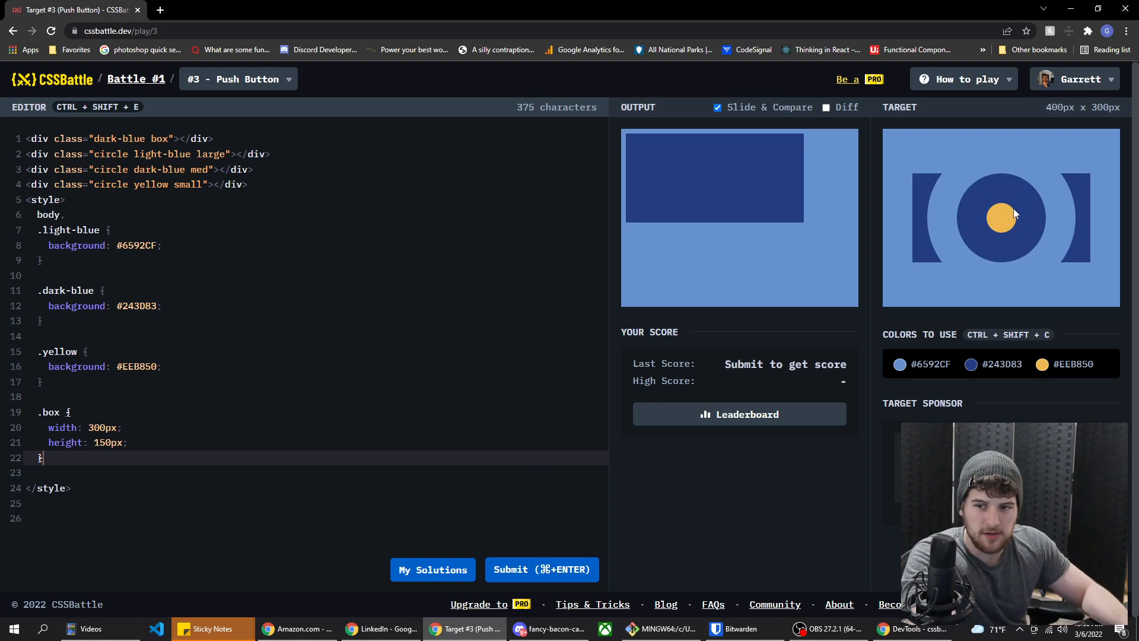
{"action": "mouse_move", "coordinate": [1014, 213]}
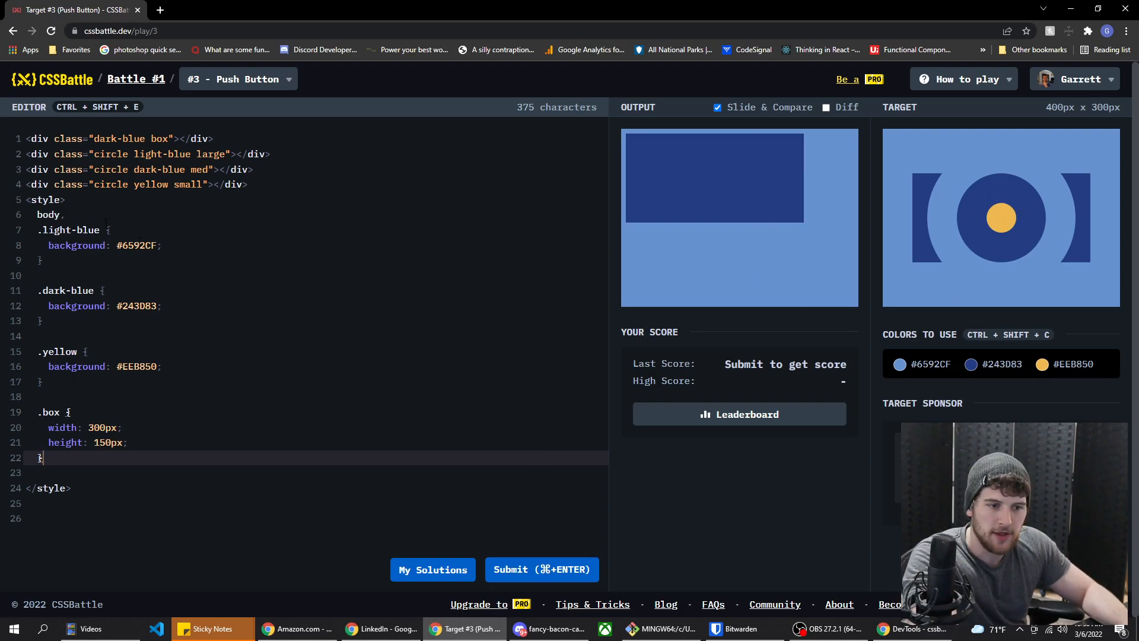
Flex-centre the light-blue rule and add a .circle rule with border-radius 50%.
{"action": "type", "text": "display: flex;"}
{"action": "type", "text": "justify-content: center;"}
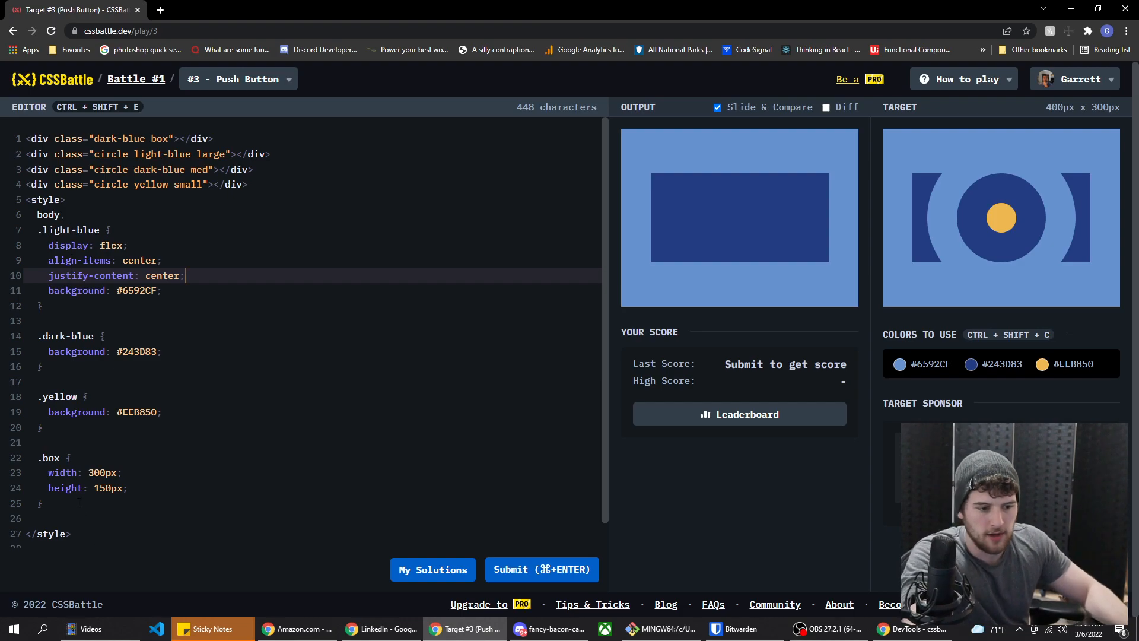
{"action": "type", "text": ".circl"}
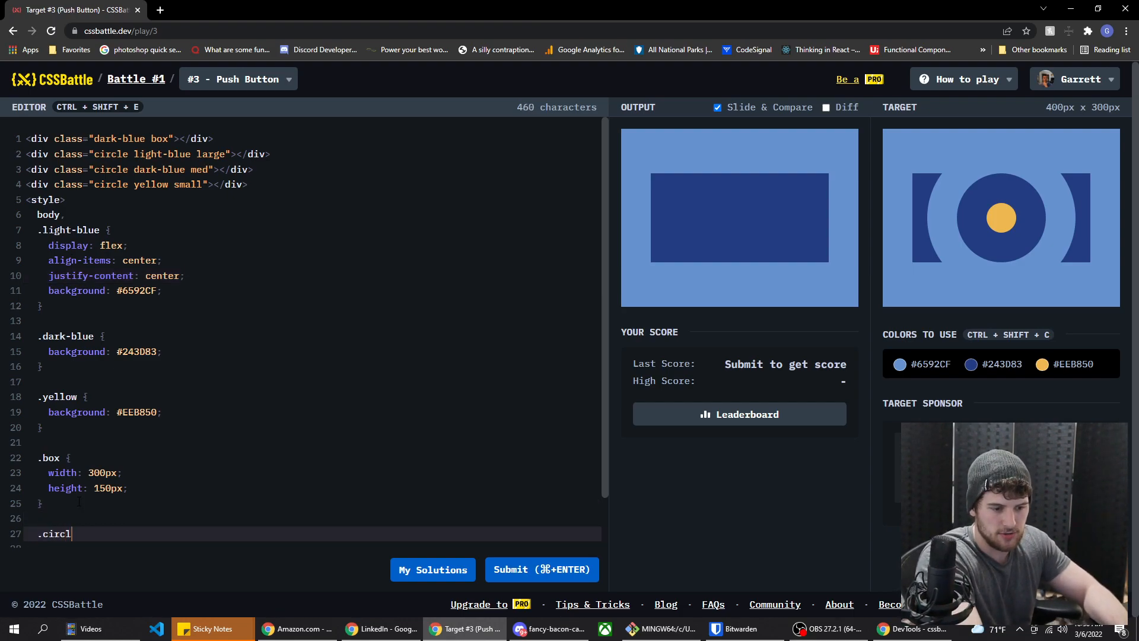
{"action": "type", "text": "e {"}
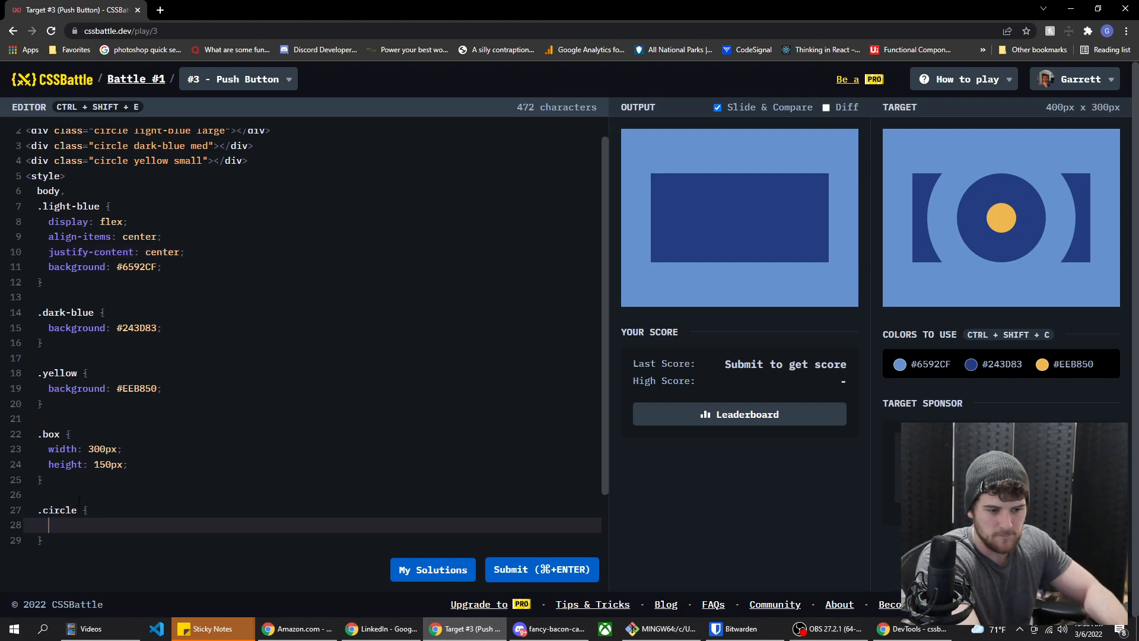
{"action": "type", "text": "border-radiu"}
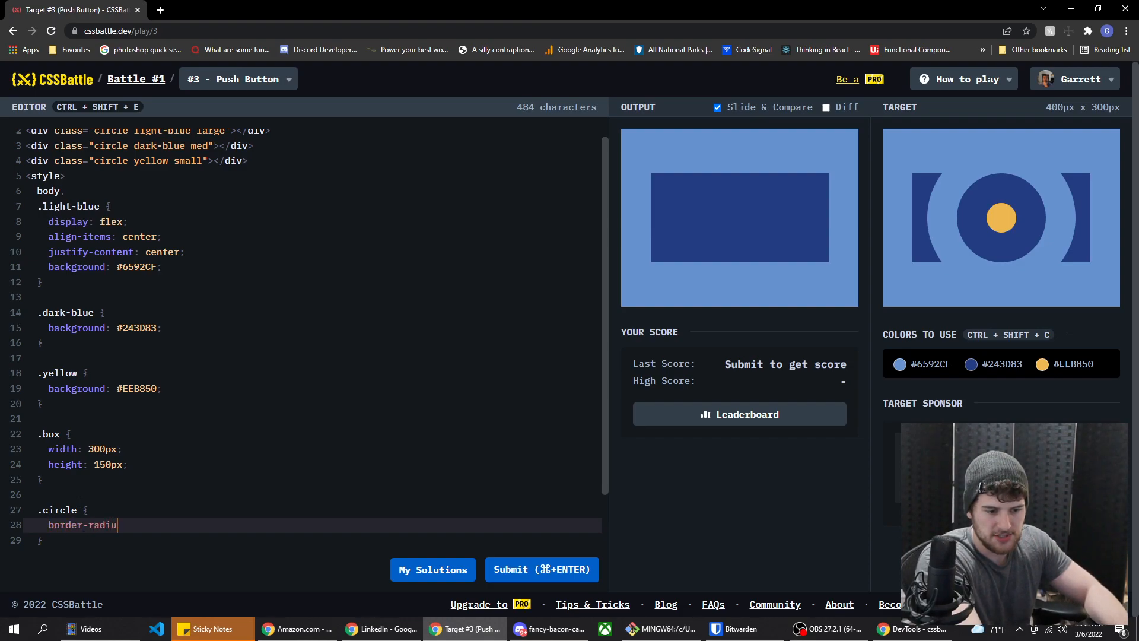
{"action": "type", "text": "s:"}
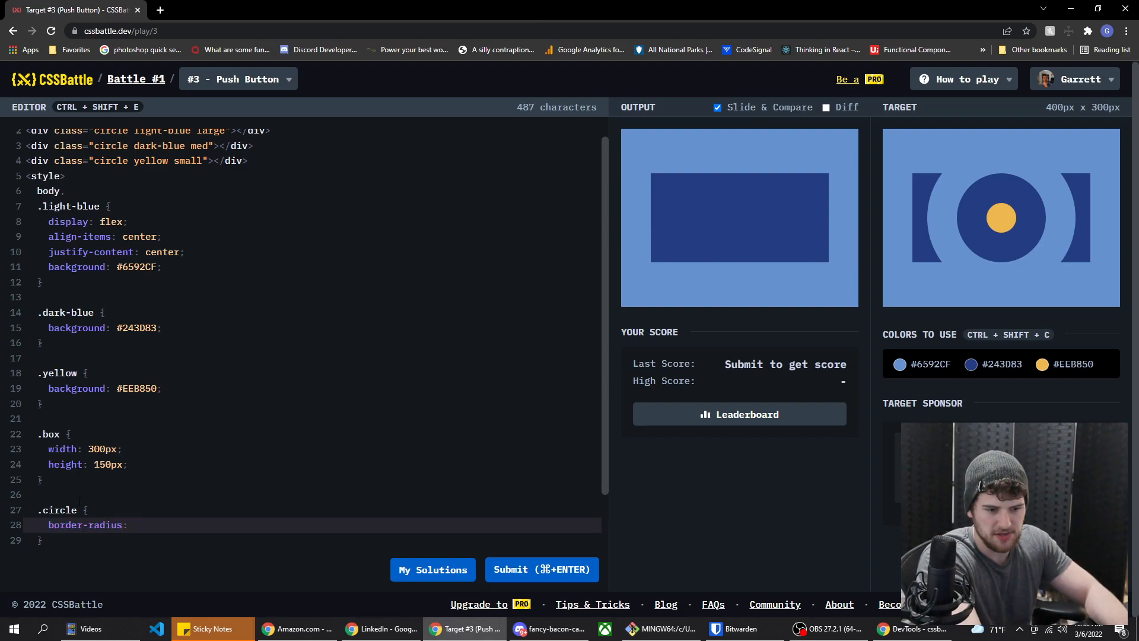
{"action": "type", "text": "50%;"}
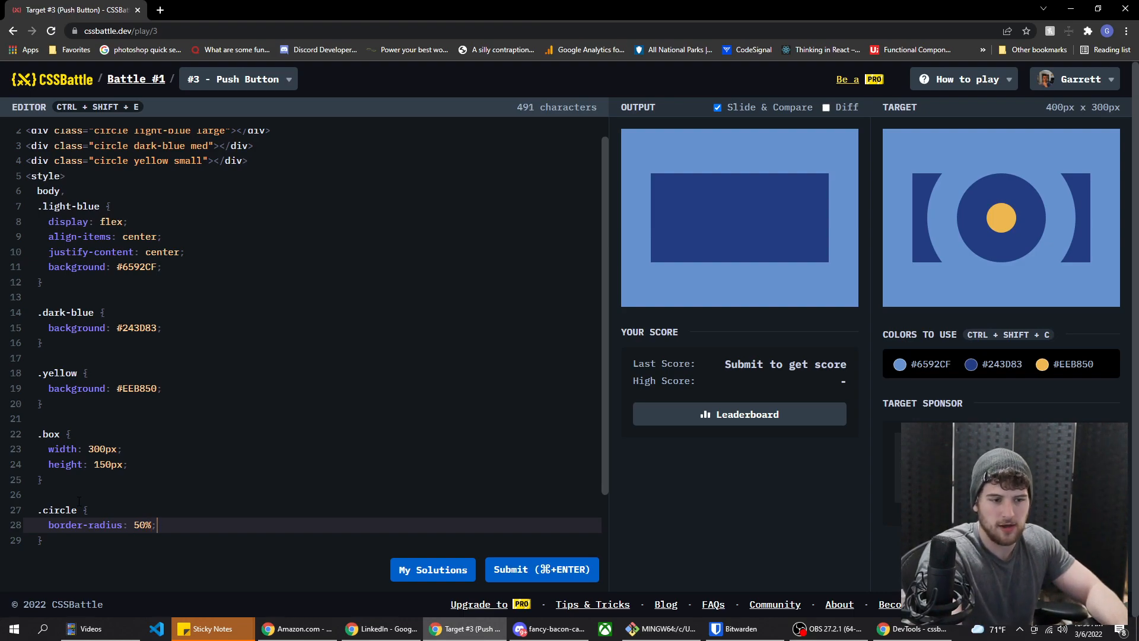
{"action": "mouse_move", "coordinate": [936, 239]}
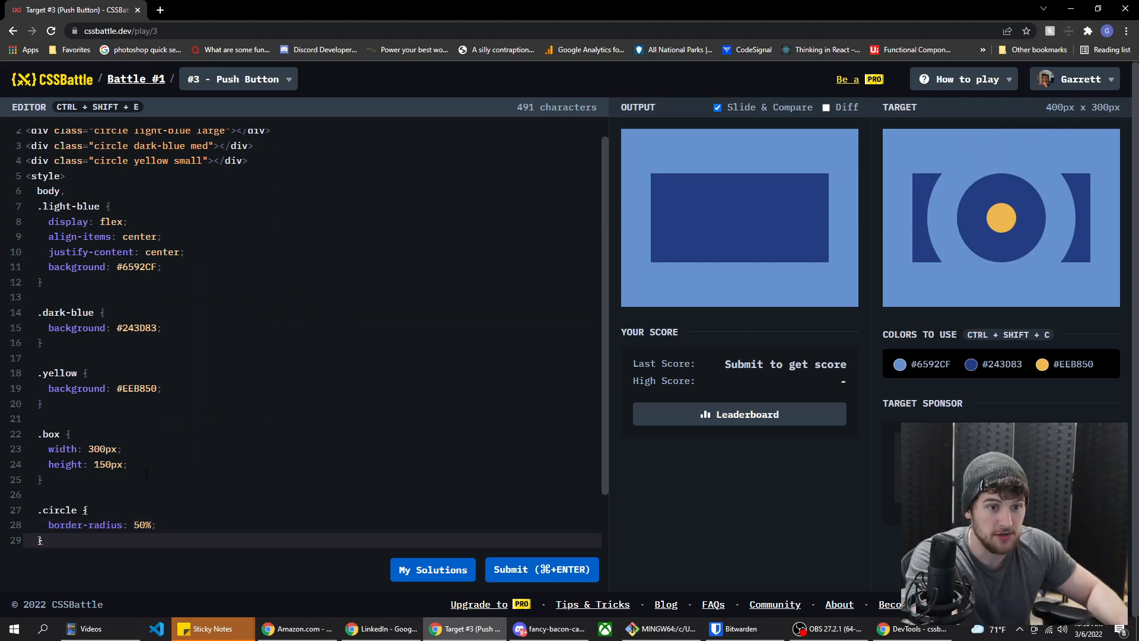
Add a .large rule with width 250px and height 300px.
{"action": "type", "text": ".large {"}
{"action": "type", "text": "width"}
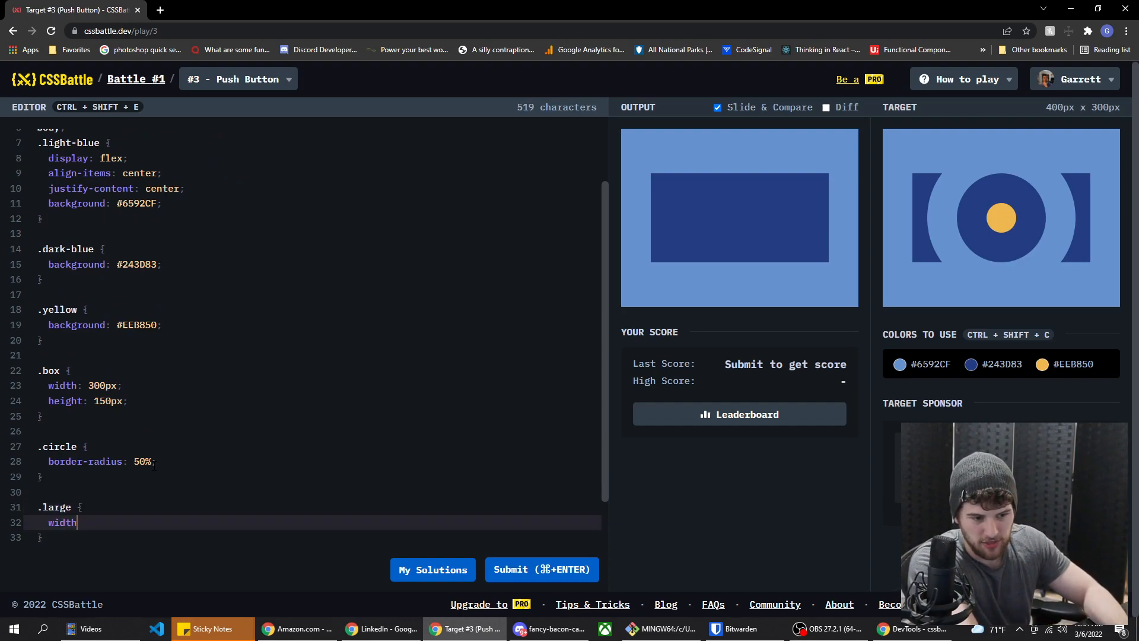
{"action": "type", "text": ": 250px;"}
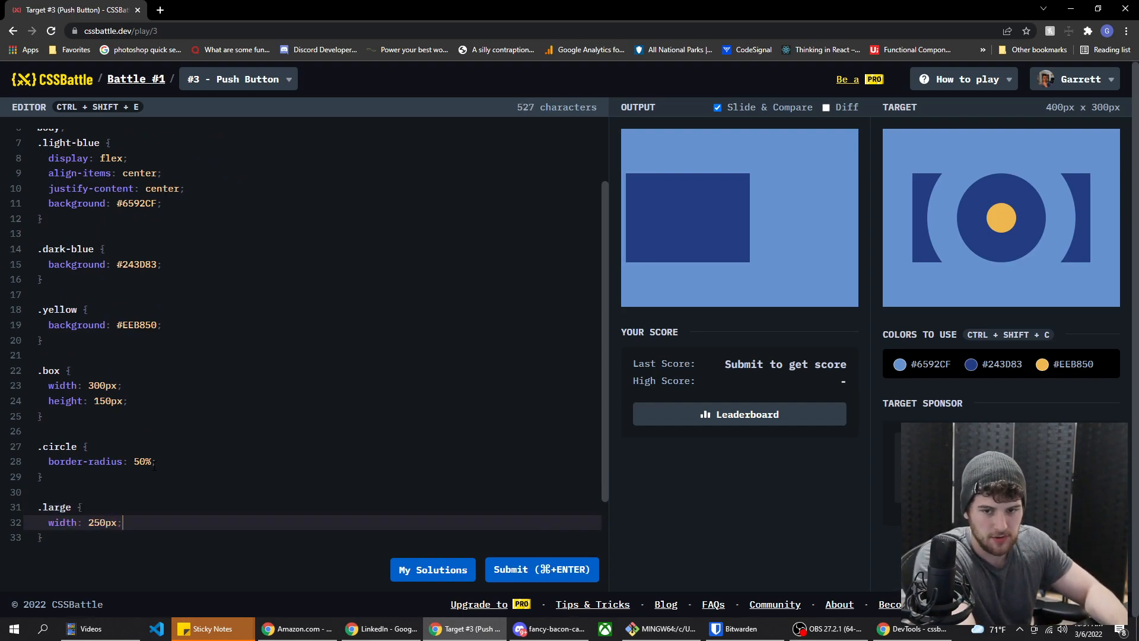
{"action": "key", "text": "Enter"}
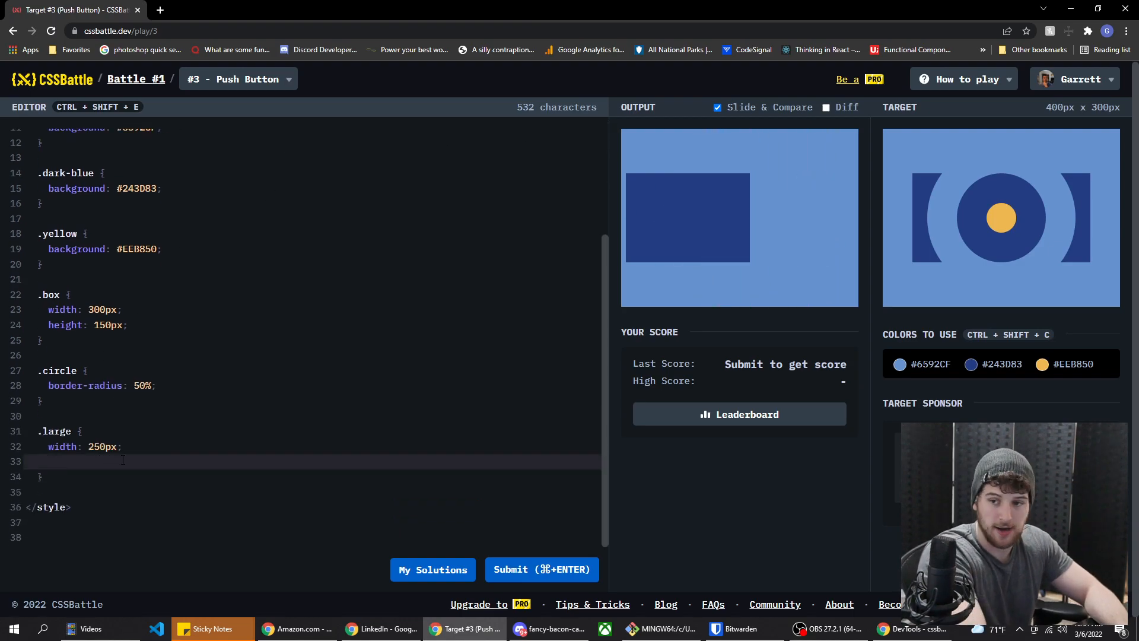
{"action": "type", "text": "height: 3"}
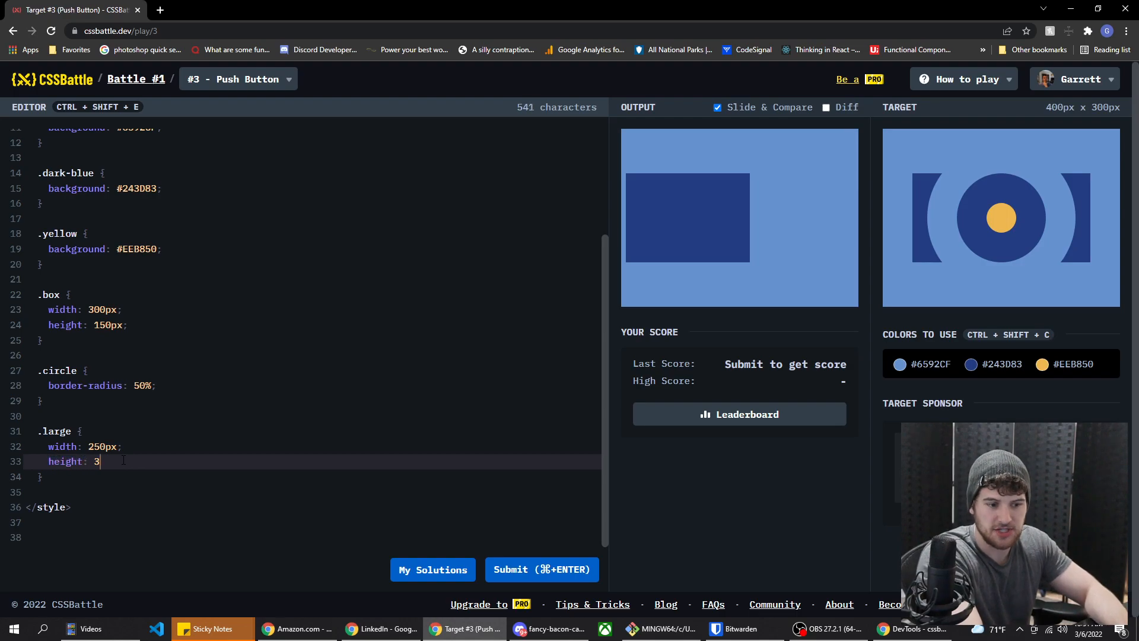
{"action": "type", "text": "00px;"}
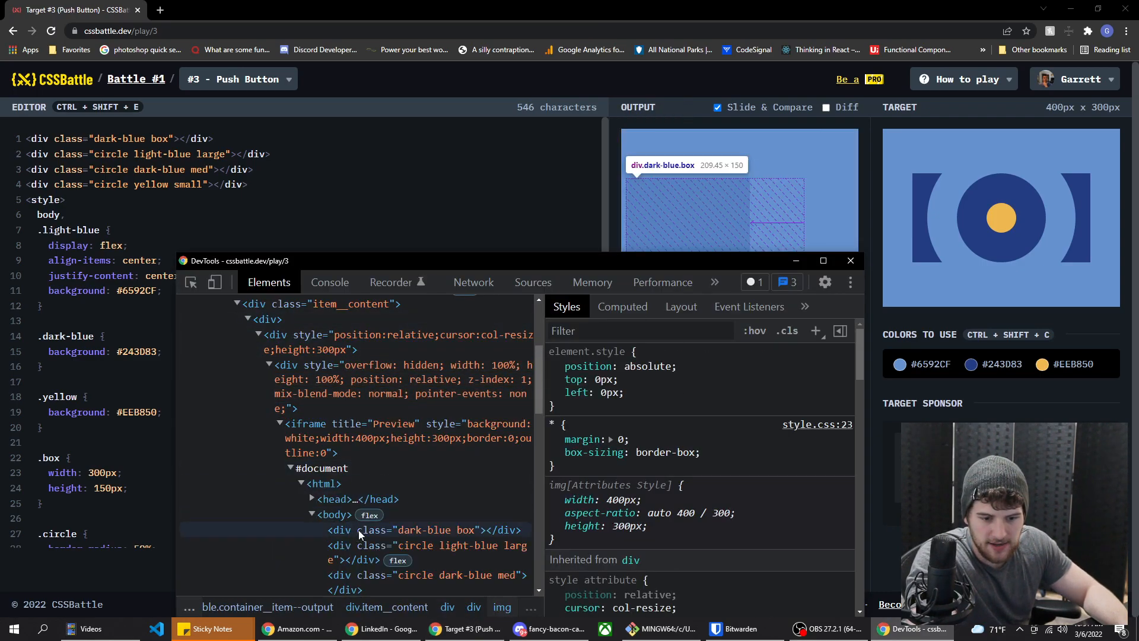
Add position: absolute to .circle and slide-compare the bracket arcs against the target.
{"action": "left_click", "coordinate": [421, 530]}
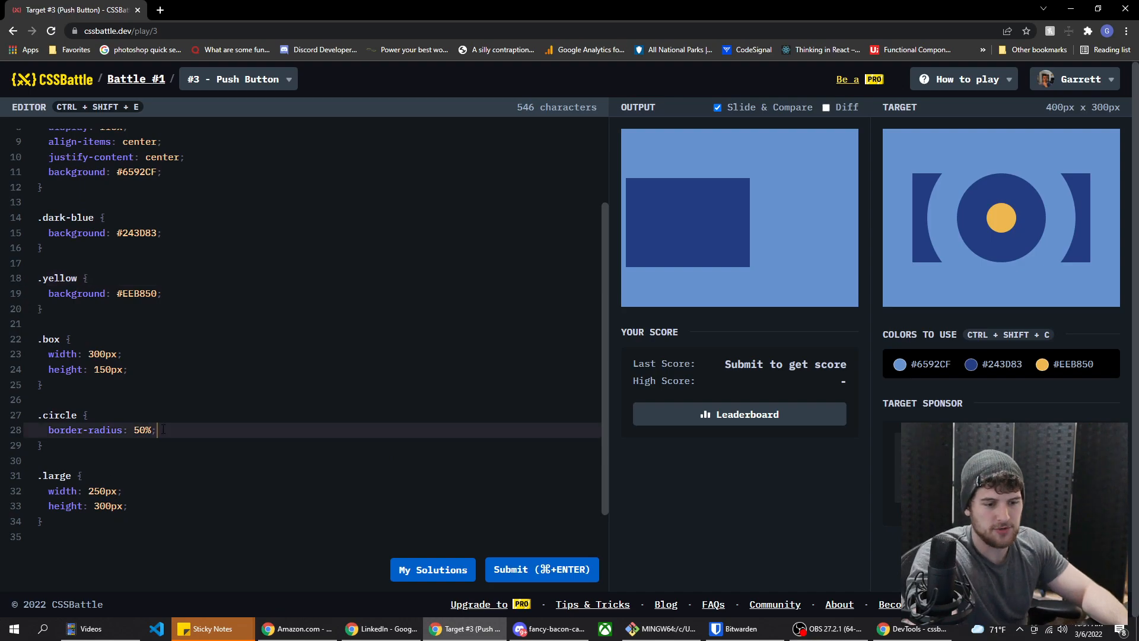
{"action": "type", "text": "position:"}
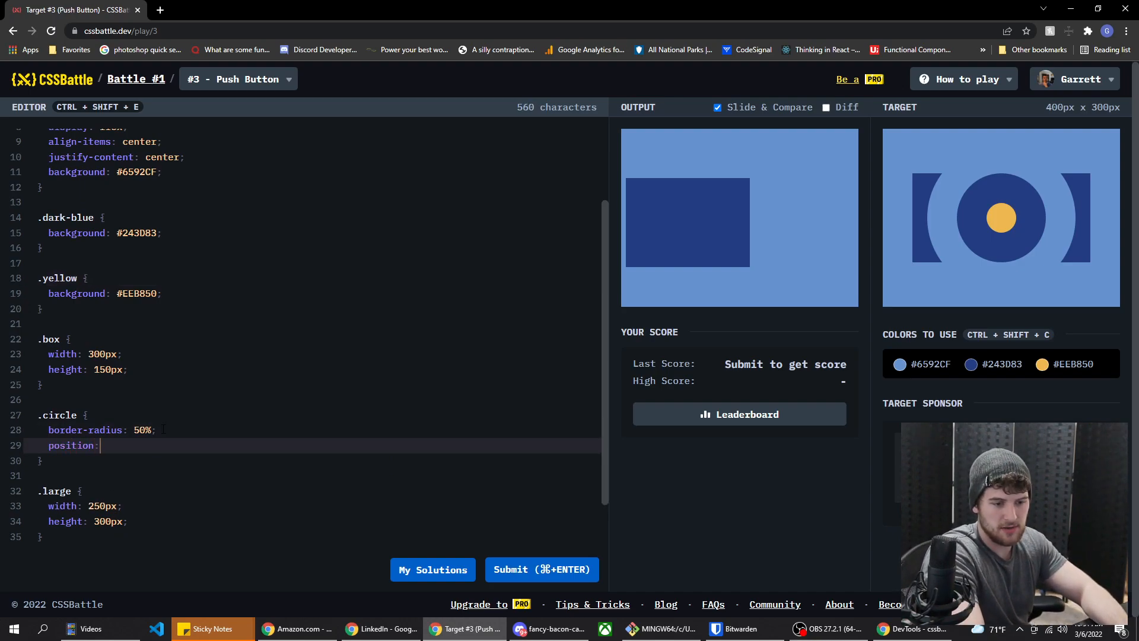
{"action": "type", "text": "absolute;"}
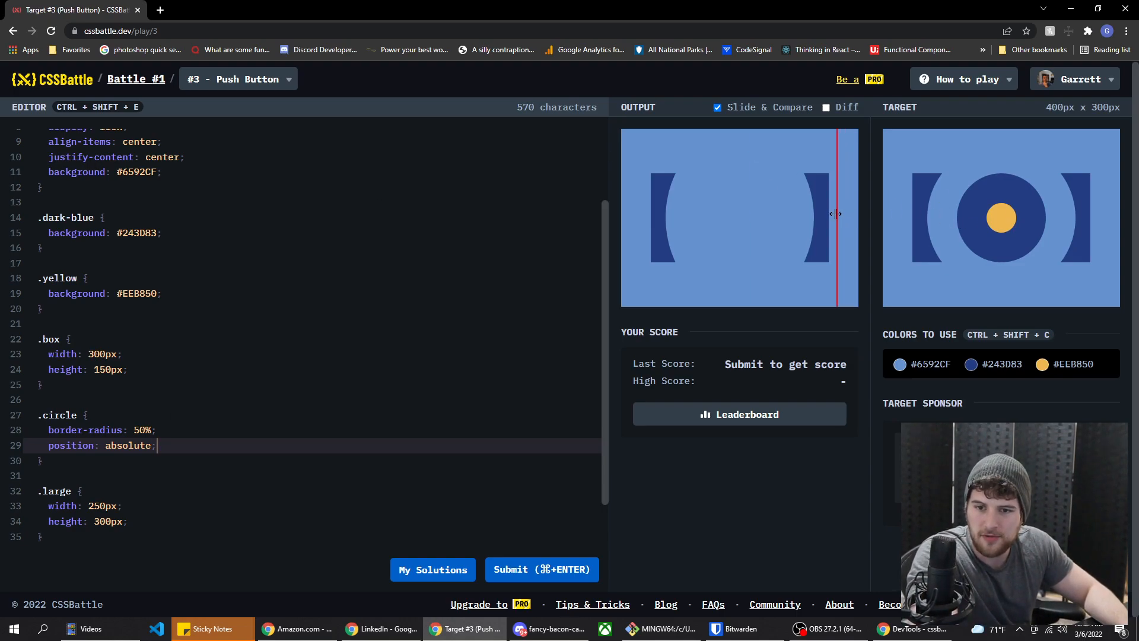
{"action": "left_click_drag", "start_coordinate": [836, 214], "coordinate": [806, 225]}
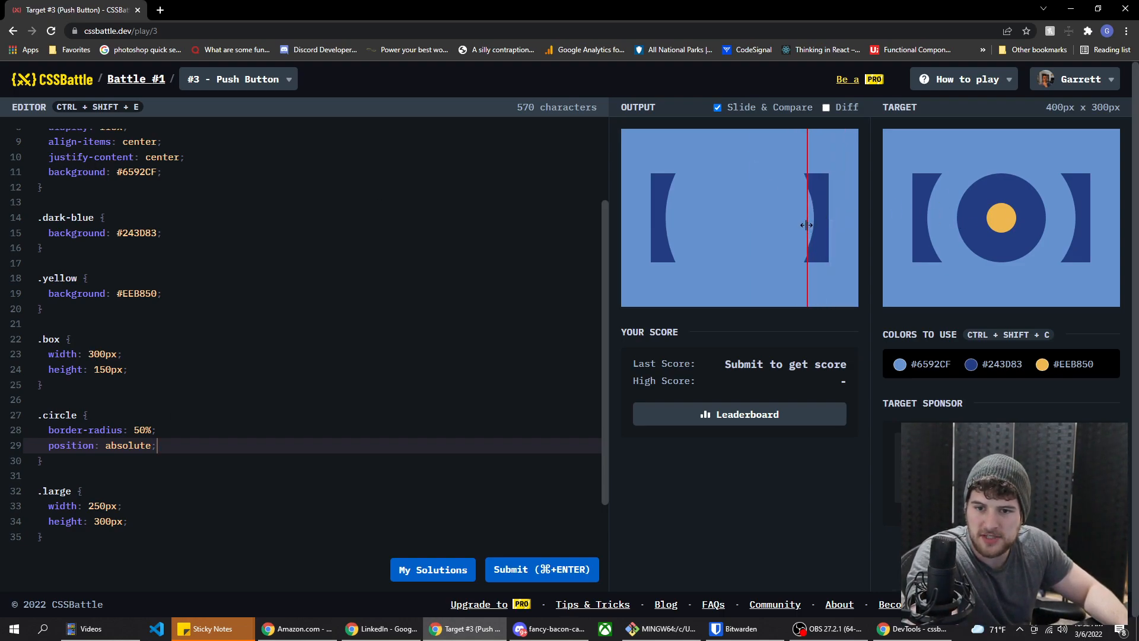
{"action": "left_click_drag", "start_coordinate": [809, 225], "coordinate": [790, 226]}
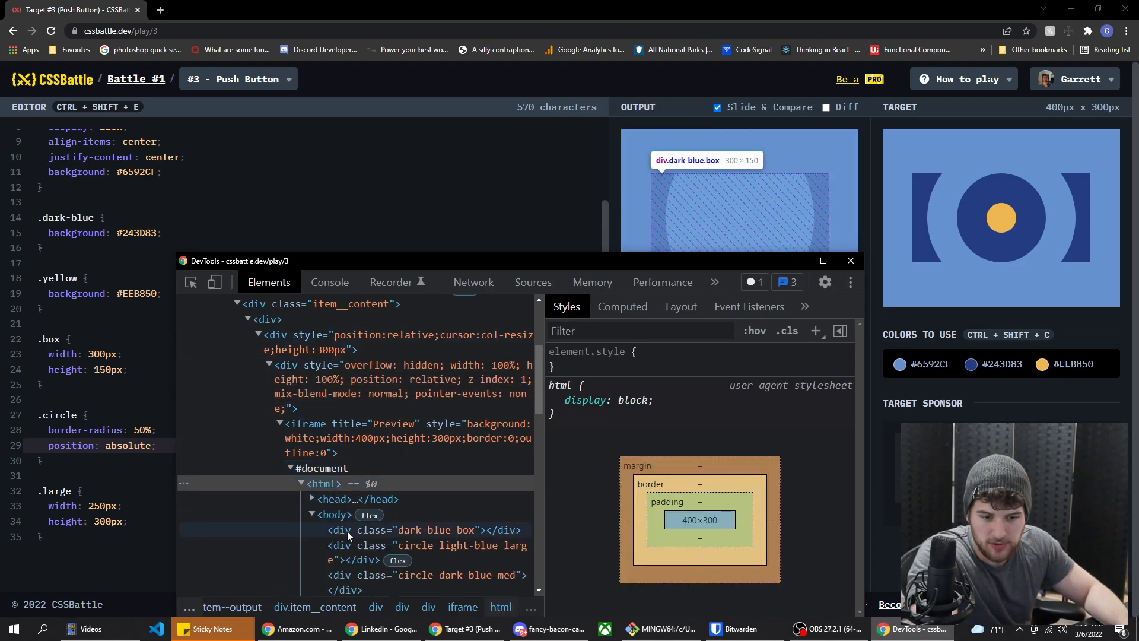
Test border-radius values 104%, 500, 100000 and 50% on the large circle in DevTools.
{"action": "left_click", "coordinate": [422, 552]}
{"action": "type", "text": "80"}
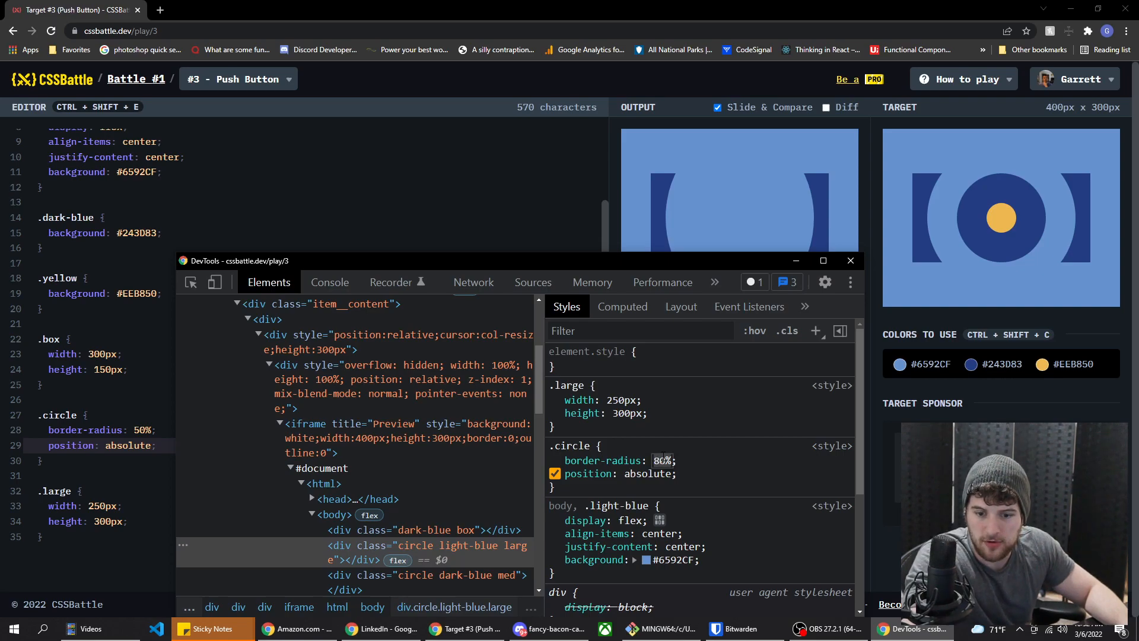
{"action": "type", "text": "104%"}
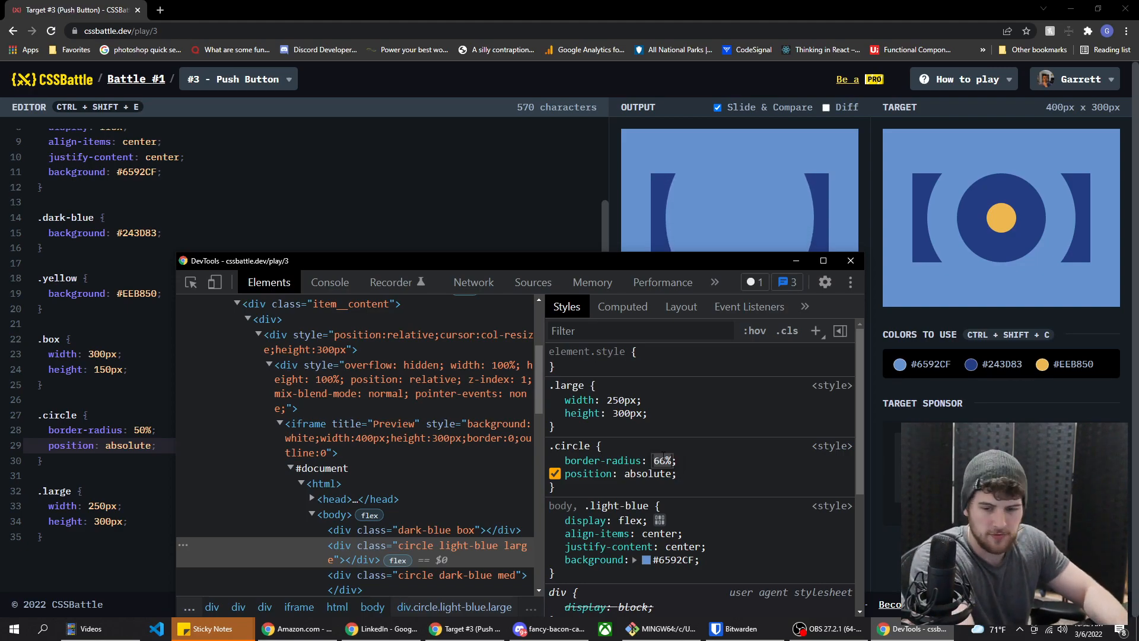
{"action": "type", "text": "500"}
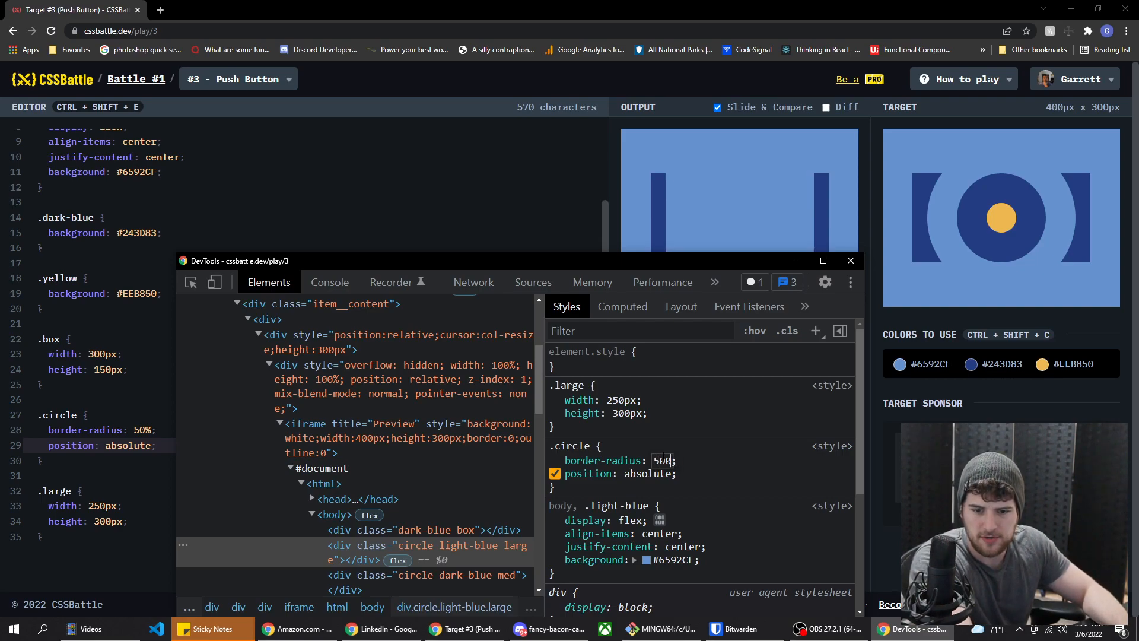
{"action": "type", "text": "100000p"}
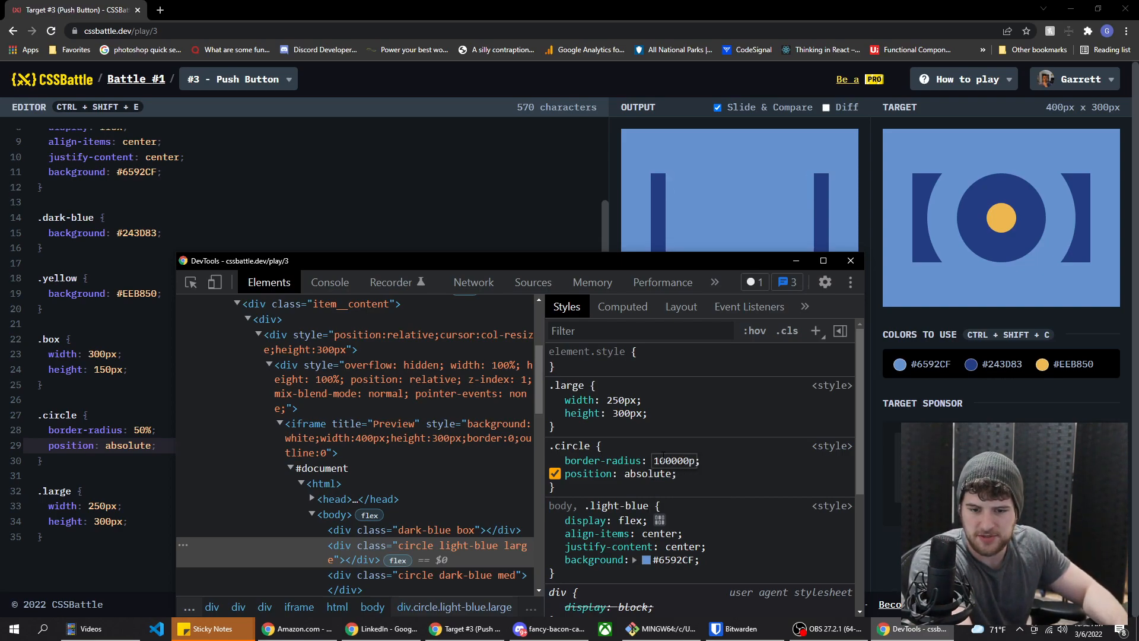
{"action": "type", "text": "50%"}
{"action": "type", "text": ".med {"}
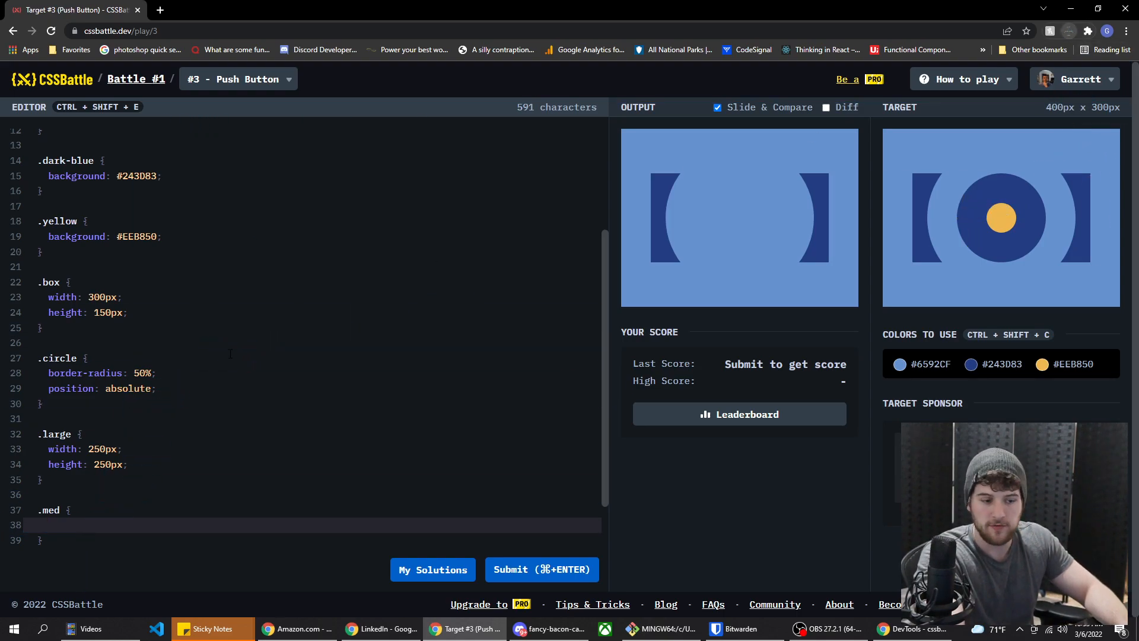
Make .med 150px square and .small 50px square, then slide-compare with the target.
{"action": "type", "text": "width: 150px;"}
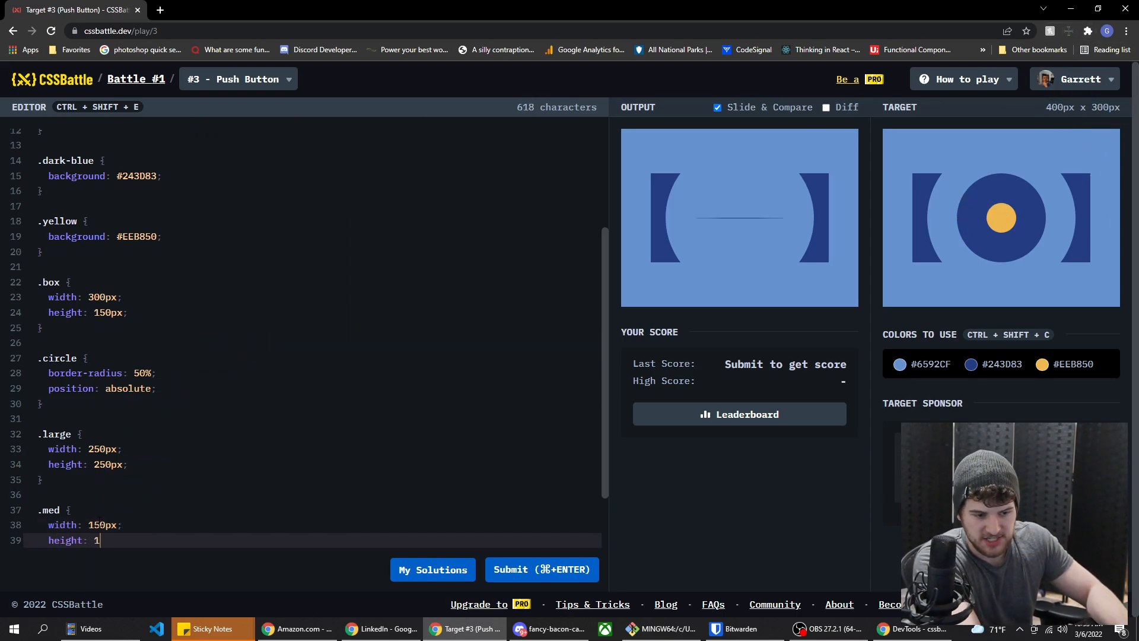
{"action": "type", "text": "50px;"}
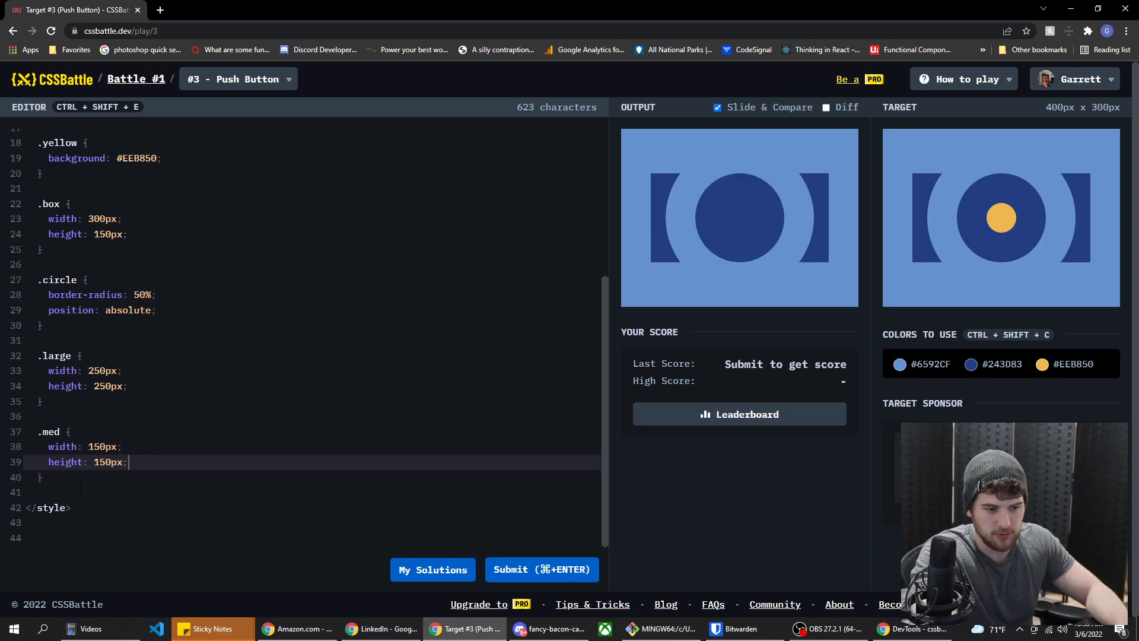
{"action": "type", "text": ".small {"}
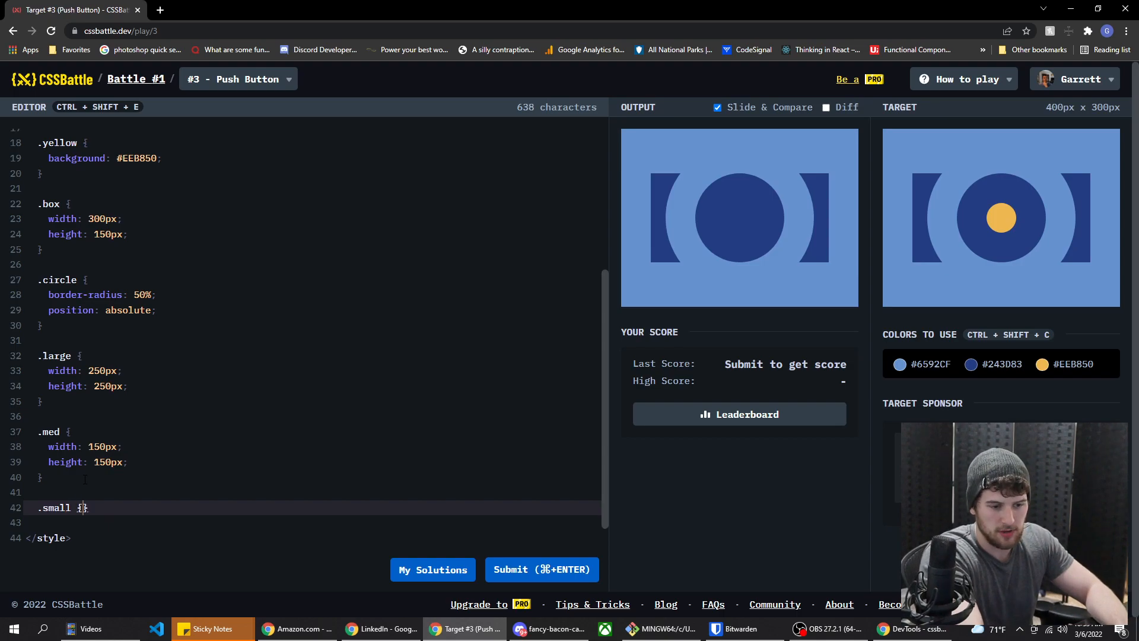
{"action": "type", "text": "widht: 50px;"}
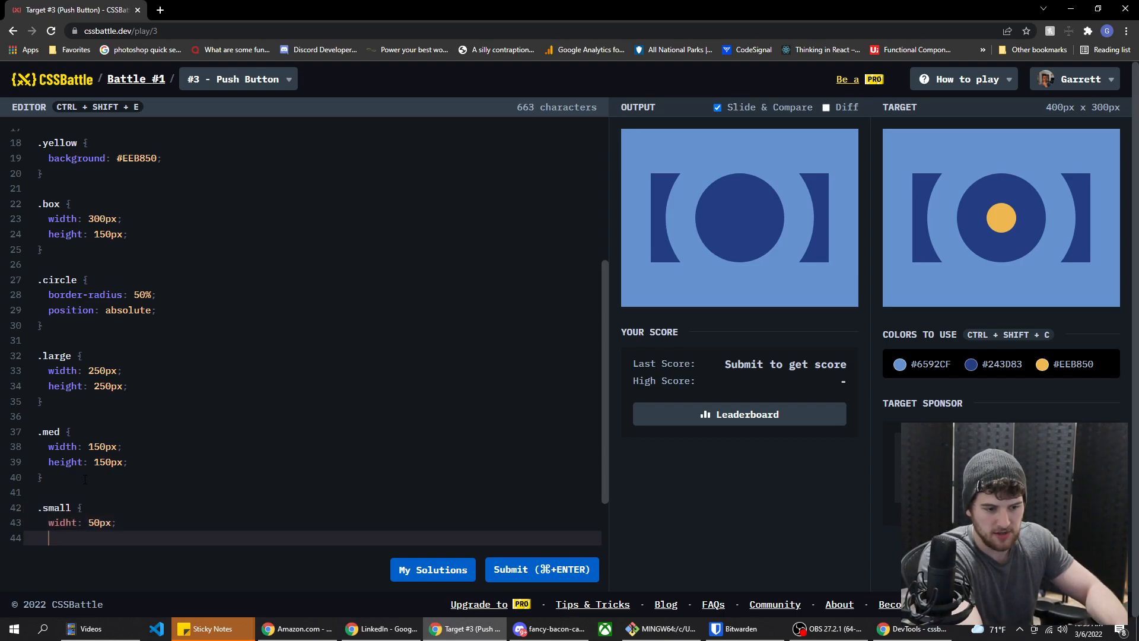
{"action": "type", "text": "height: 50px;"}
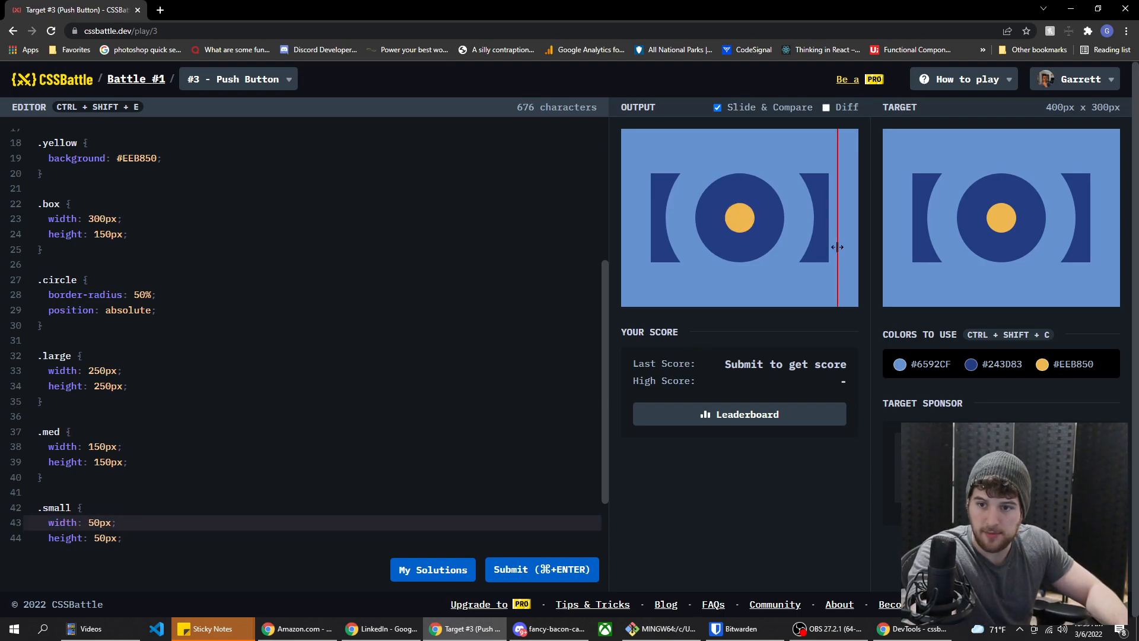
{"action": "left_click_drag", "start_coordinate": [839, 247], "coordinate": [701, 234]}
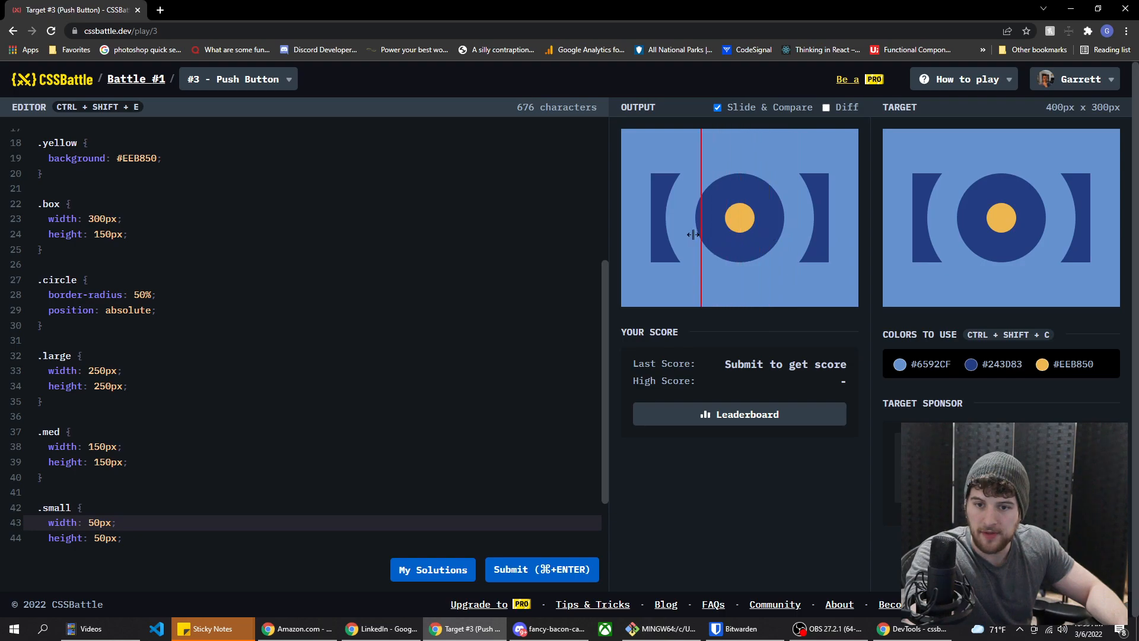
{"action": "left_click_drag", "start_coordinate": [700, 234], "coordinate": [657, 222]}
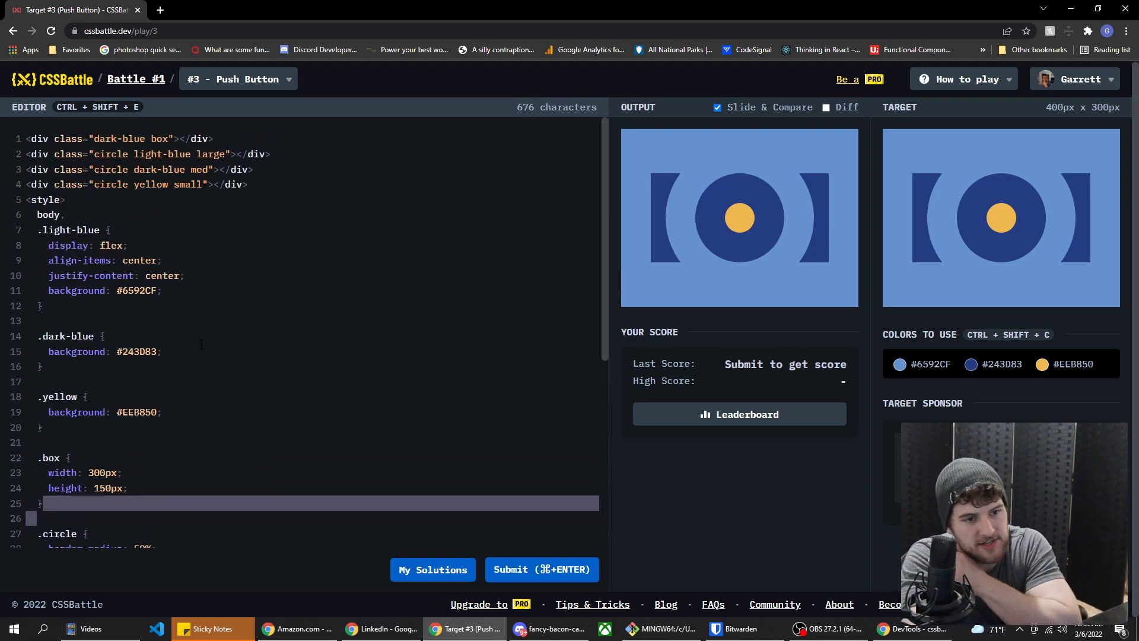
Scroll through the Push Button CSS and submit it for scoring.
{"action": "scroll", "scroll_direction": "down", "scroll_amount": 3}
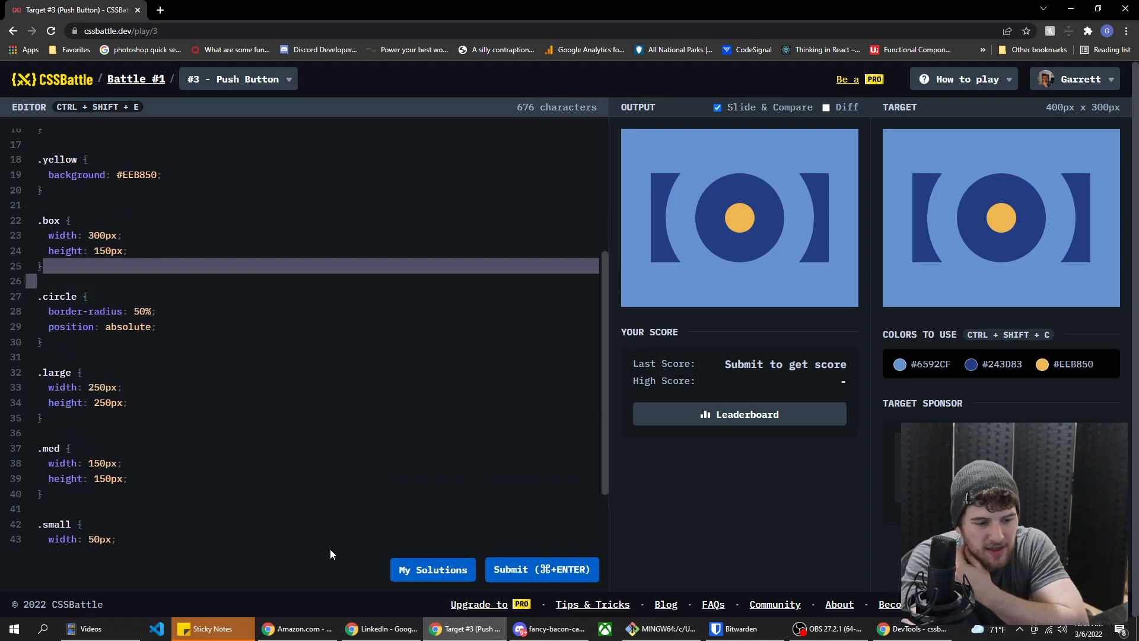
{"action": "scroll", "scroll_direction": "down", "scroll_amount": 3}
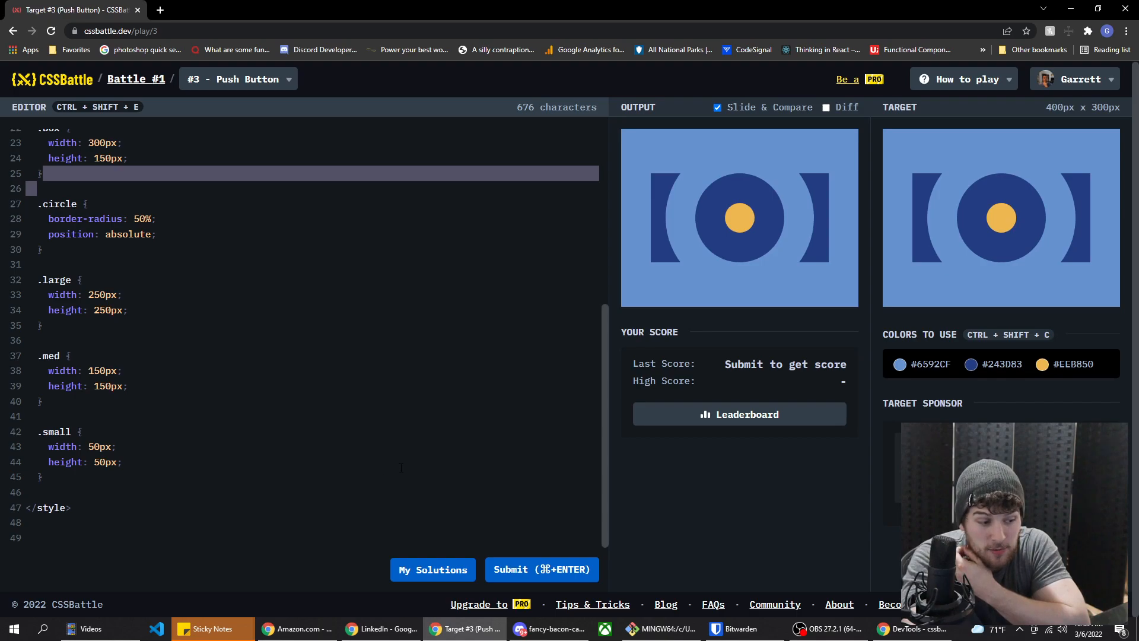
{"action": "left_click", "coordinate": [541, 569]}
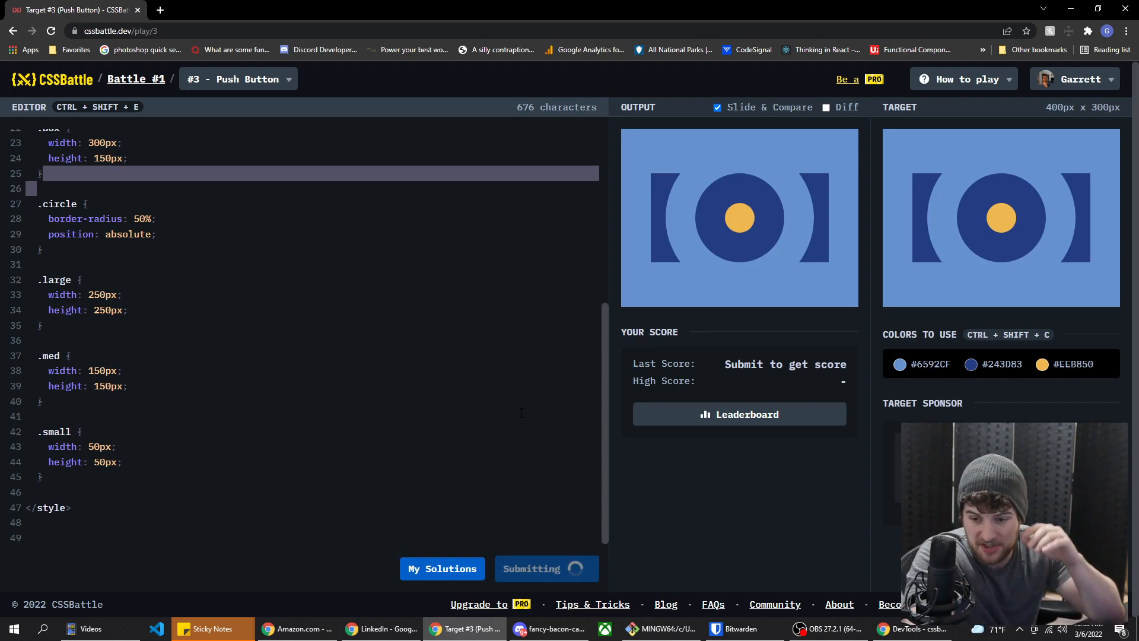
{"action": "left_click", "coordinate": [545, 569]}
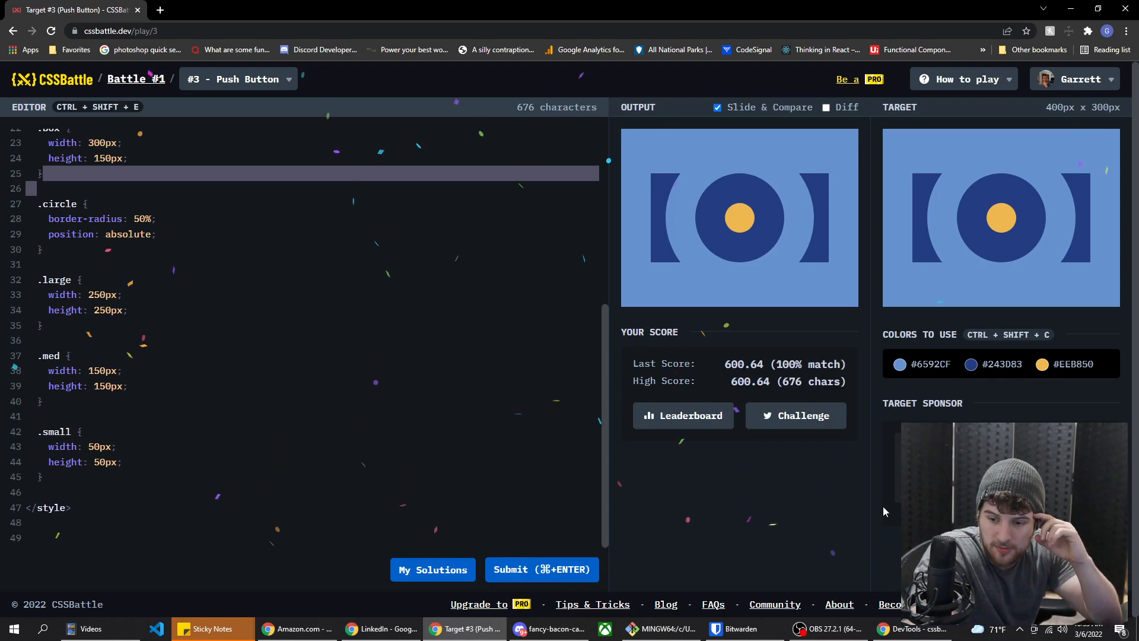